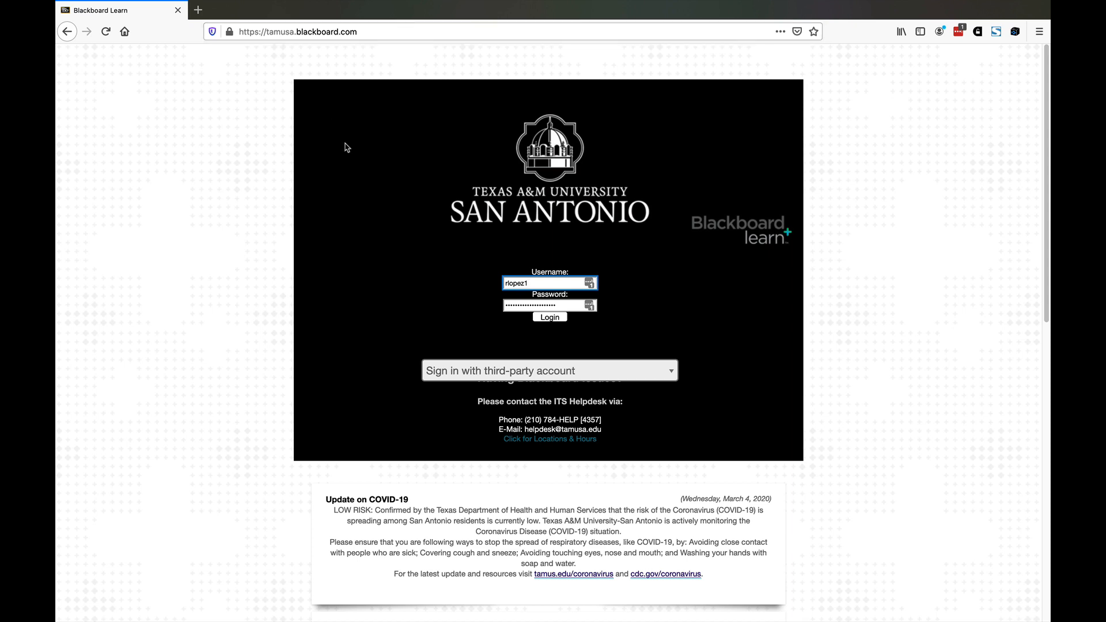
{"action": "mouse_move", "coordinate": [549, 330]}
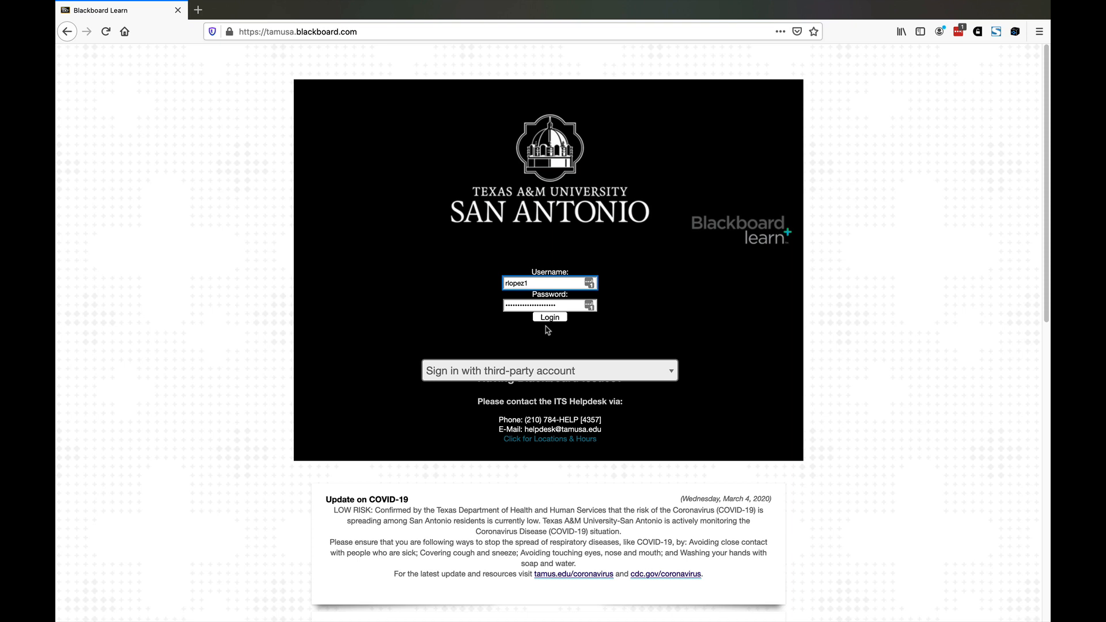
- Submit the login to enter the Blackboard Learn portal and reach the institution home page
{"action": "left_click", "coordinate": [550, 316]}
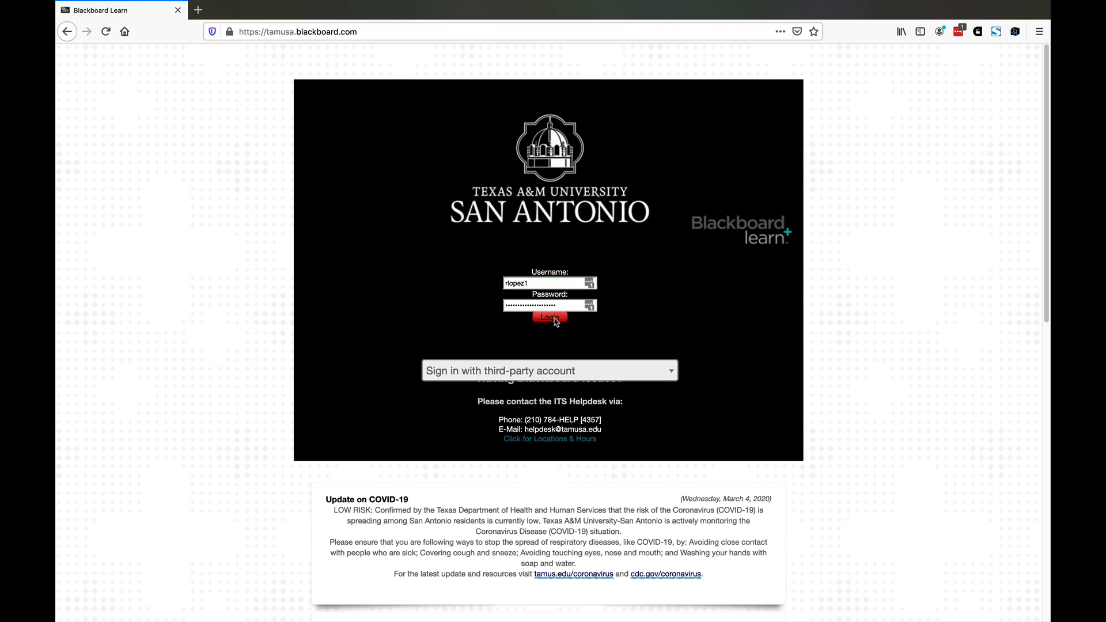
{"action": "left_click", "coordinate": [550, 317]}
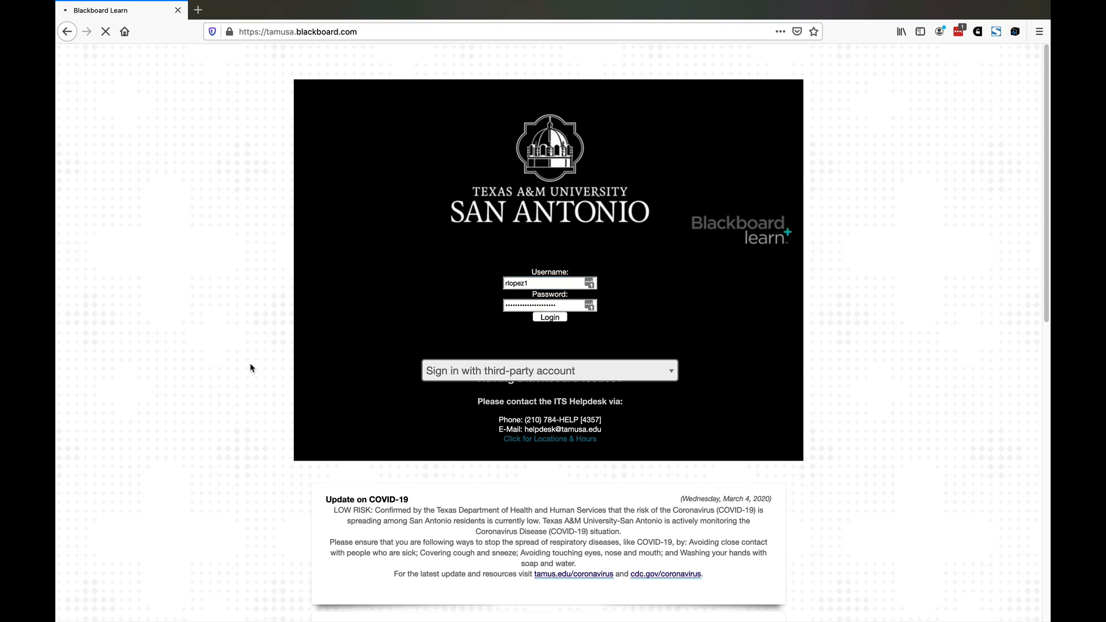
{"action": "left_click", "coordinate": [550, 317]}
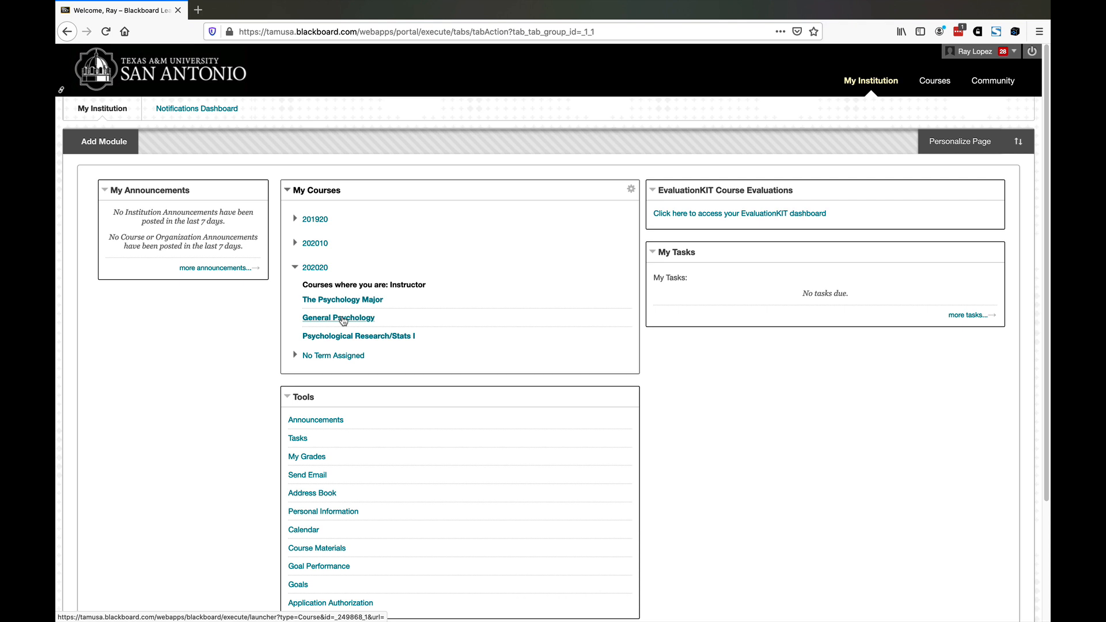
- Open the General Psychology (PSYC2301) course from the 202020 term course list
{"action": "left_click", "coordinate": [338, 318]}
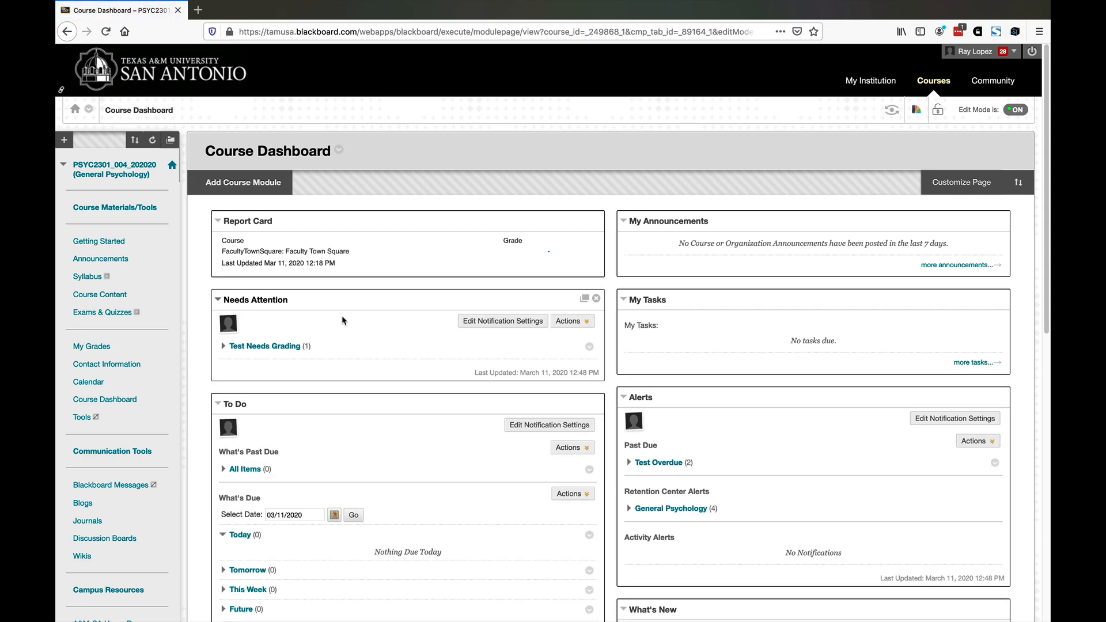
- Expand Course Tools in the Control Panel and open the Blackboard Collaborate Ultra sessions page
{"action": "scroll", "scroll_direction": "down", "scroll_amount": 3}
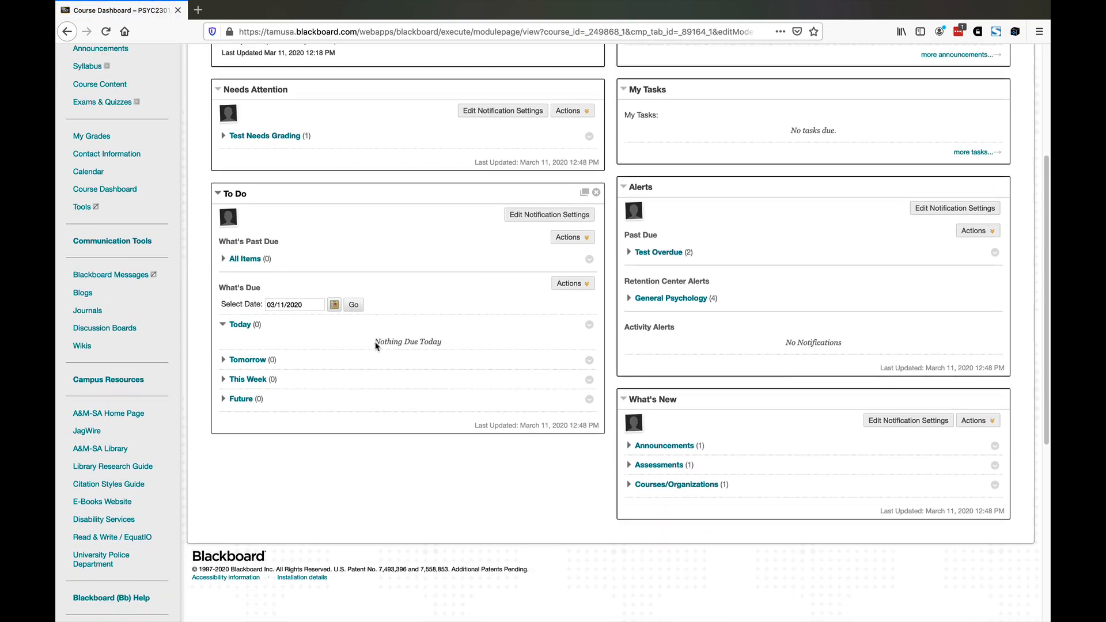
{"action": "scroll", "scroll_direction": "down", "scroll_amount": 3}
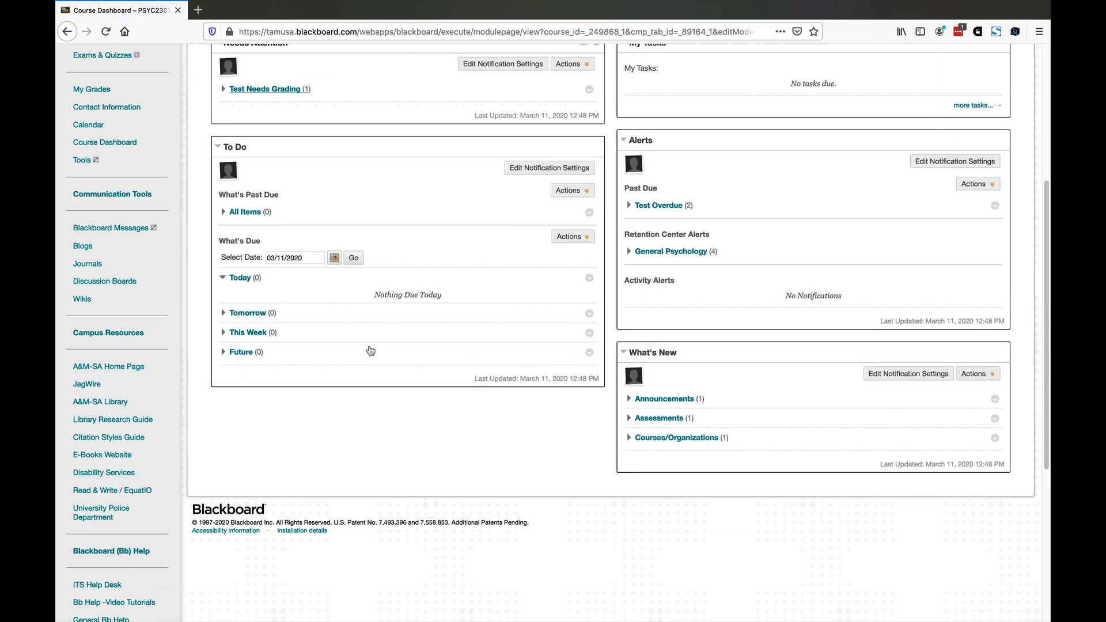
{"action": "scroll", "scroll_direction": "up", "scroll_amount": 3}
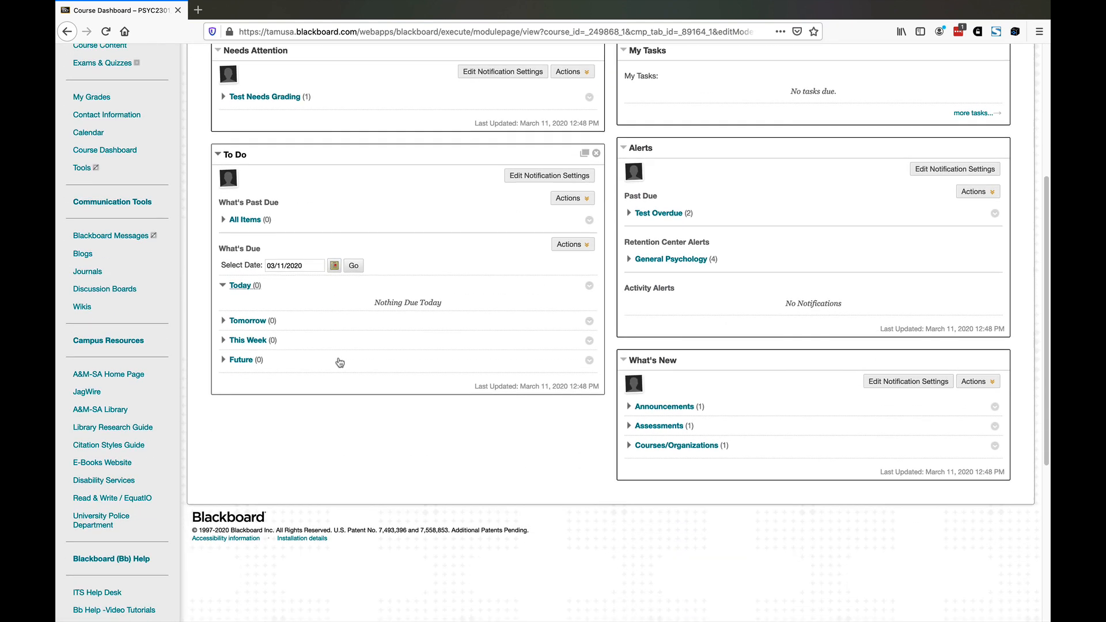
{"action": "scroll", "scroll_direction": "down", "scroll_amount": 3}
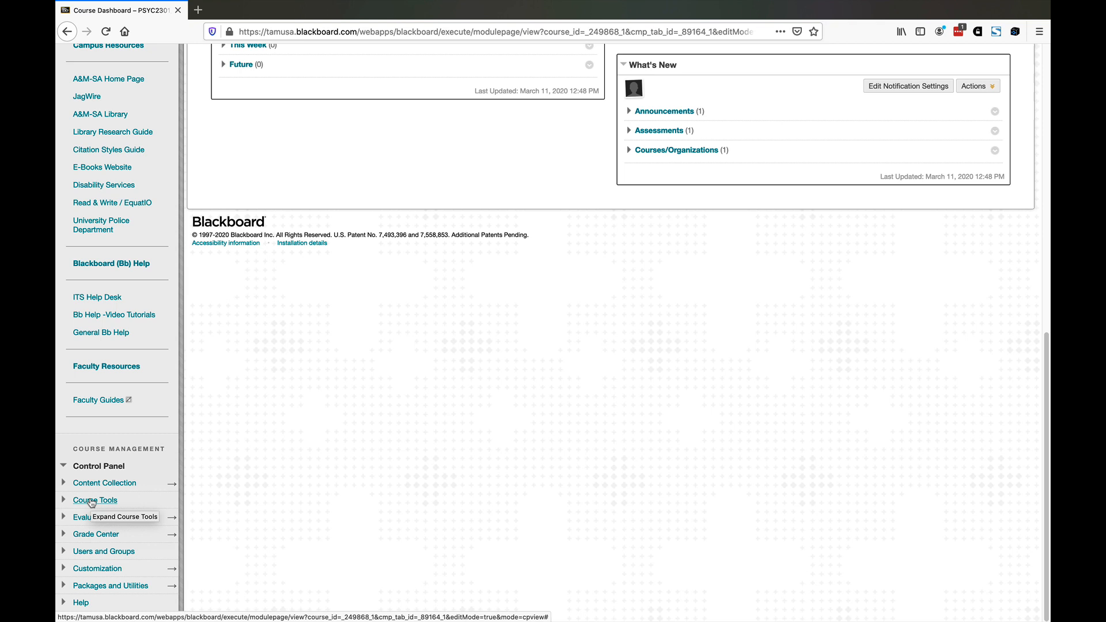
{"action": "left_click", "coordinate": [95, 500]}
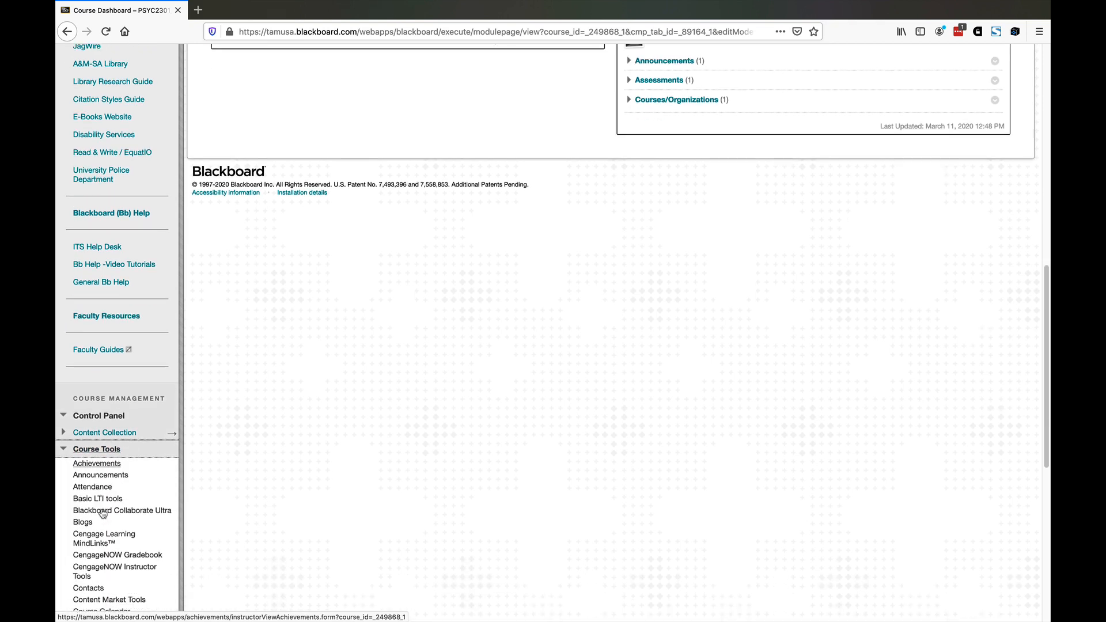
{"action": "scroll", "scroll_direction": "down", "scroll_amount": 3}
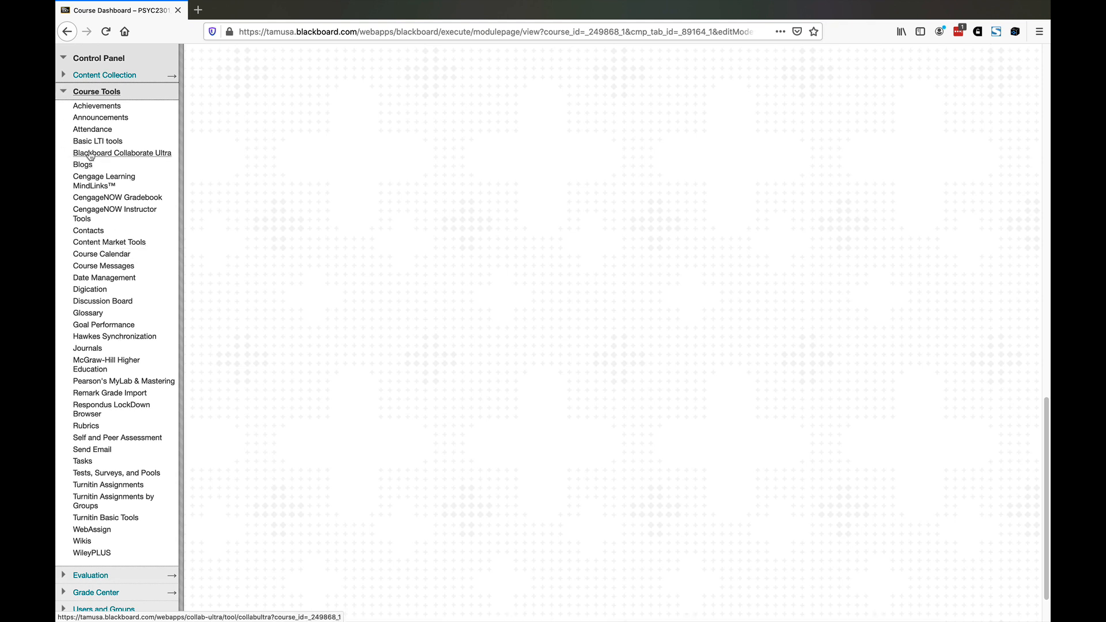
{"action": "mouse_move", "coordinate": [121, 152]}
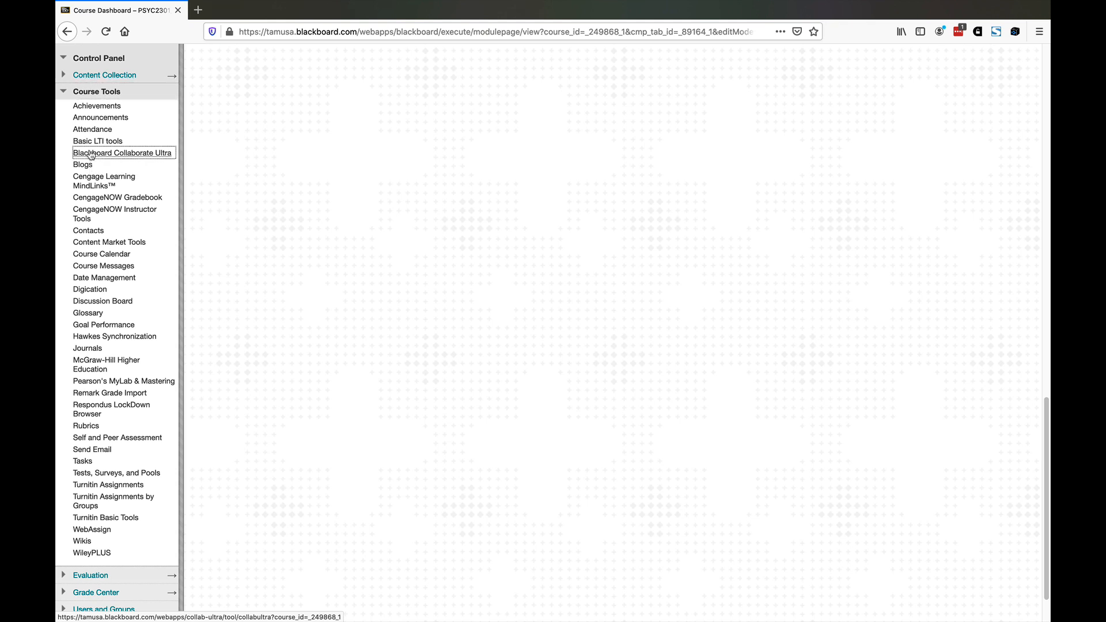
{"action": "left_click", "coordinate": [122, 152]}
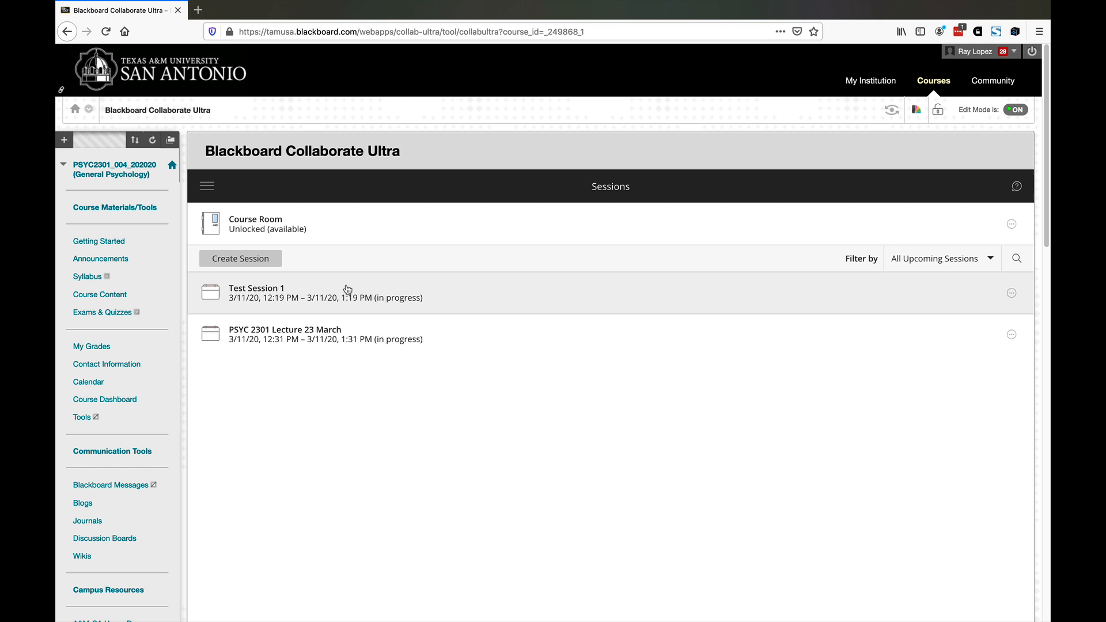
{"action": "mouse_move", "coordinate": [471, 286]}
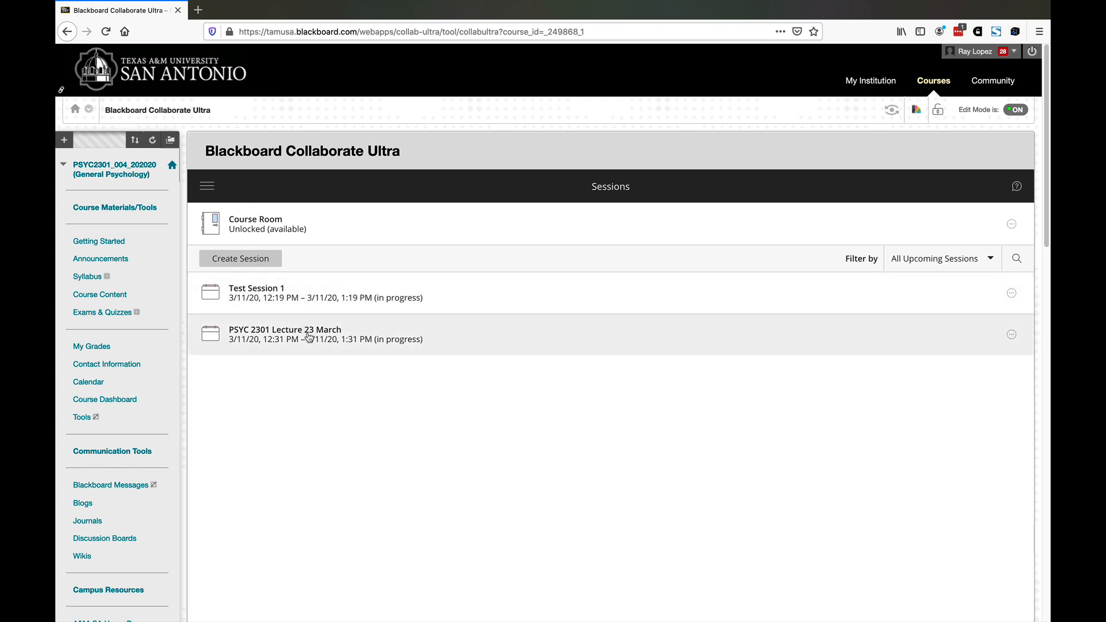
{"action": "mouse_move", "coordinate": [333, 321]}
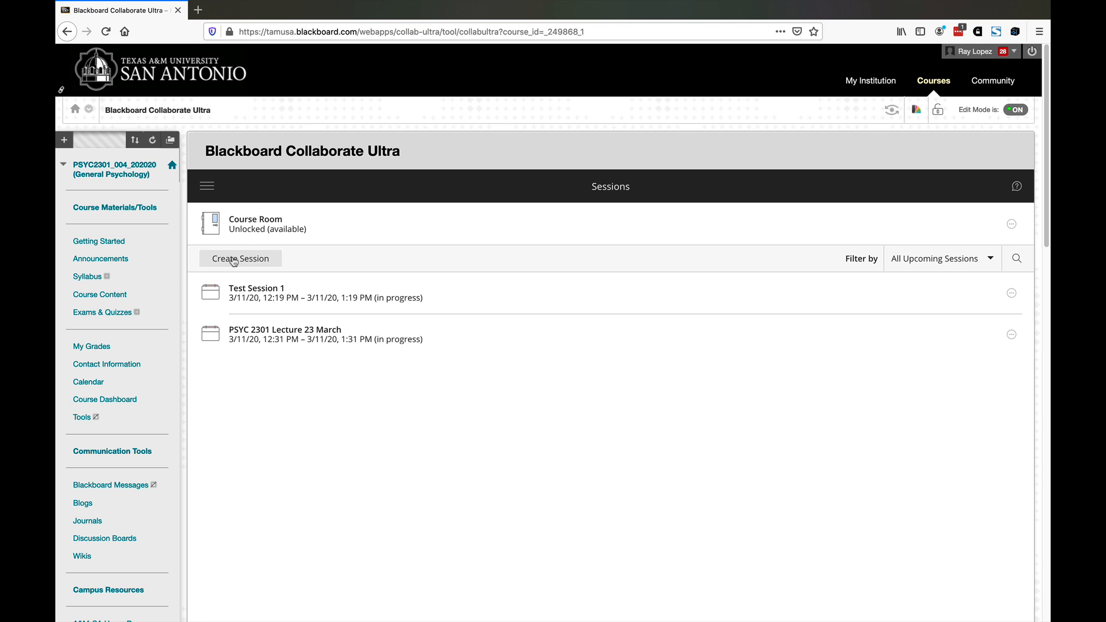
- Create a new session and name it 'PSYC 2301 Lecture for 11 March'
{"action": "left_click", "coordinate": [240, 258]}
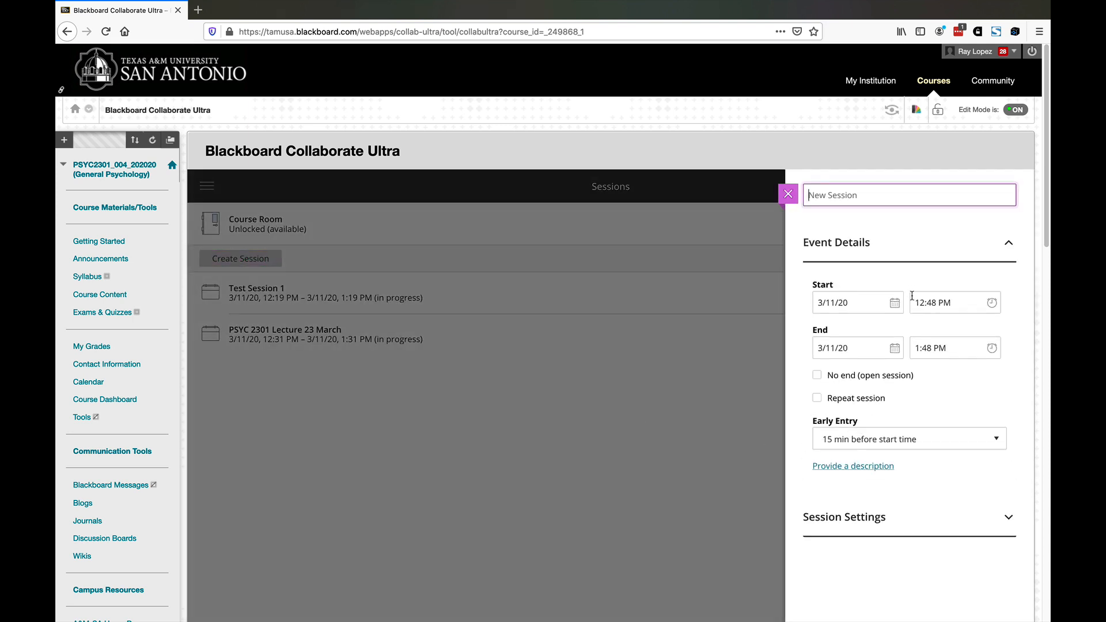
{"action": "mouse_move", "coordinate": [913, 341]}
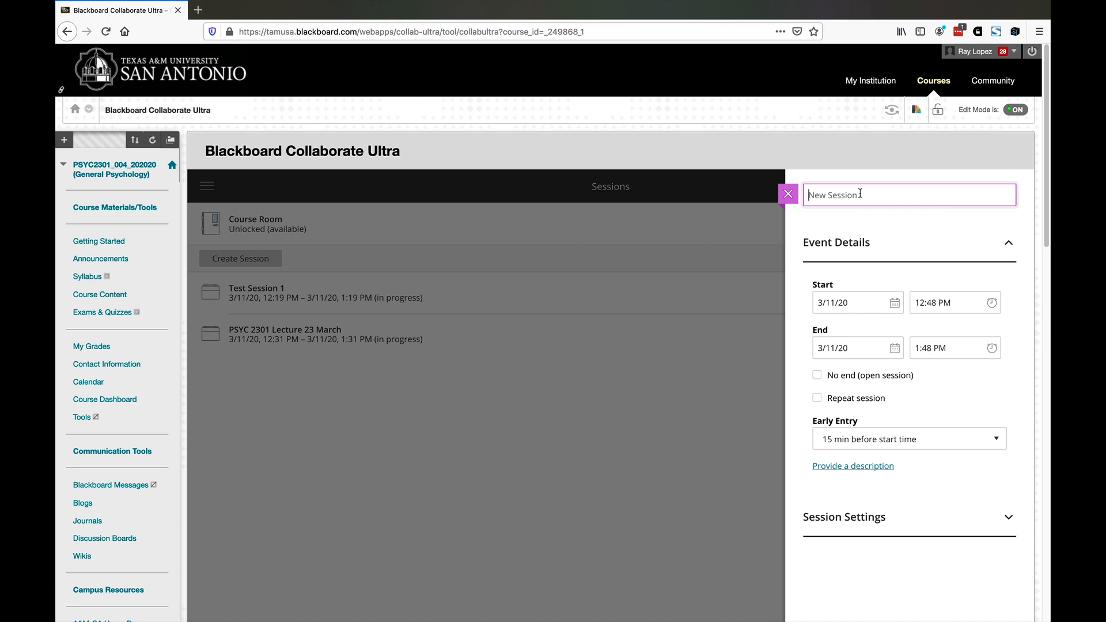
{"action": "type", "text": "PSYC"}
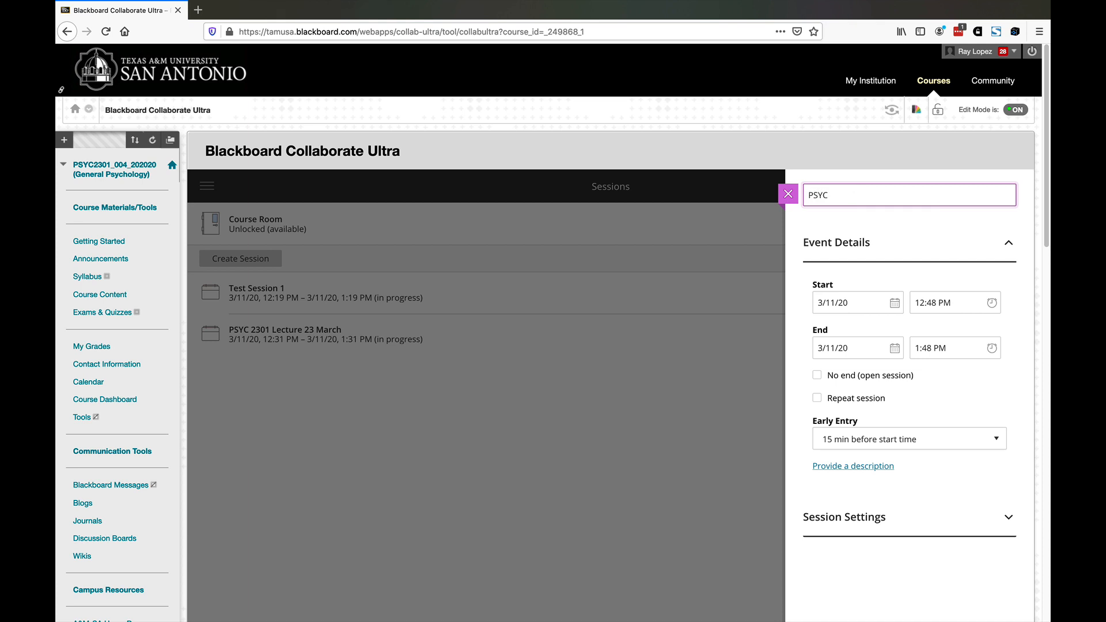
{"action": "type", "text": "2"}
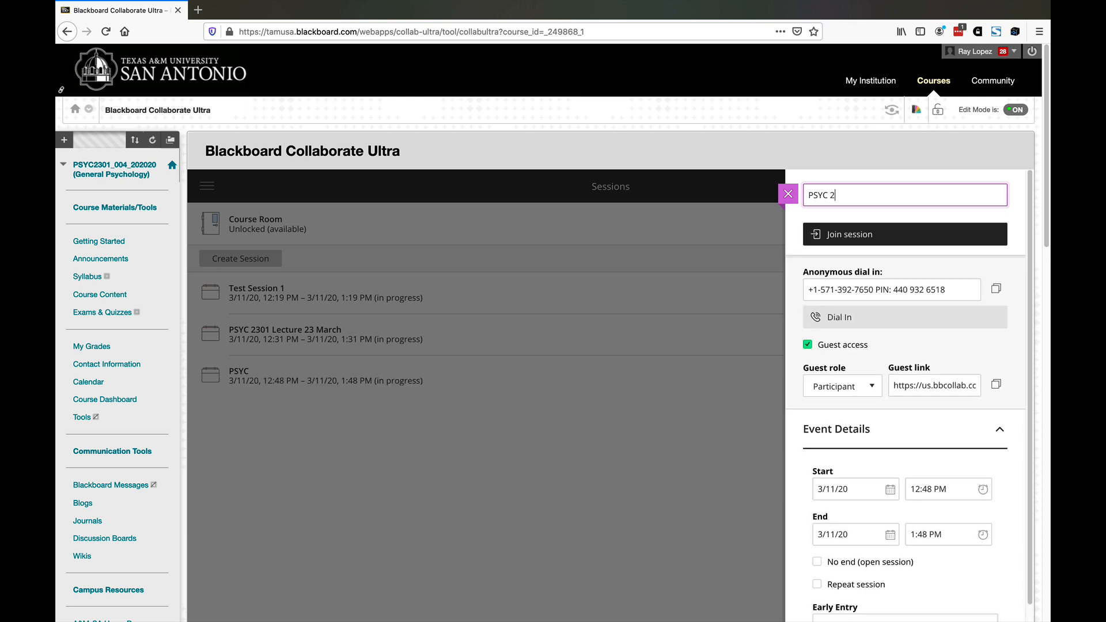
{"action": "type", "text": "301"}
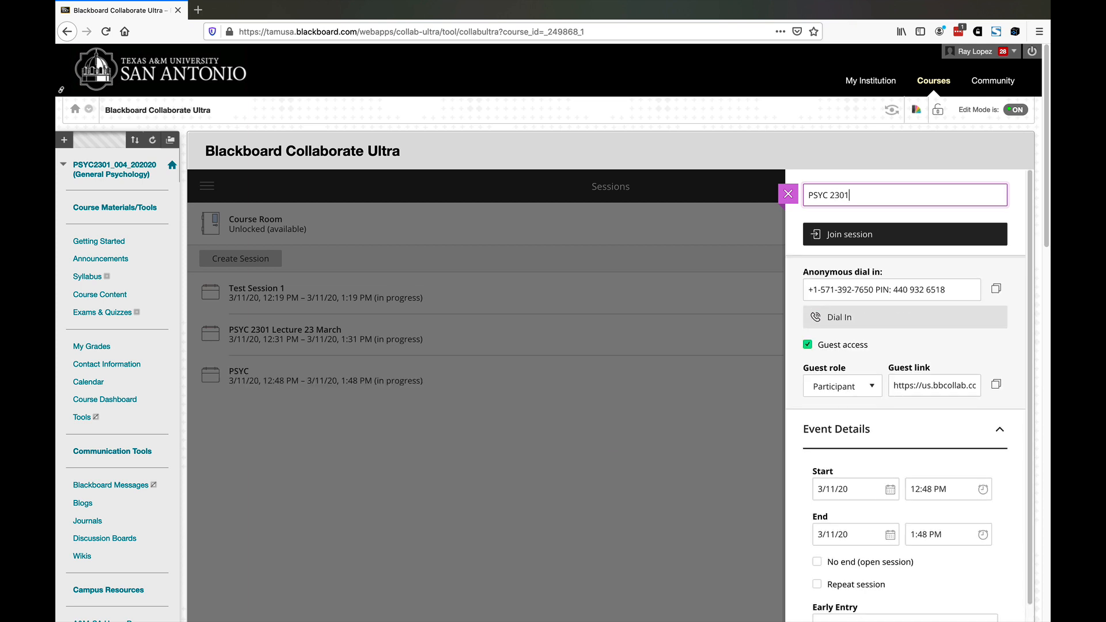
{"action": "type", "text": "Lec"}
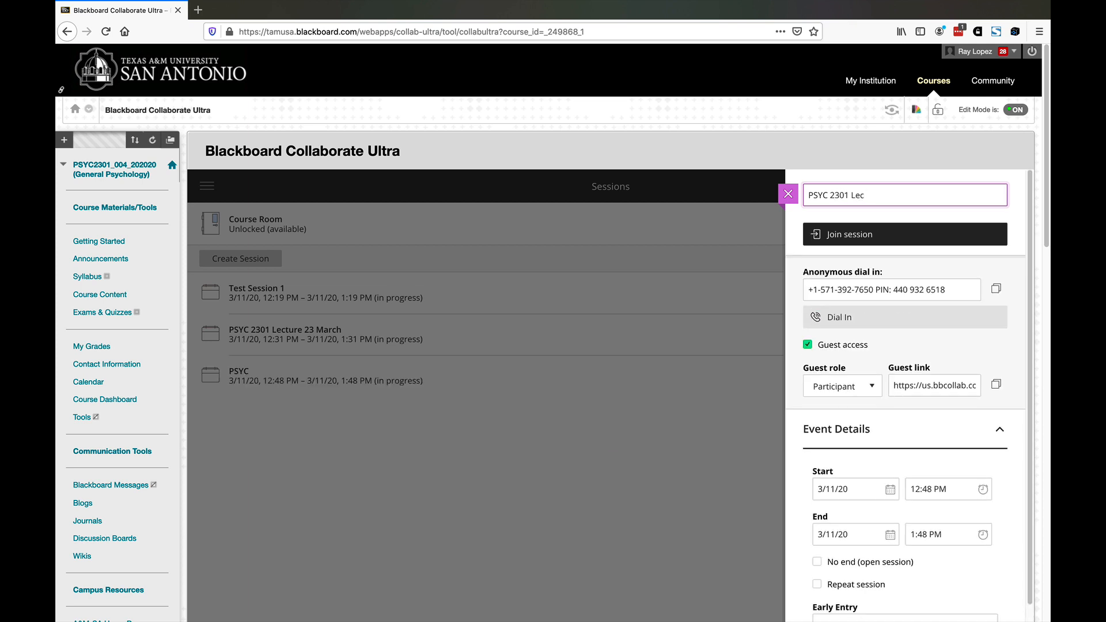
{"action": "type", "text": "ture for"}
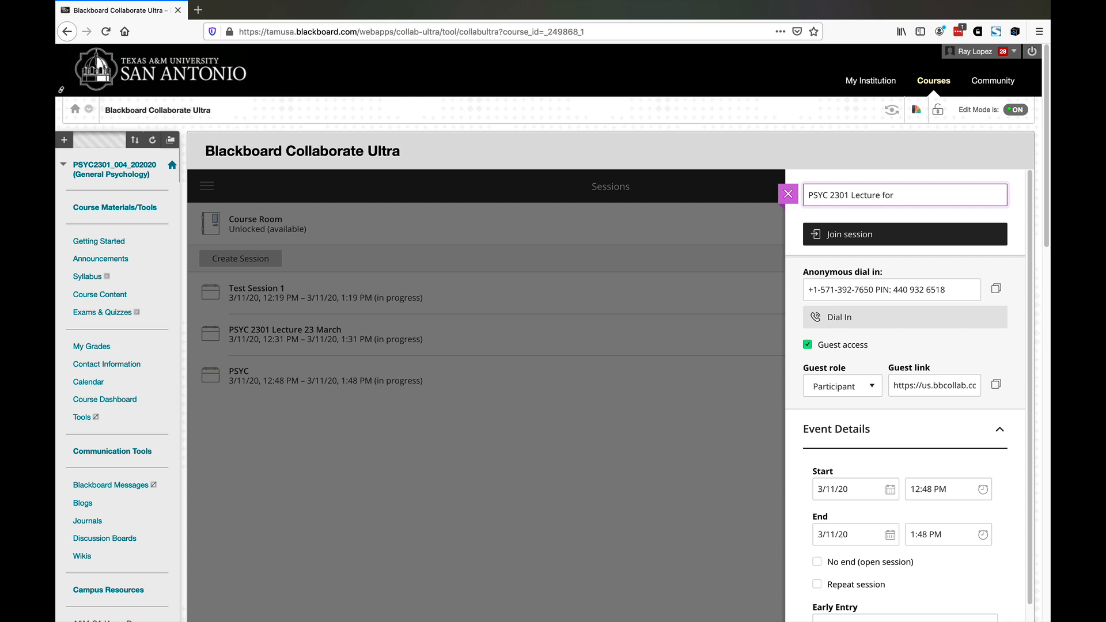
{"action": "type", "text": "11"}
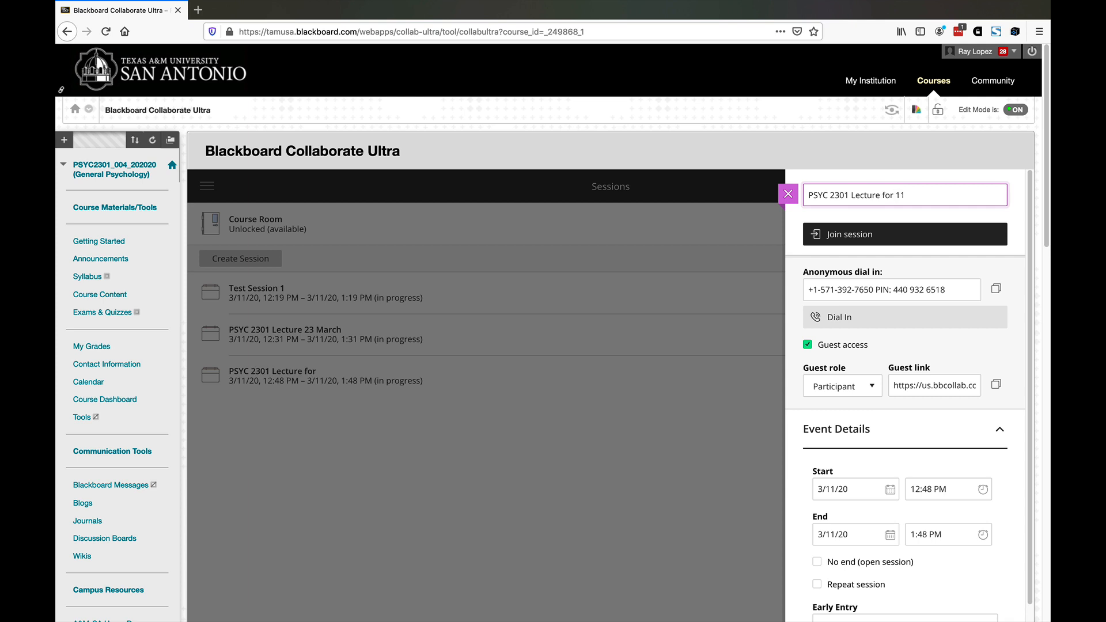
{"action": "type", "text": "March"}
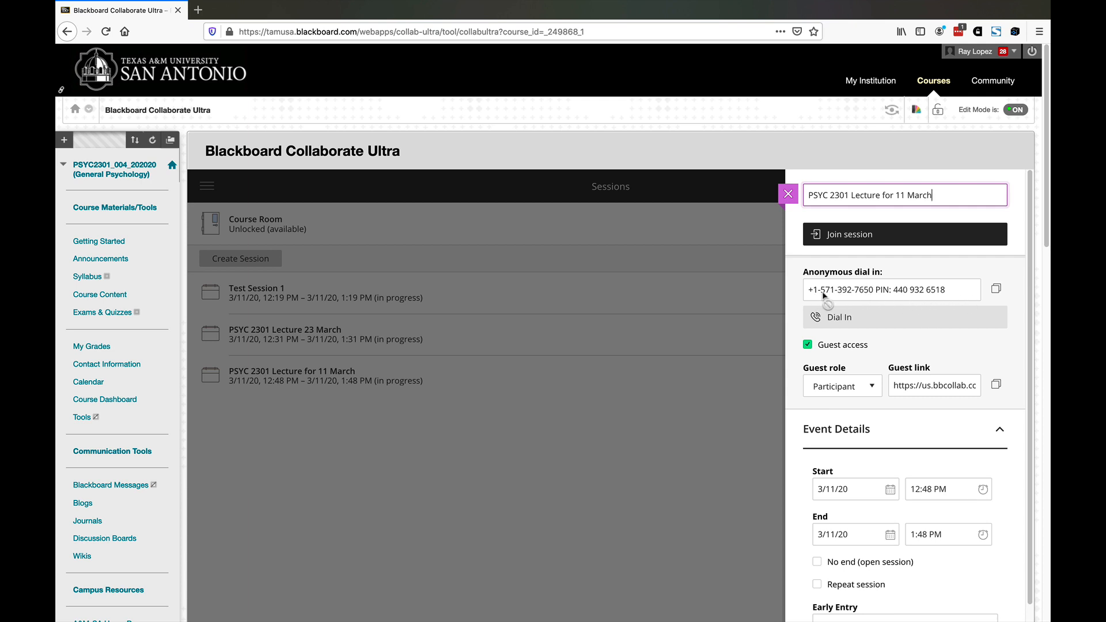
{"action": "mouse_move", "coordinate": [996, 291]}
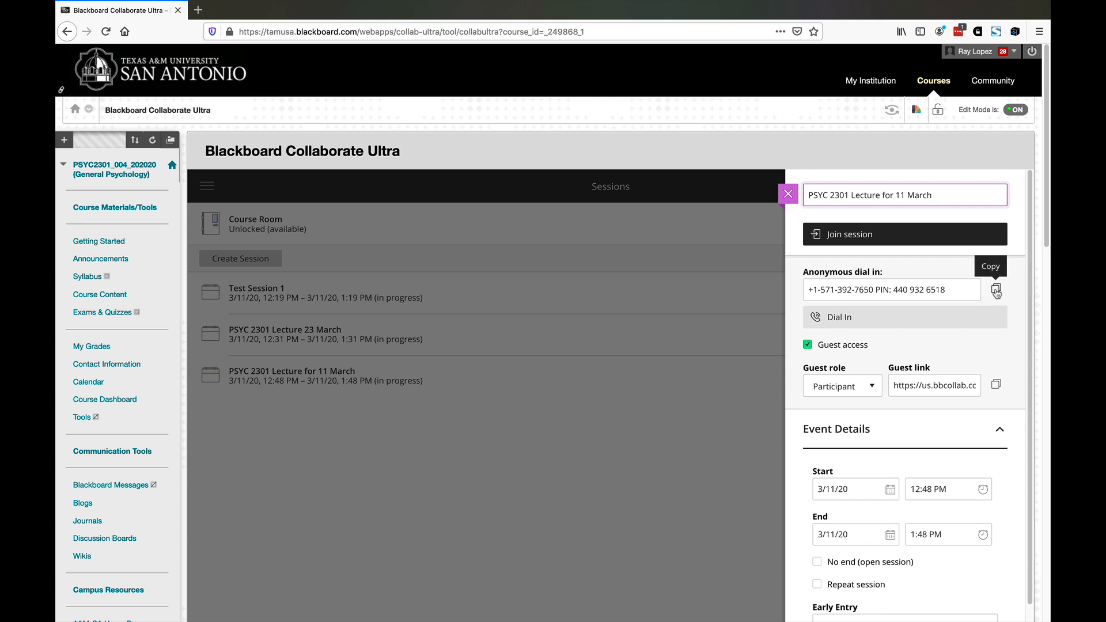
- Copy the anonymous dial-in number from the session's edit panel
{"action": "left_click", "coordinate": [930, 195]}
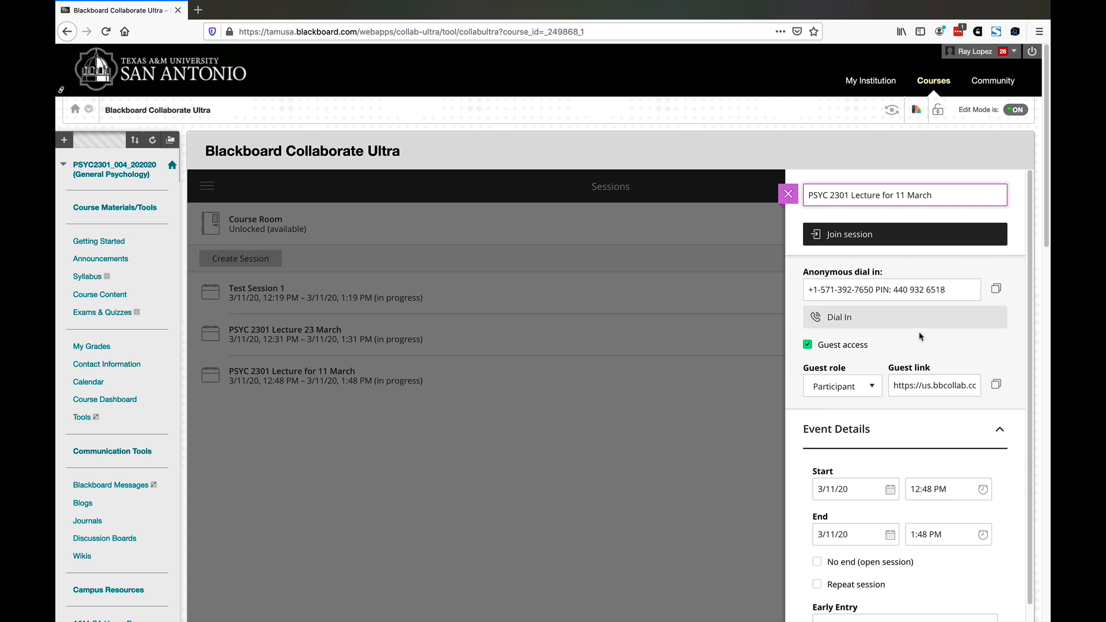
{"action": "mouse_move", "coordinate": [918, 333]}
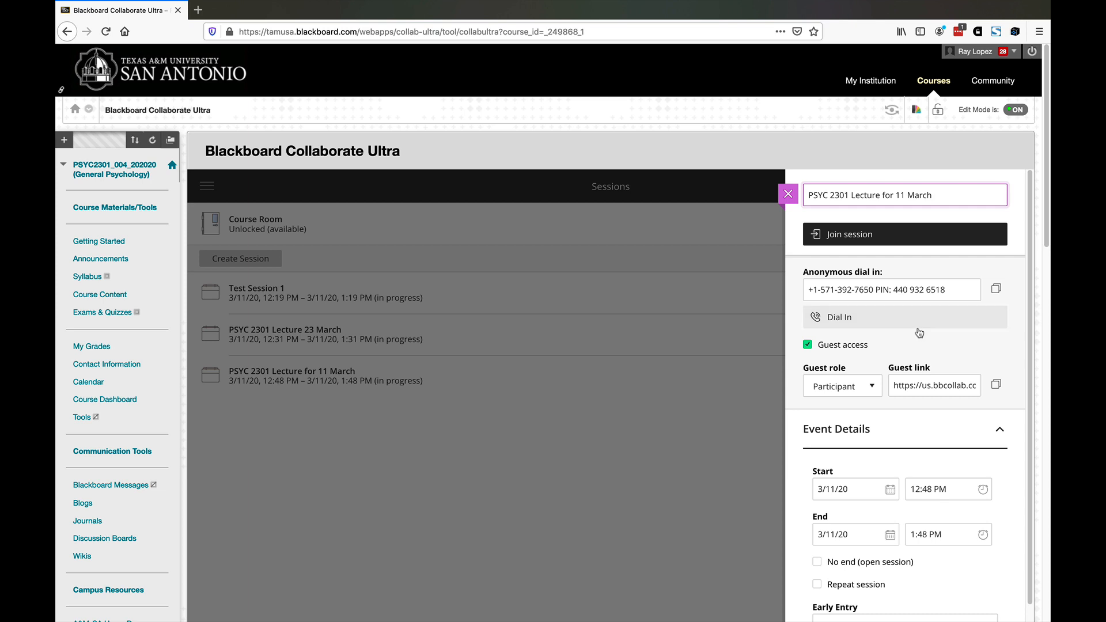
{"action": "left_click", "coordinate": [906, 195]}
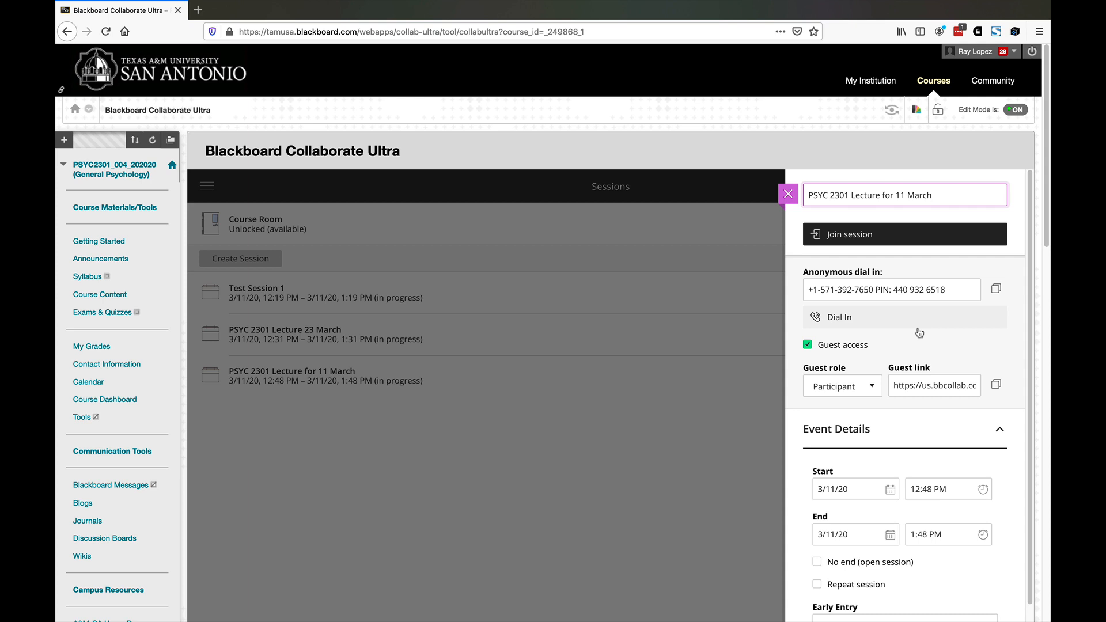
{"action": "left_click", "coordinate": [906, 194]}
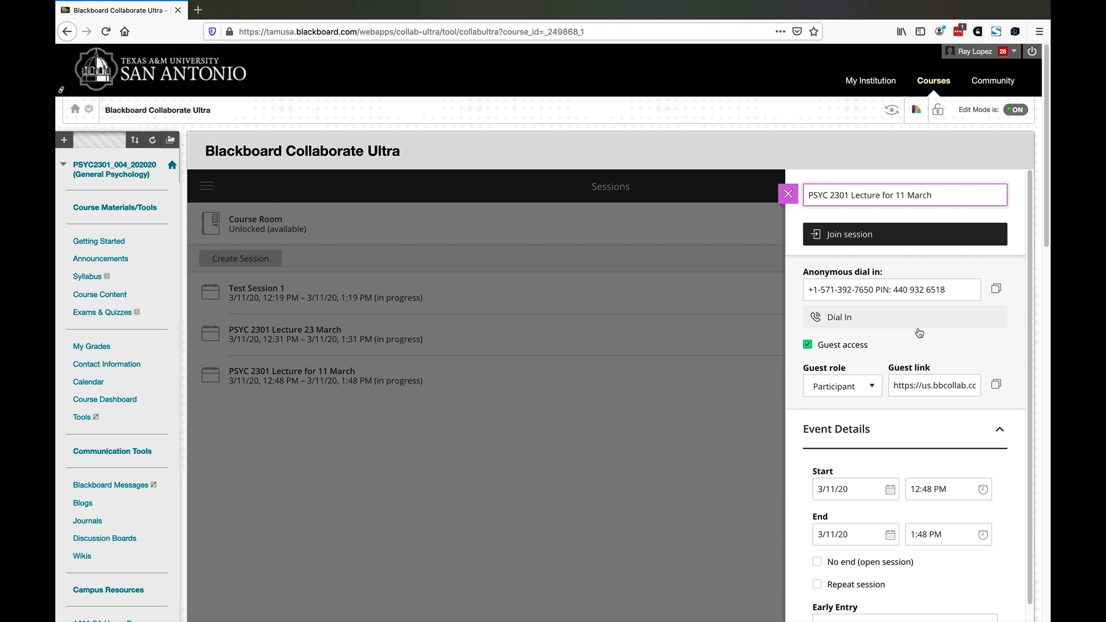
{"action": "left_click", "coordinate": [906, 195]}
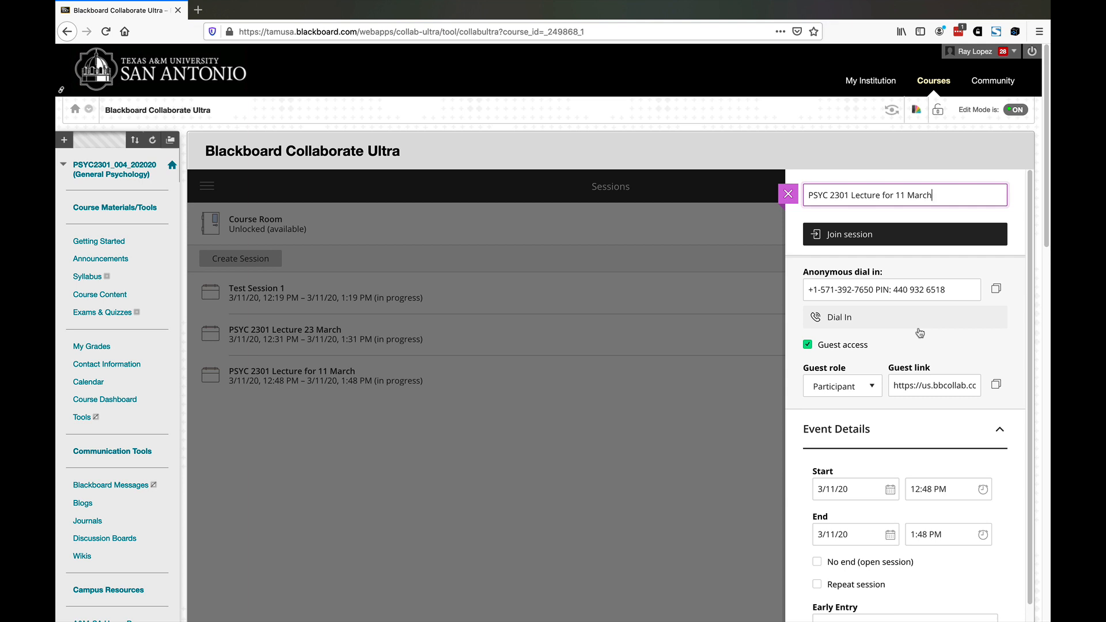
{"action": "mouse_move", "coordinate": [907, 335]}
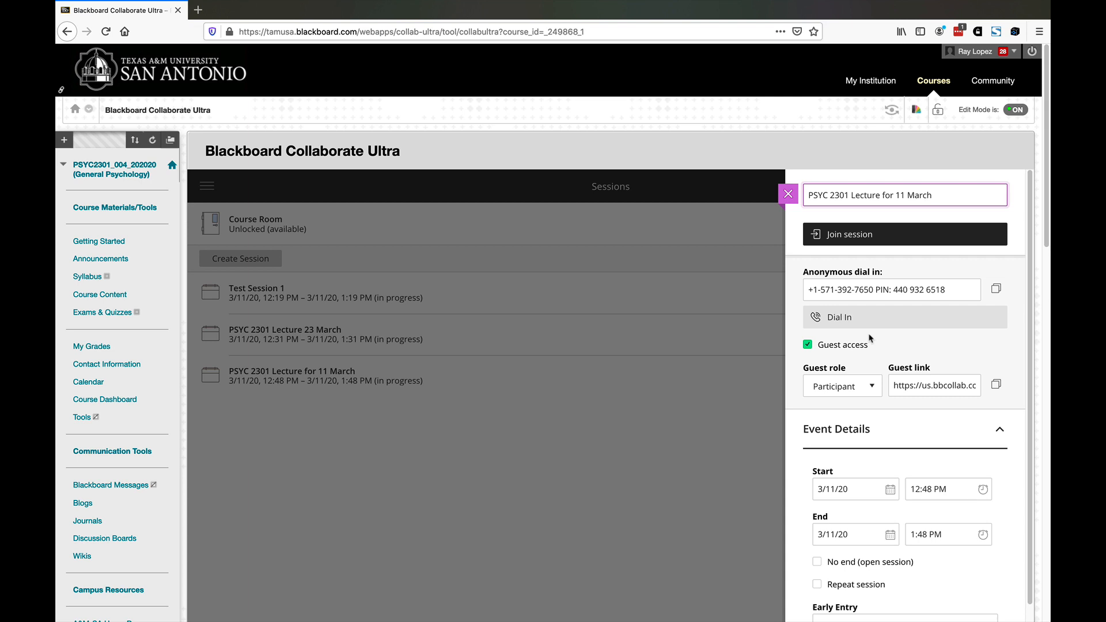
{"action": "mouse_move", "coordinate": [854, 309]}
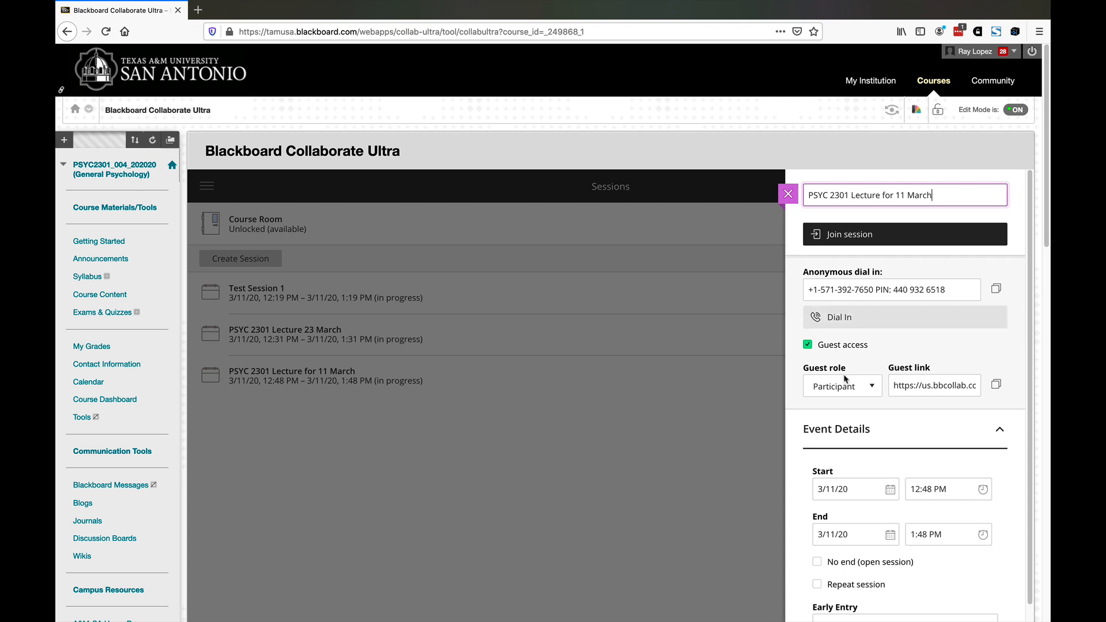
{"action": "mouse_move", "coordinate": [860, 328]}
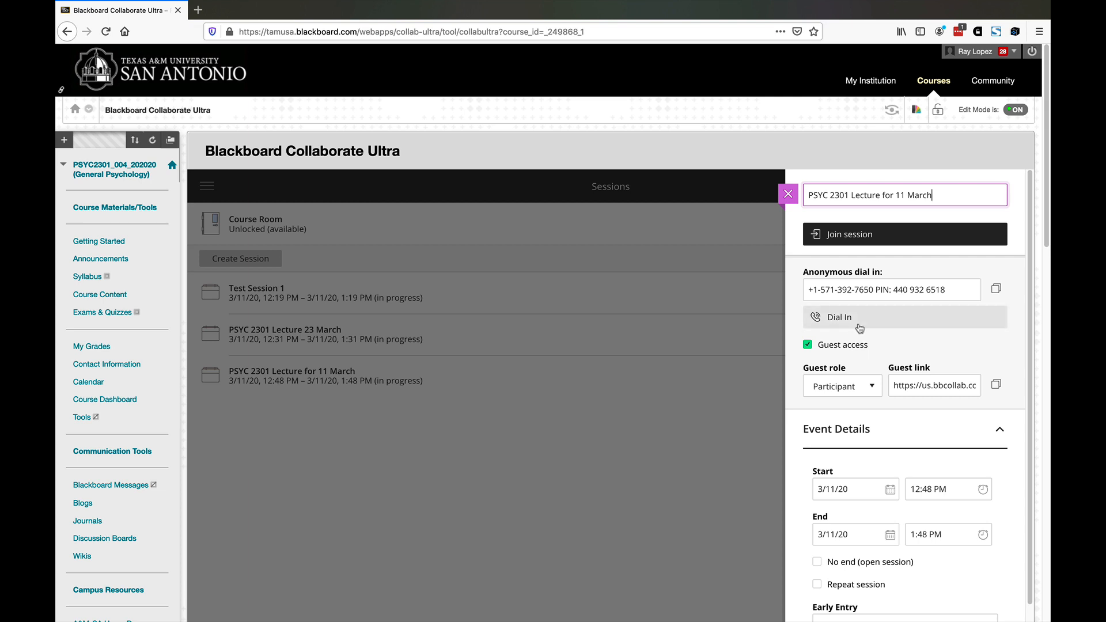
{"action": "mouse_move", "coordinate": [963, 352]}
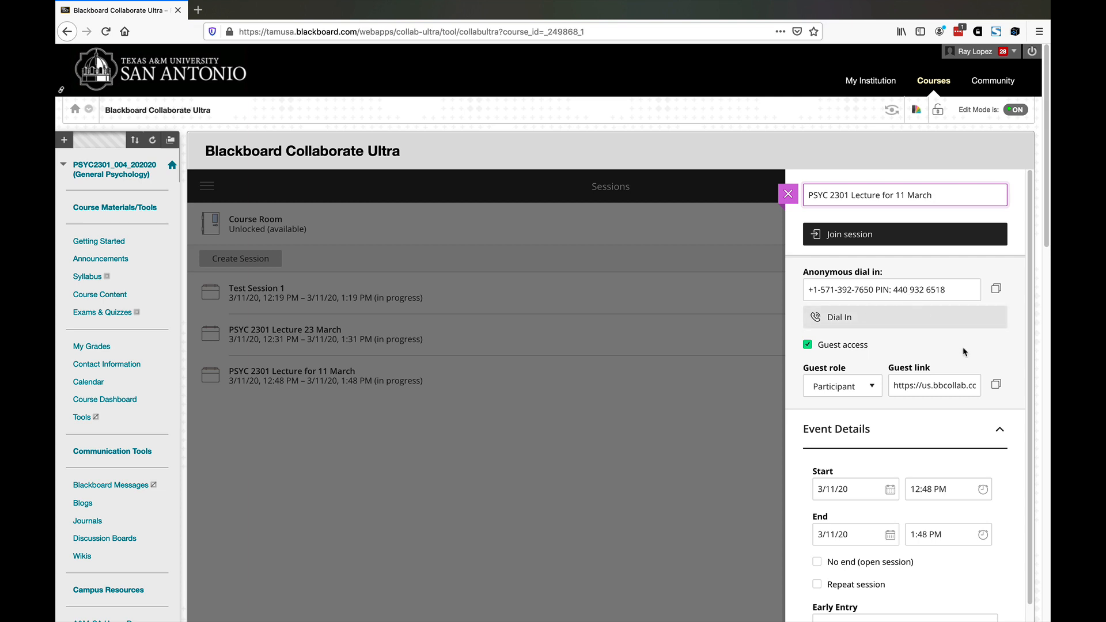
{"action": "mouse_move", "coordinate": [831, 392]}
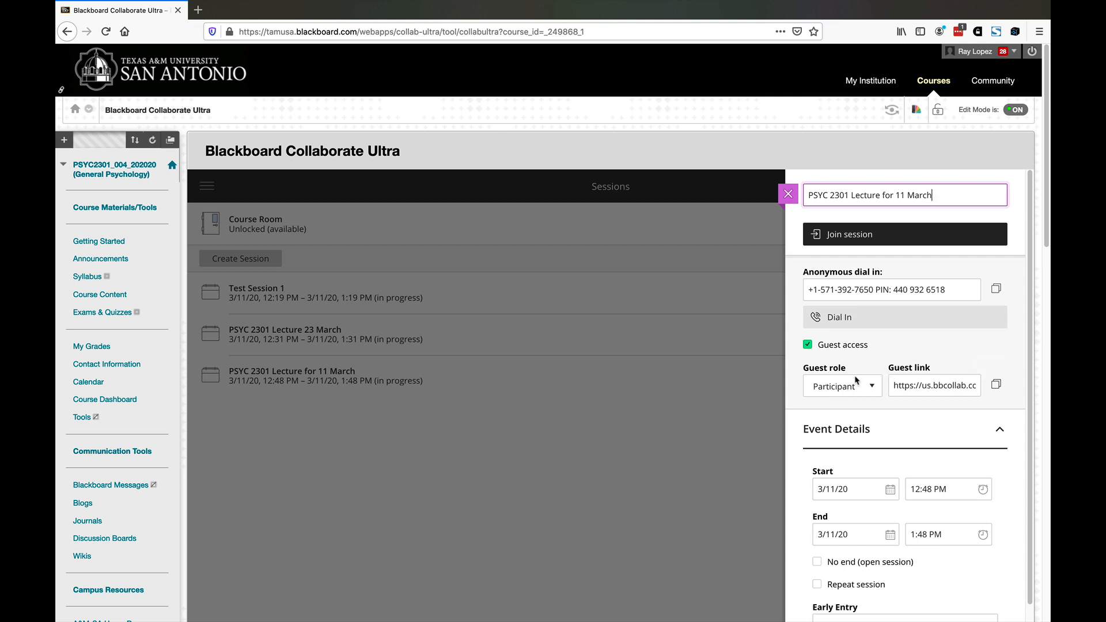
{"action": "mouse_move", "coordinate": [951, 396]}
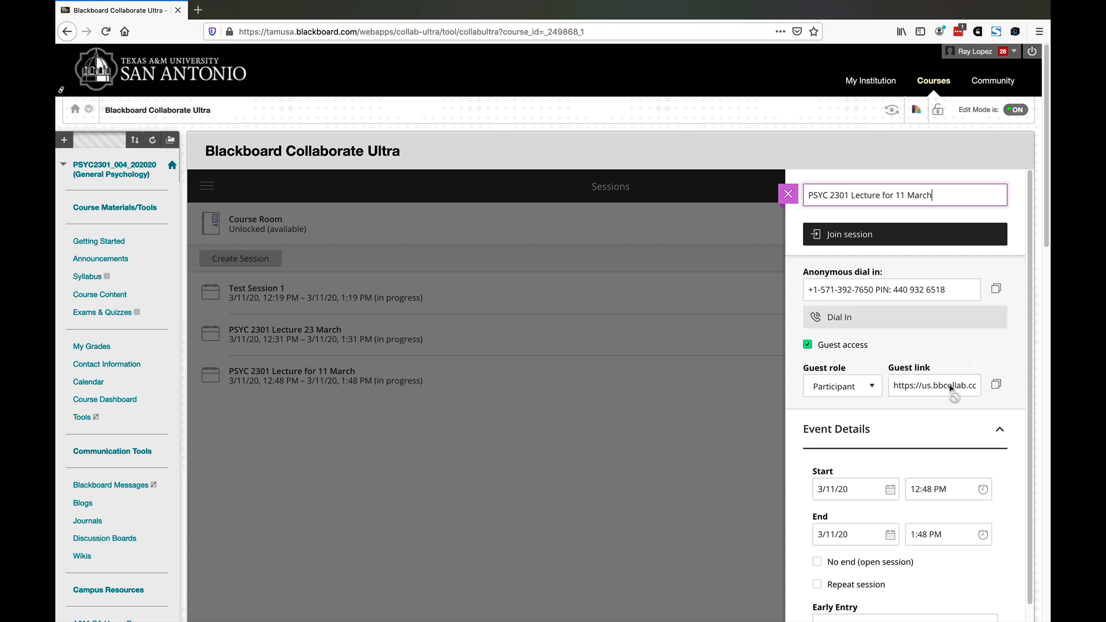
- Select the guest link address and switch off Guest access for the session
{"action": "left_click", "coordinate": [904, 234]}
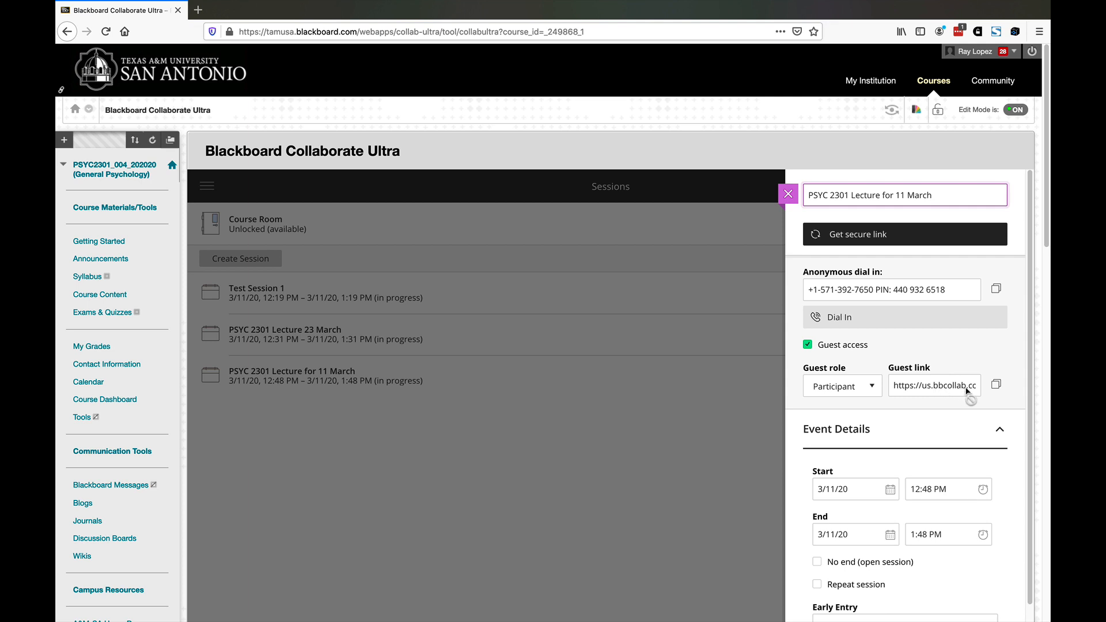
{"action": "mouse_move", "coordinate": [937, 395]}
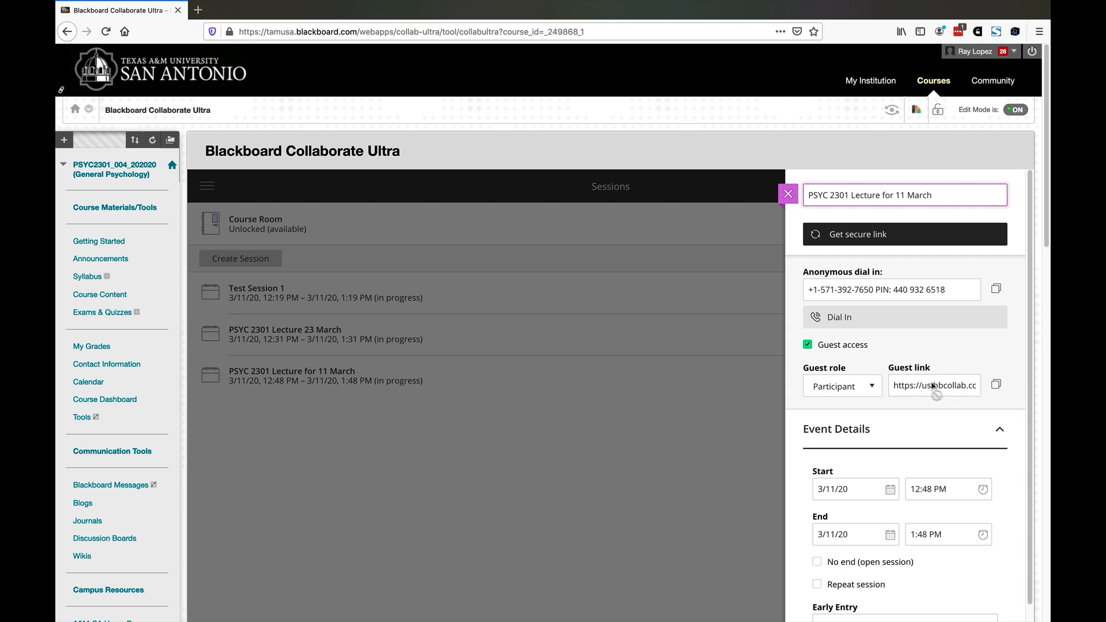
{"action": "left_click", "coordinate": [809, 345]}
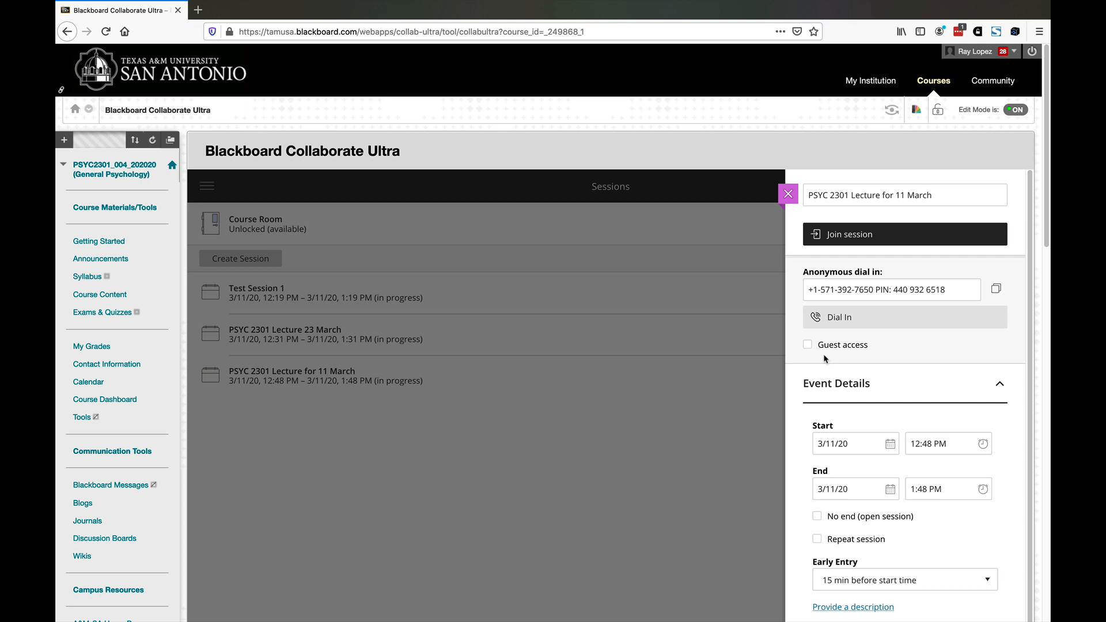
{"action": "mouse_move", "coordinate": [917, 359]}
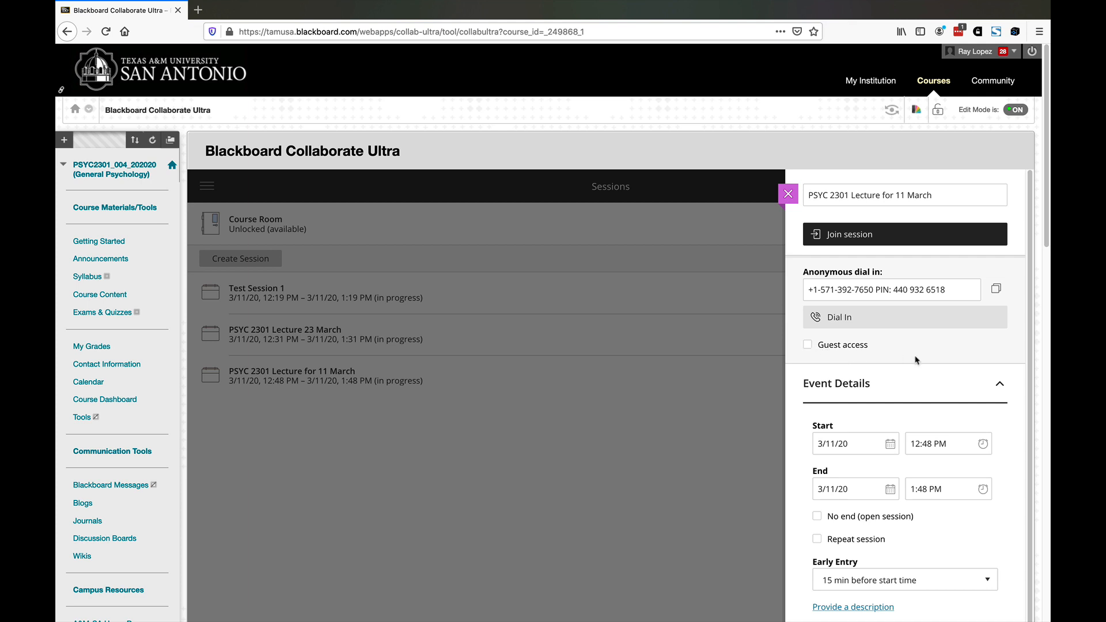
{"action": "mouse_move", "coordinate": [865, 305]}
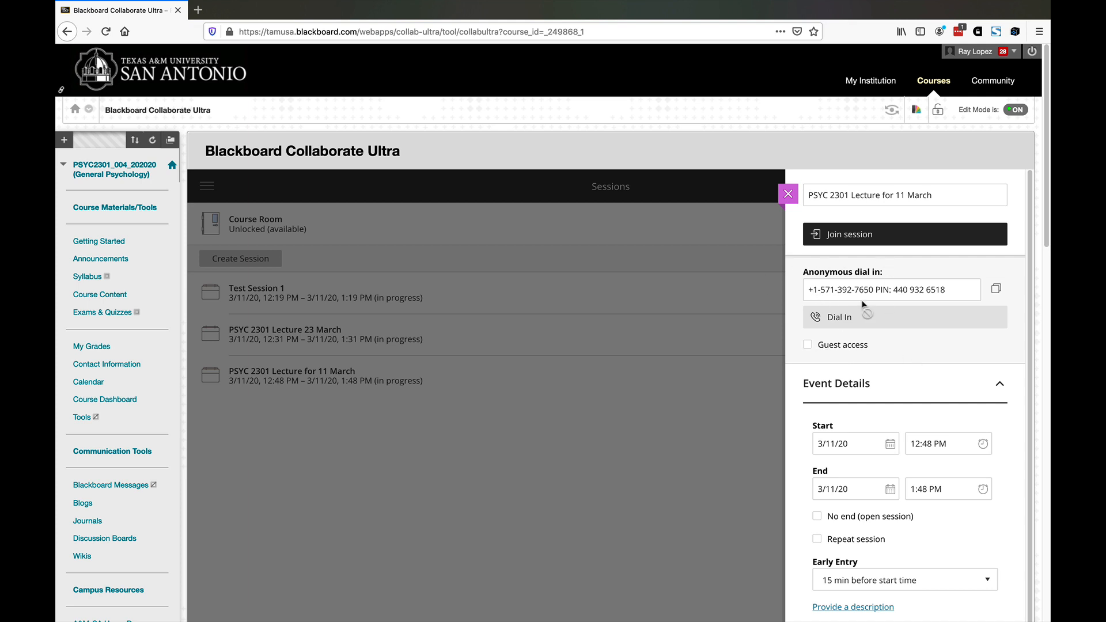
{"action": "mouse_move", "coordinate": [938, 360]}
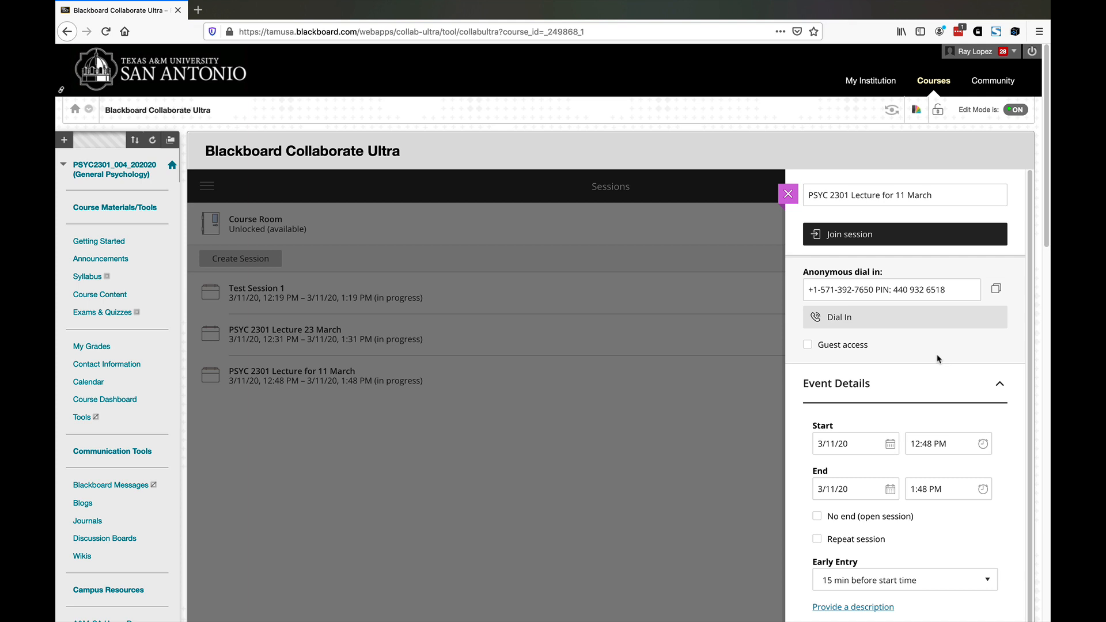
{"action": "scroll", "scroll_direction": "down", "scroll_amount": 3}
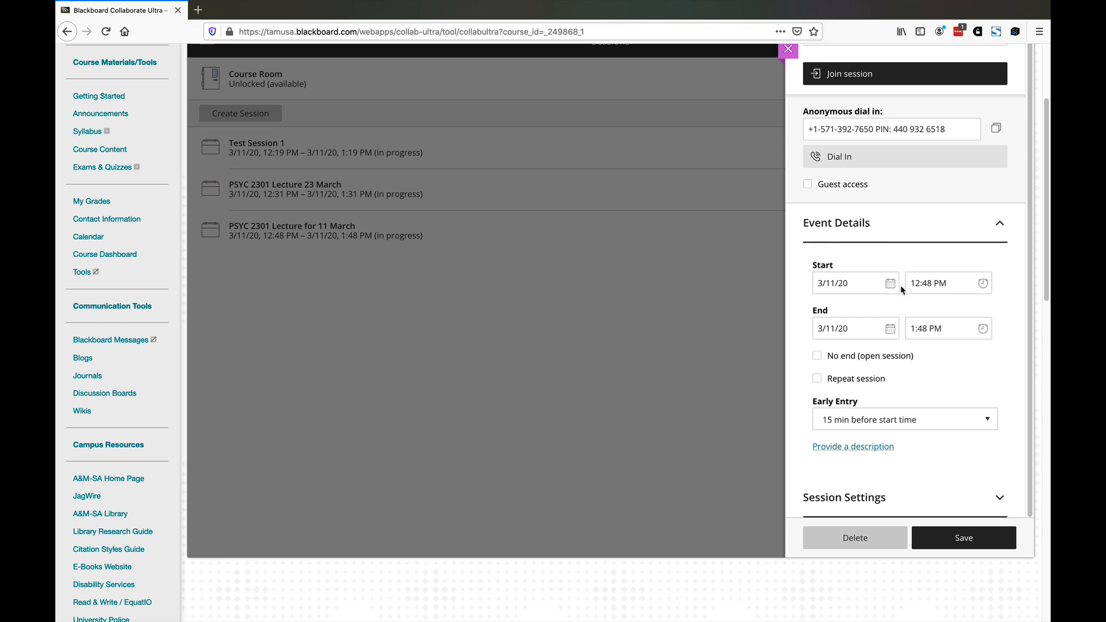
{"action": "mouse_move", "coordinate": [872, 274]}
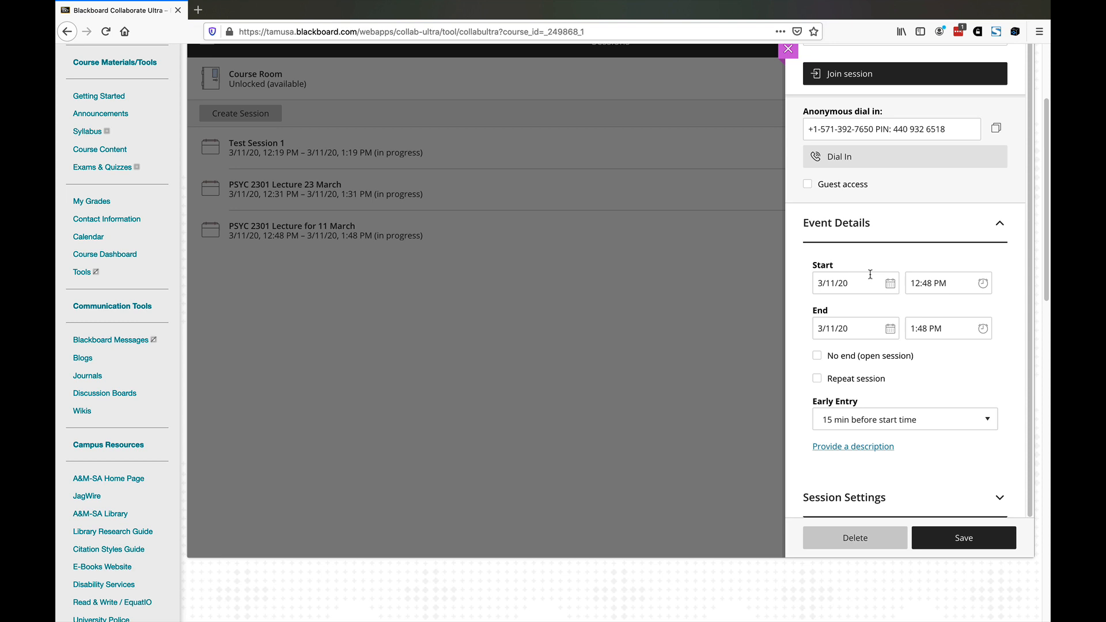
{"action": "mouse_move", "coordinate": [875, 278]}
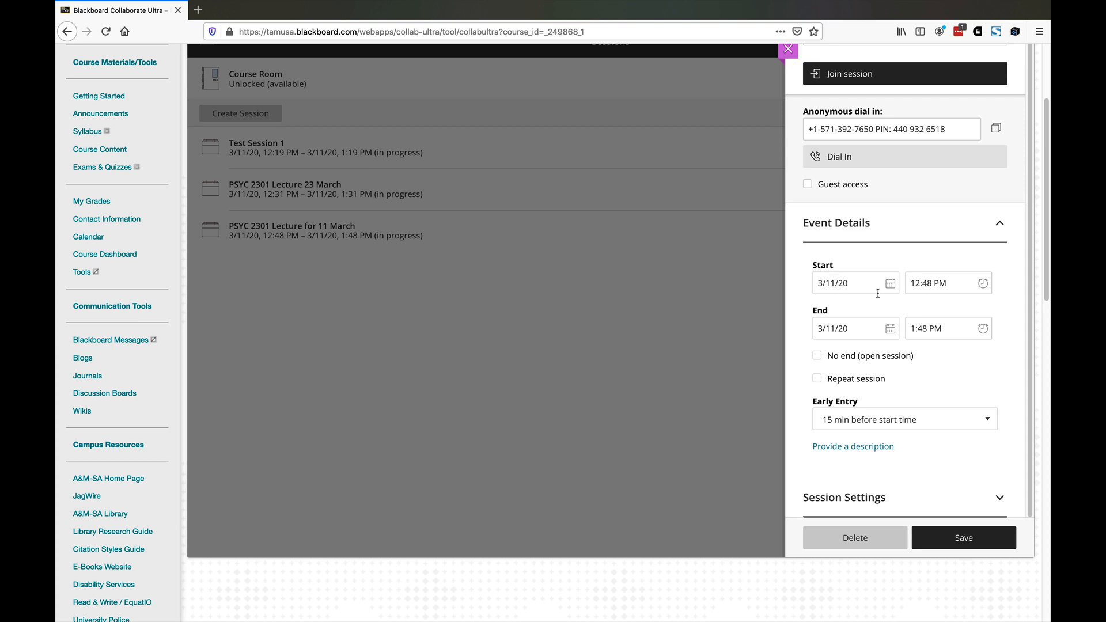
{"action": "mouse_move", "coordinate": [845, 306]}
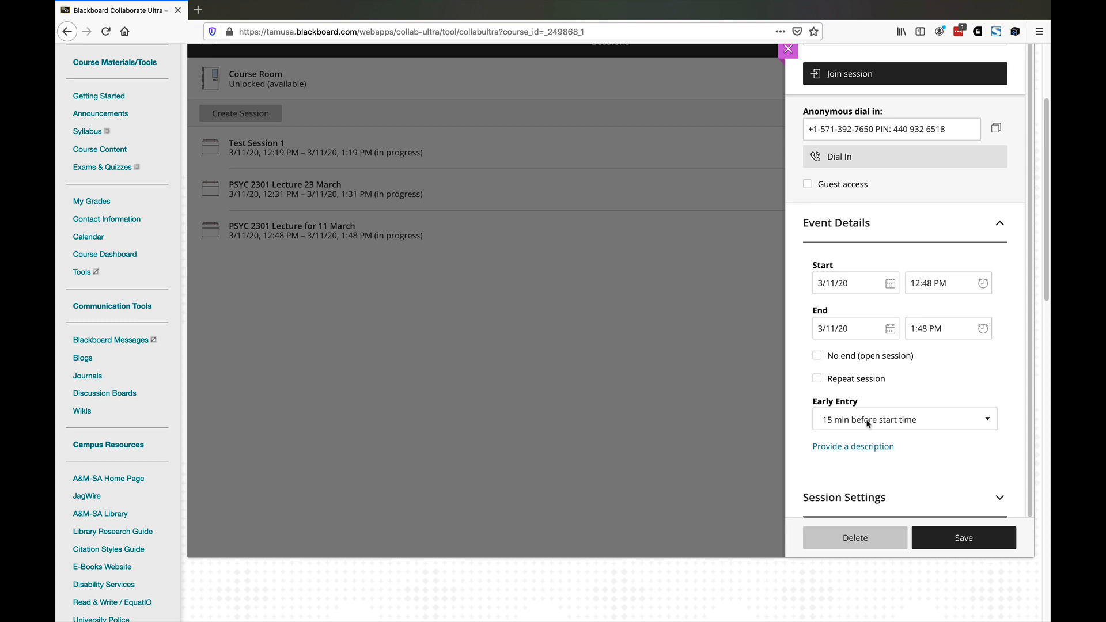
{"action": "mouse_move", "coordinate": [879, 532]}
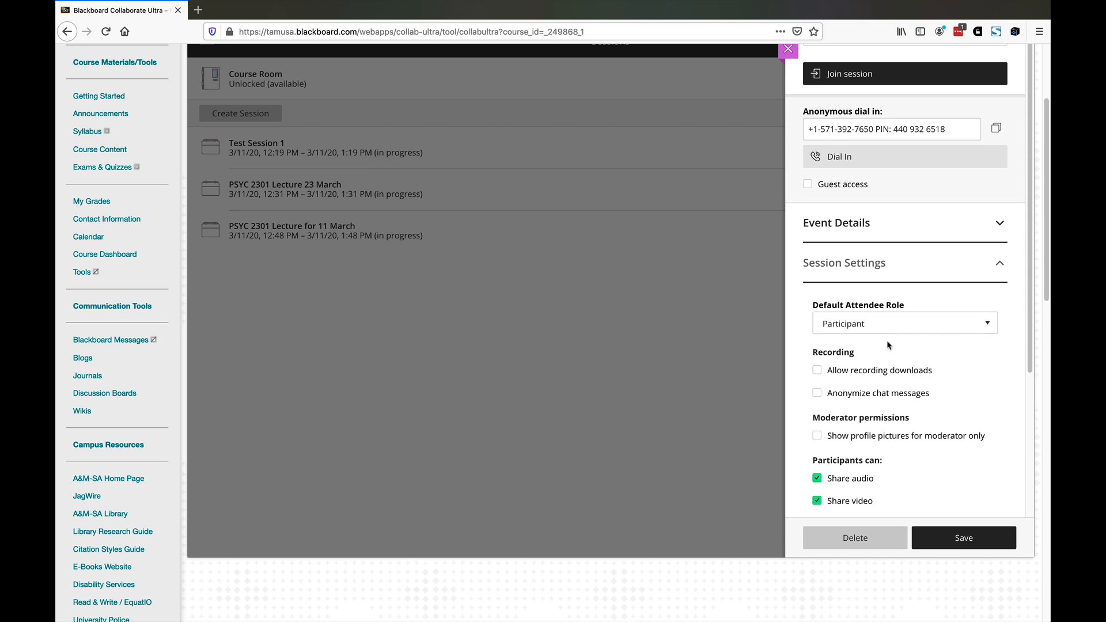
{"action": "mouse_move", "coordinate": [946, 419]}
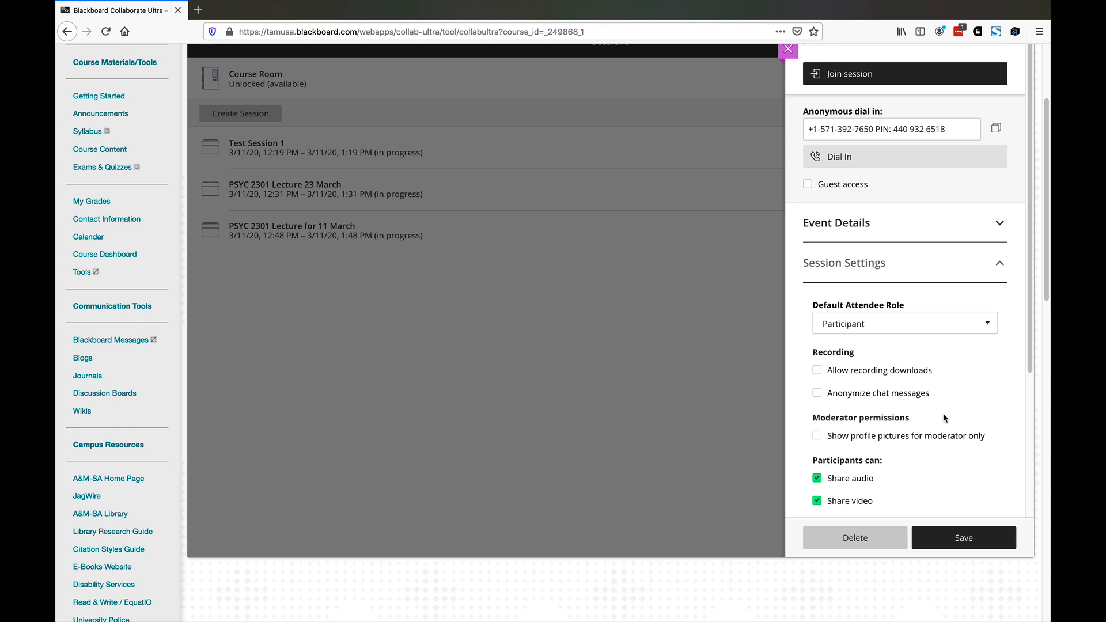
{"action": "mouse_move", "coordinate": [850, 491]}
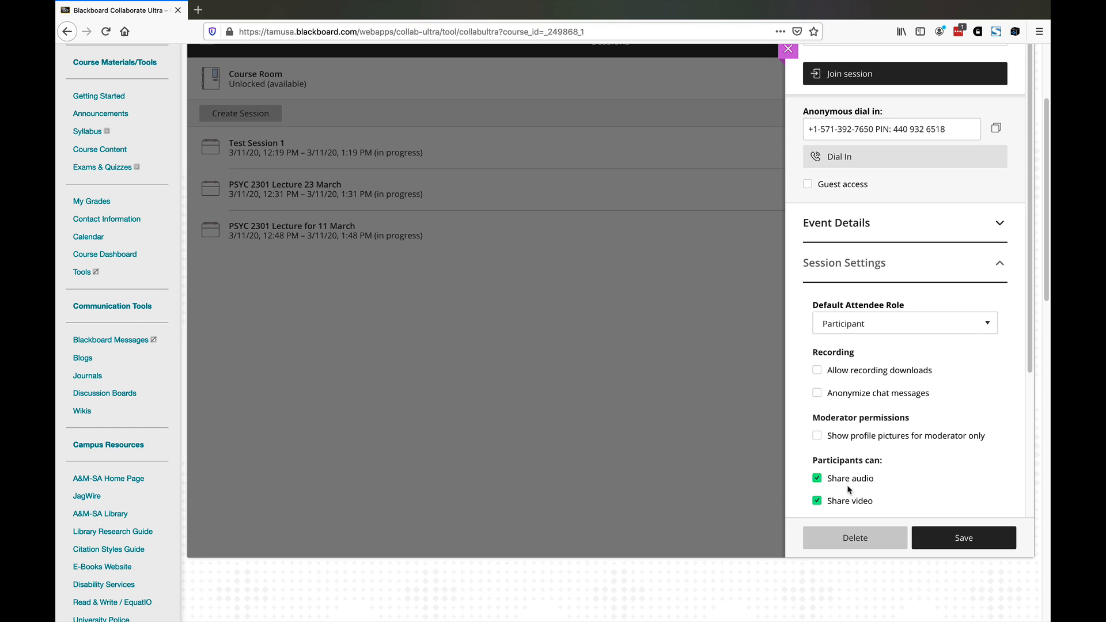
{"action": "mouse_move", "coordinate": [851, 498]}
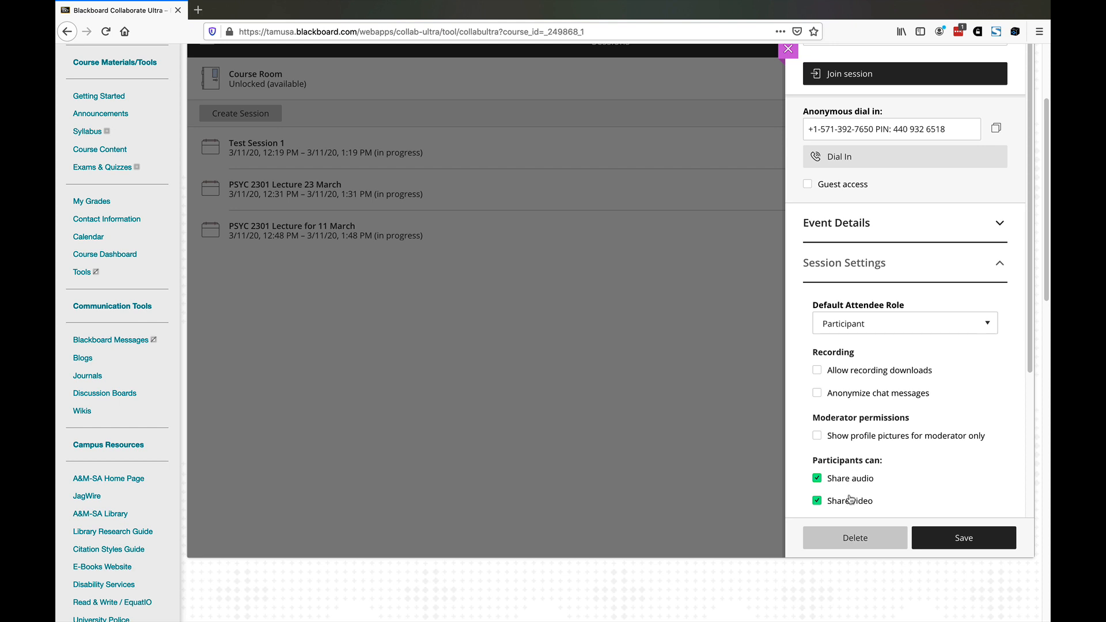
{"action": "mouse_move", "coordinate": [848, 503]}
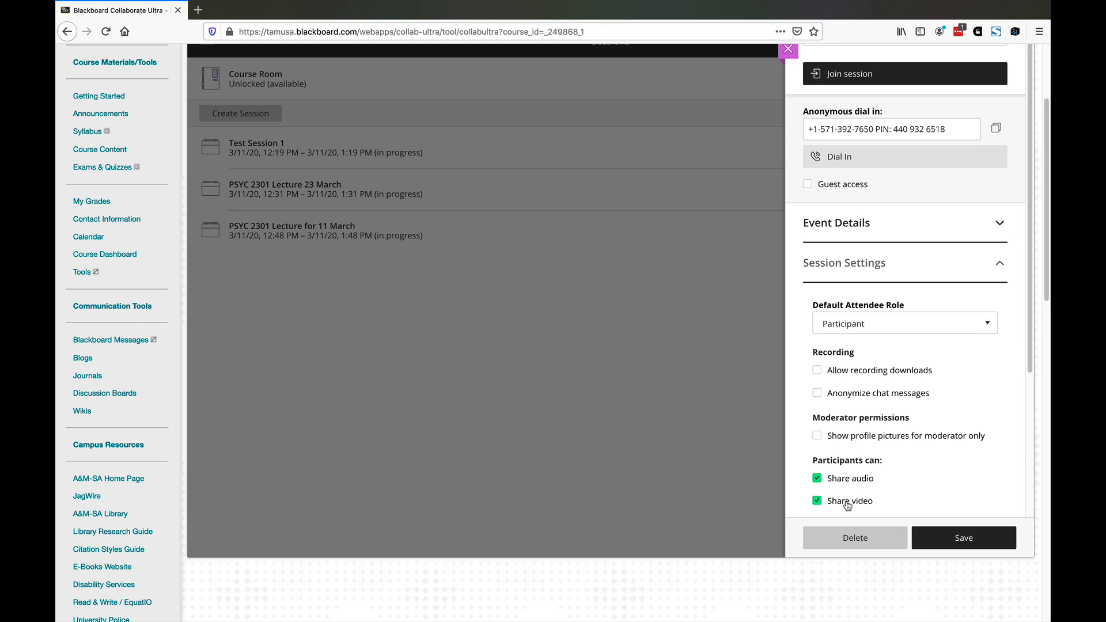
{"action": "mouse_move", "coordinate": [821, 510]}
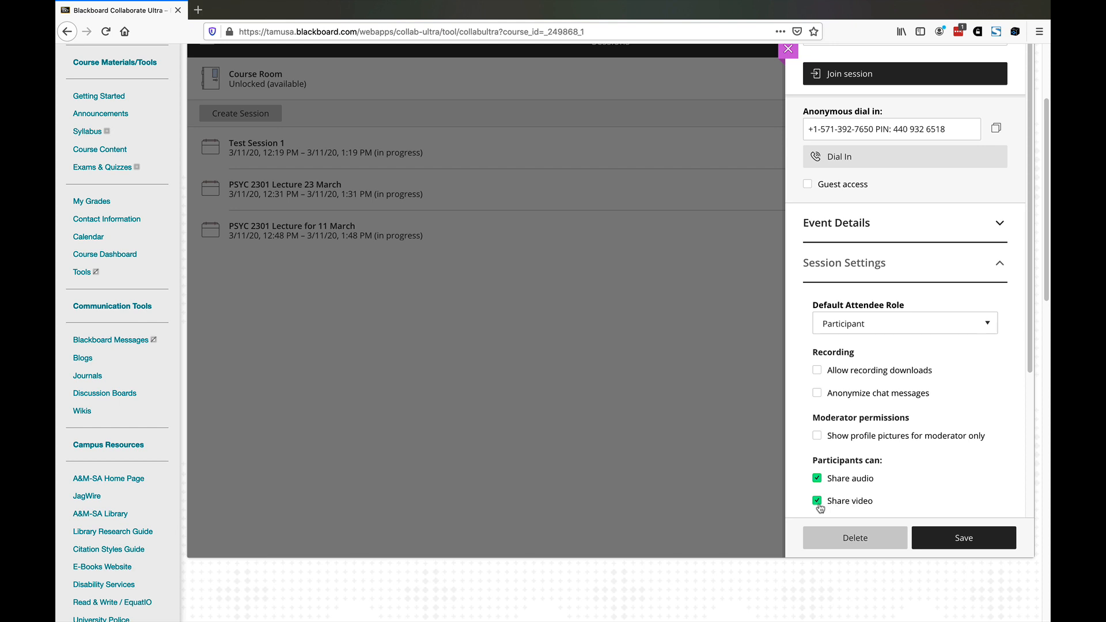
{"action": "mouse_move", "coordinate": [925, 460]}
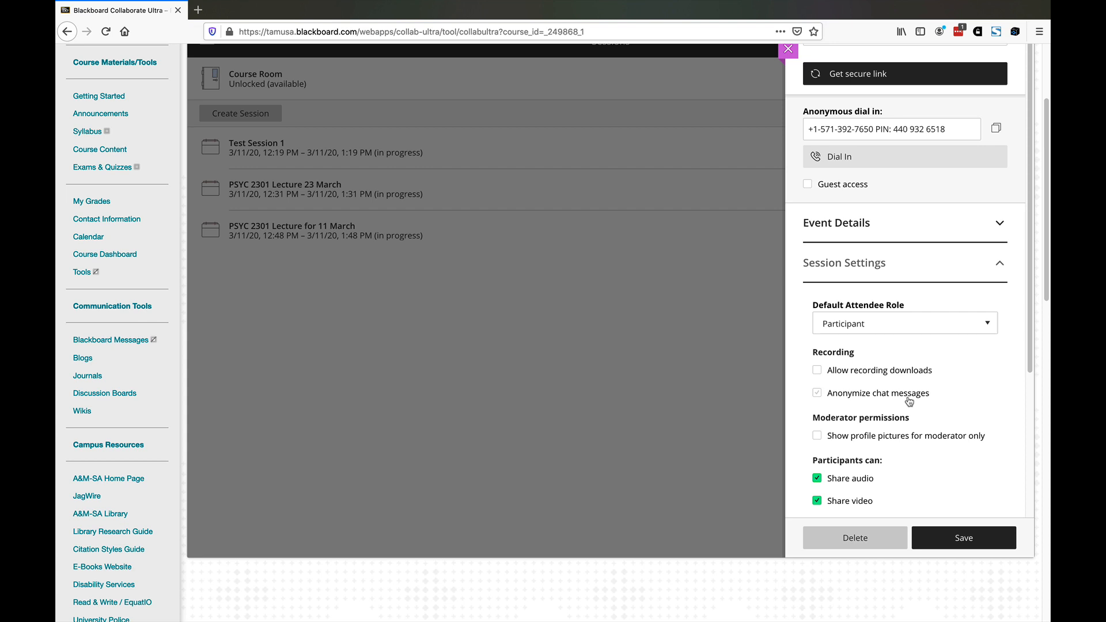
- Collapse Event Details and show Session Settings with participant audio, video, chat and whiteboard options
{"action": "left_click", "coordinate": [818, 393]}
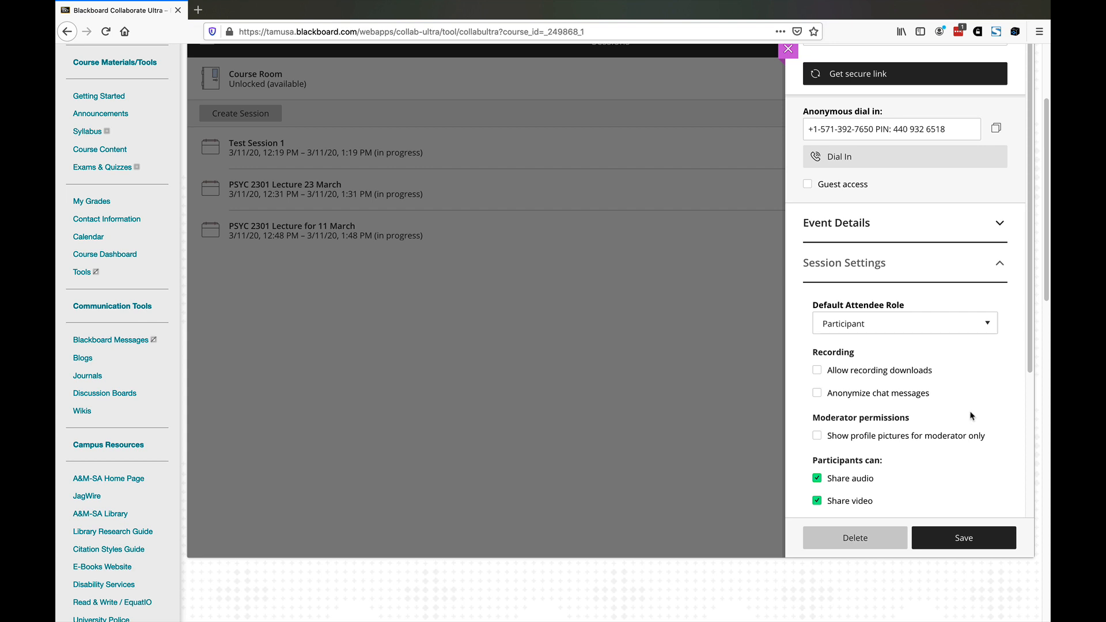
{"action": "scroll", "scroll_direction": "up", "scroll_amount": 3}
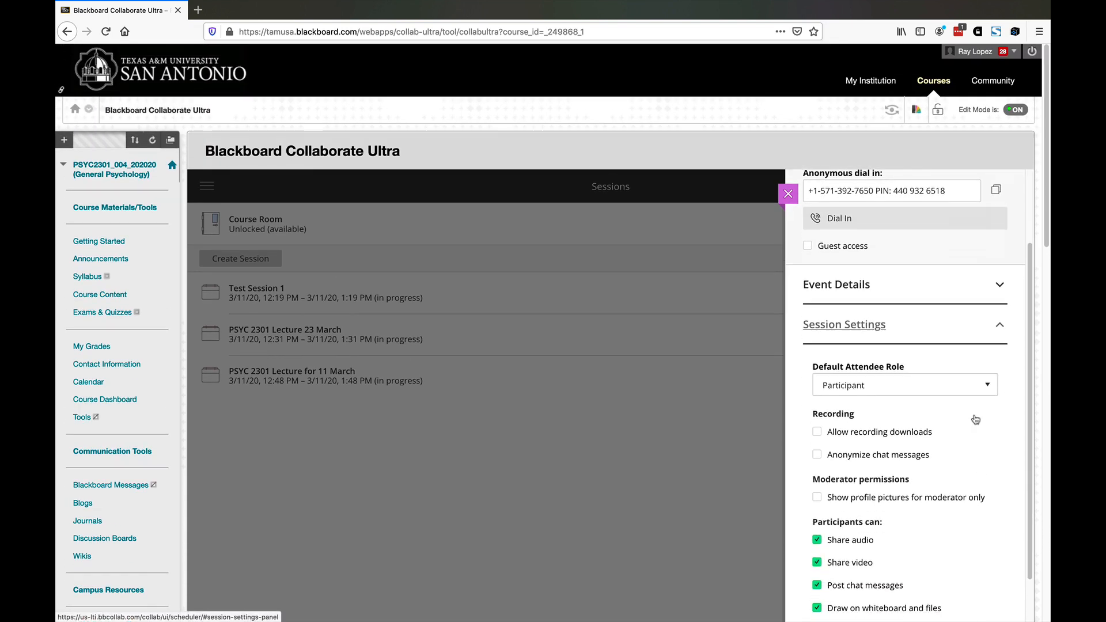
{"action": "scroll", "scroll_direction": "down", "scroll_amount": 3}
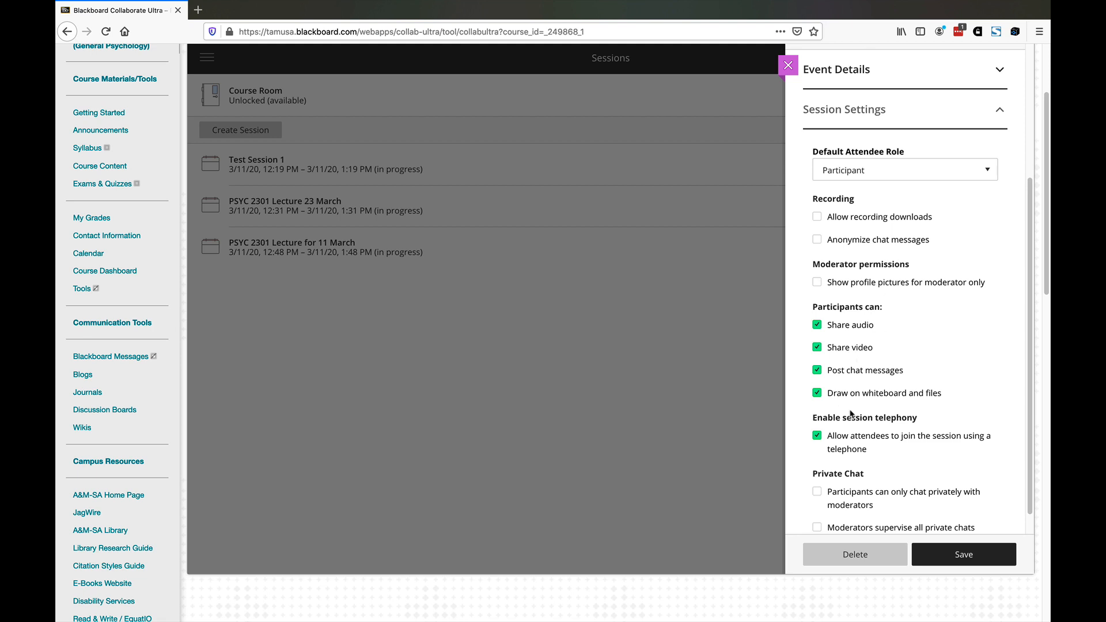
{"action": "mouse_move", "coordinate": [913, 383]}
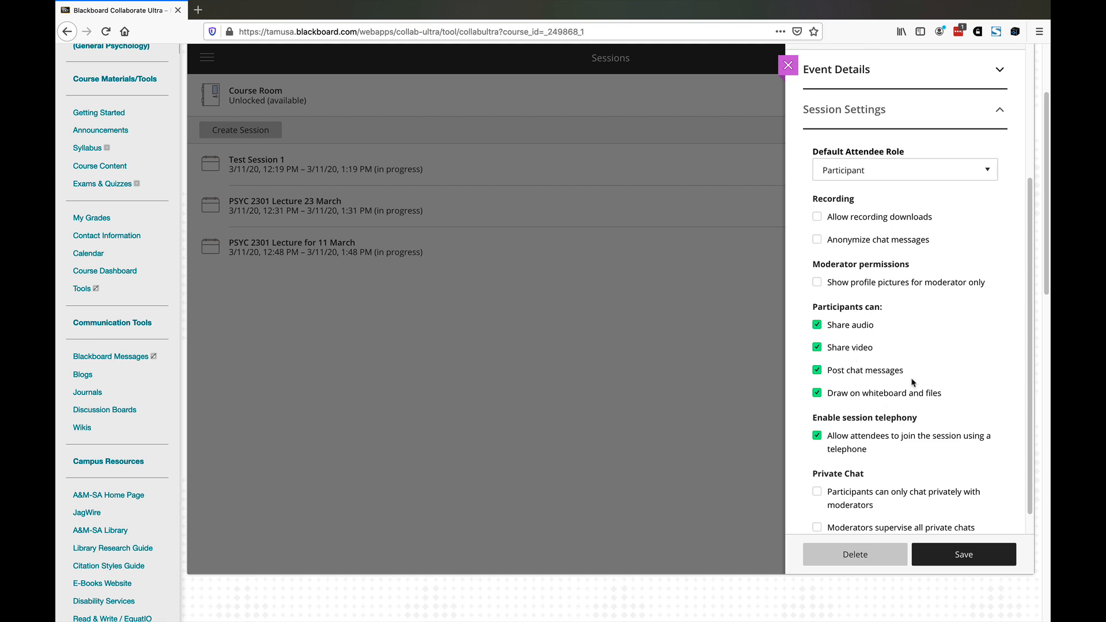
{"action": "mouse_move", "coordinate": [863, 403]}
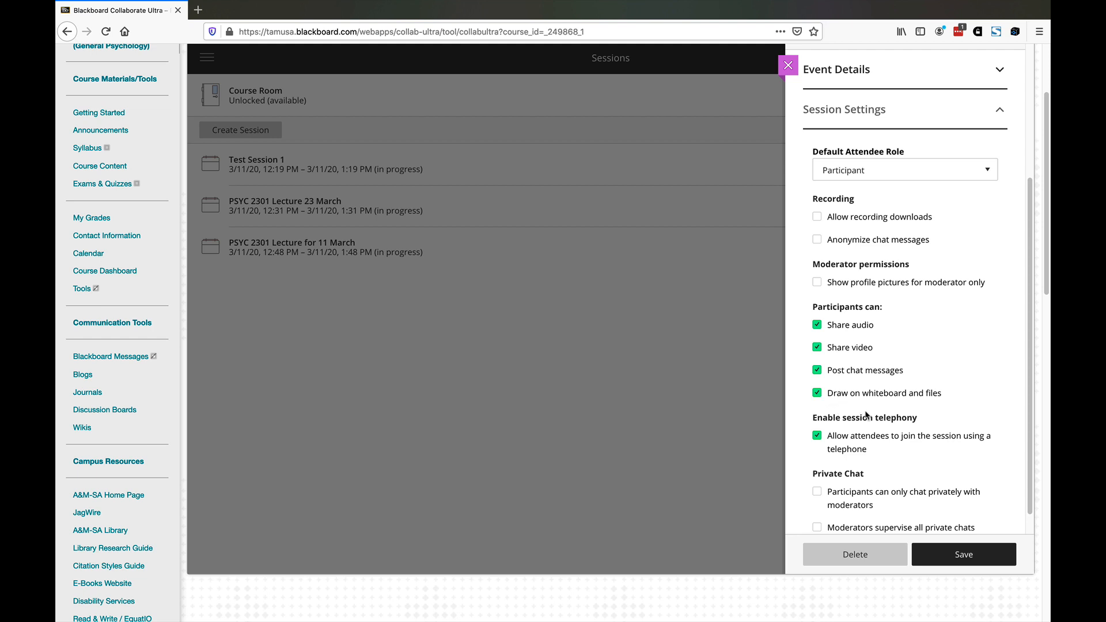
{"action": "mouse_move", "coordinate": [867, 416]}
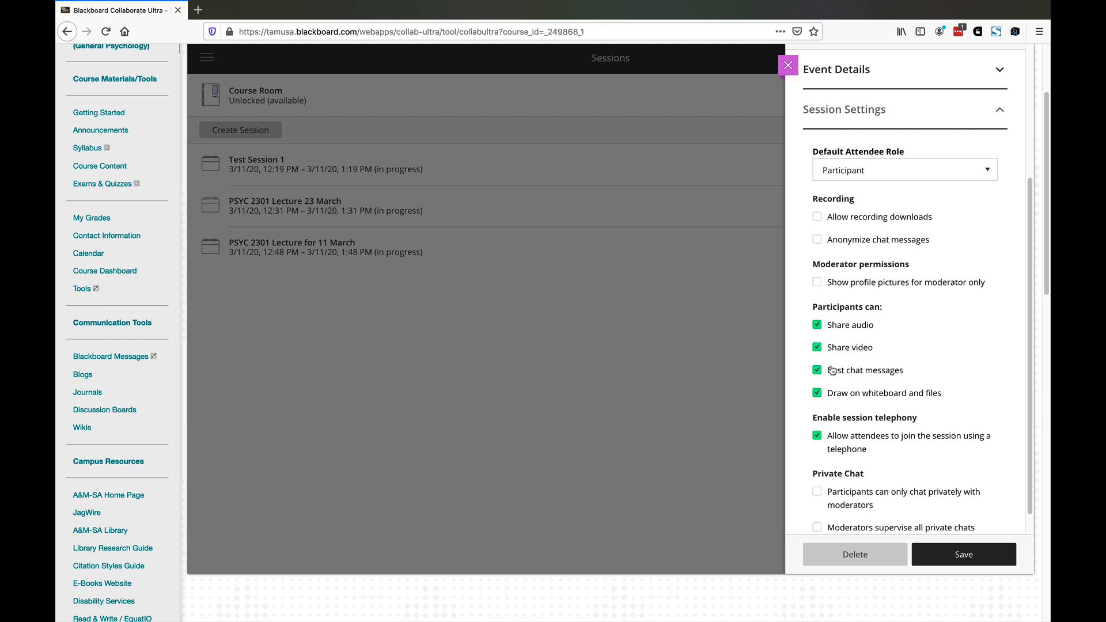
{"action": "mouse_move", "coordinate": [851, 372]}
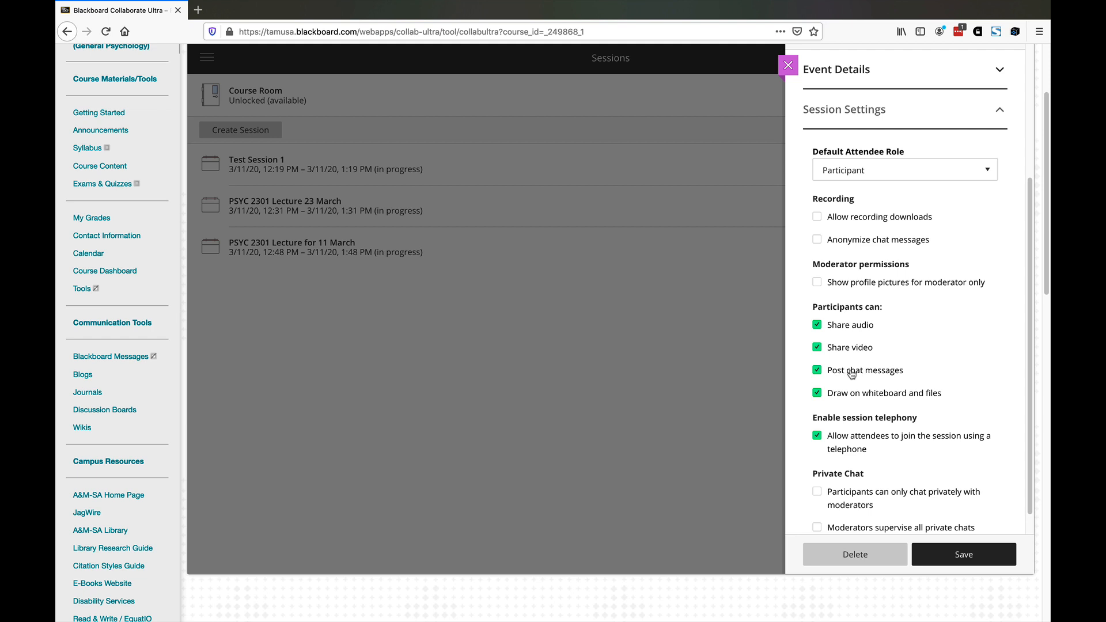
{"action": "mouse_move", "coordinate": [932, 430]}
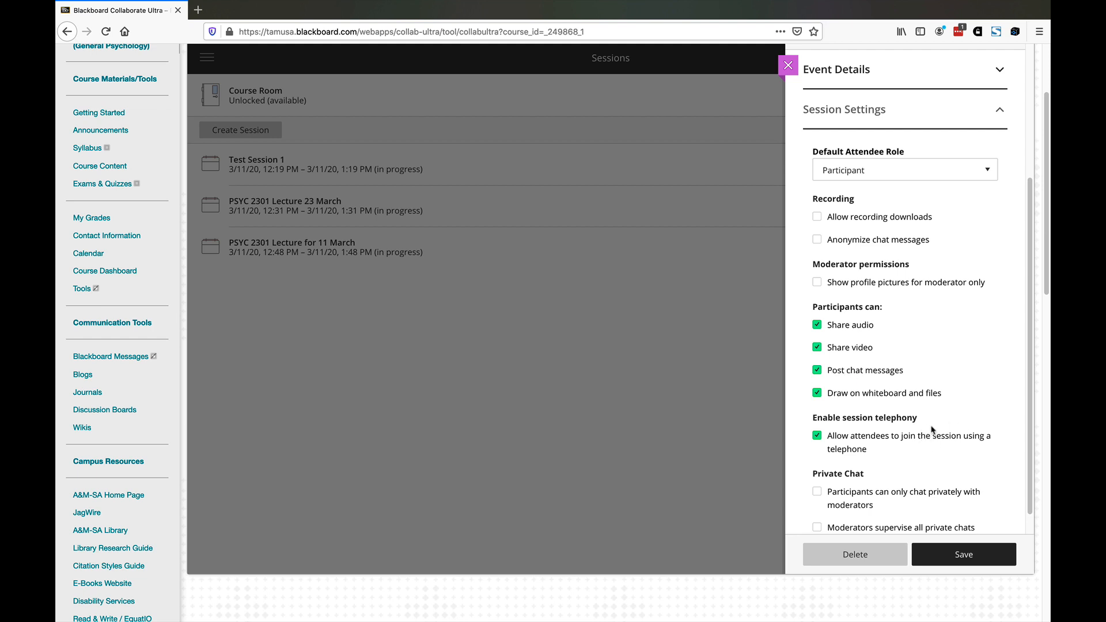
{"action": "scroll", "scroll_direction": "up", "scroll_amount": 3}
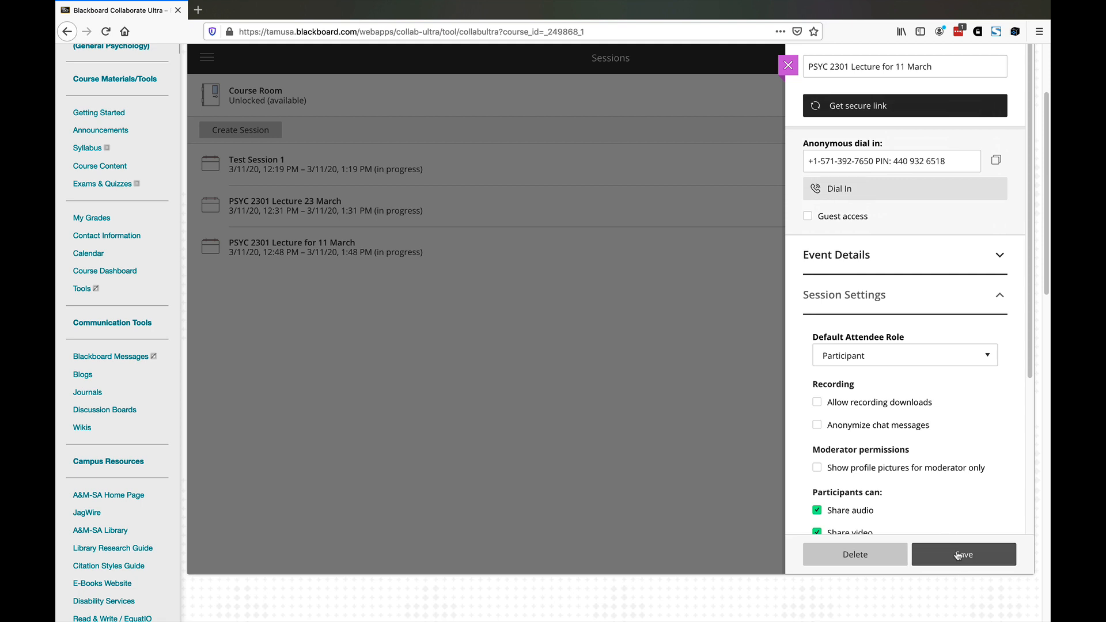
- Save the 11 March lecture's session settings and return to the sessions list
{"action": "left_click", "coordinate": [964, 554]}
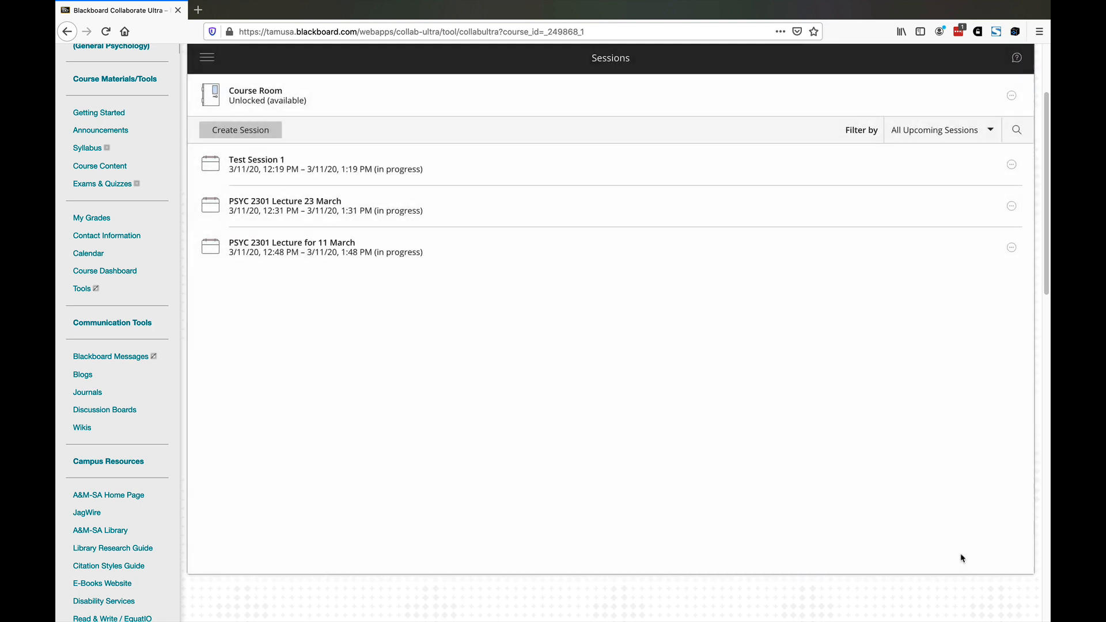
{"action": "mouse_move", "coordinate": [407, 288]}
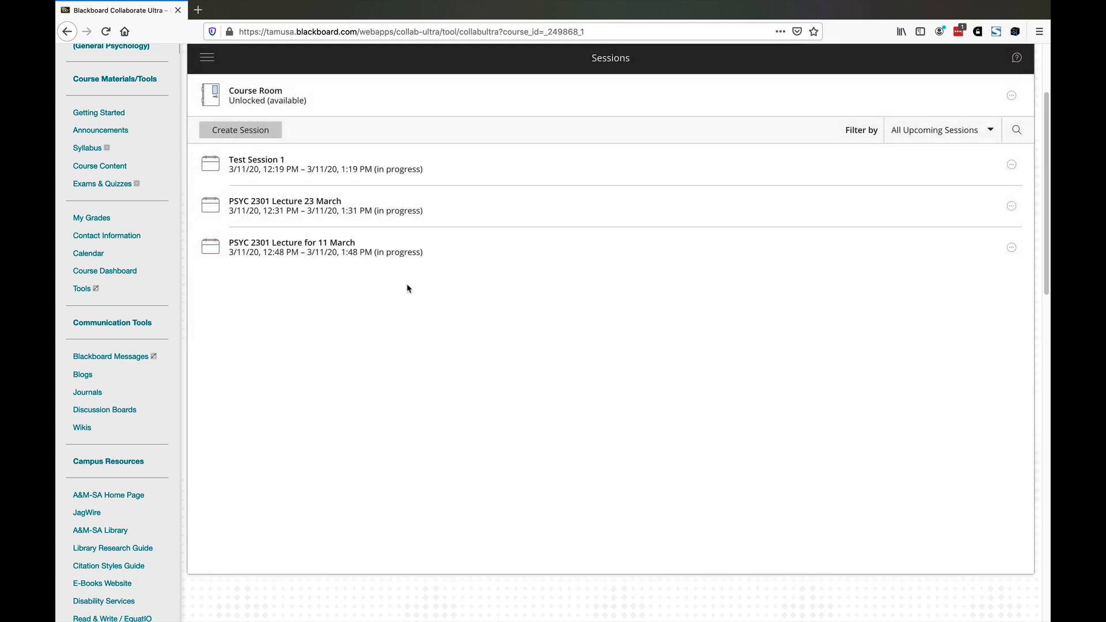
{"action": "mouse_move", "coordinate": [284, 246]}
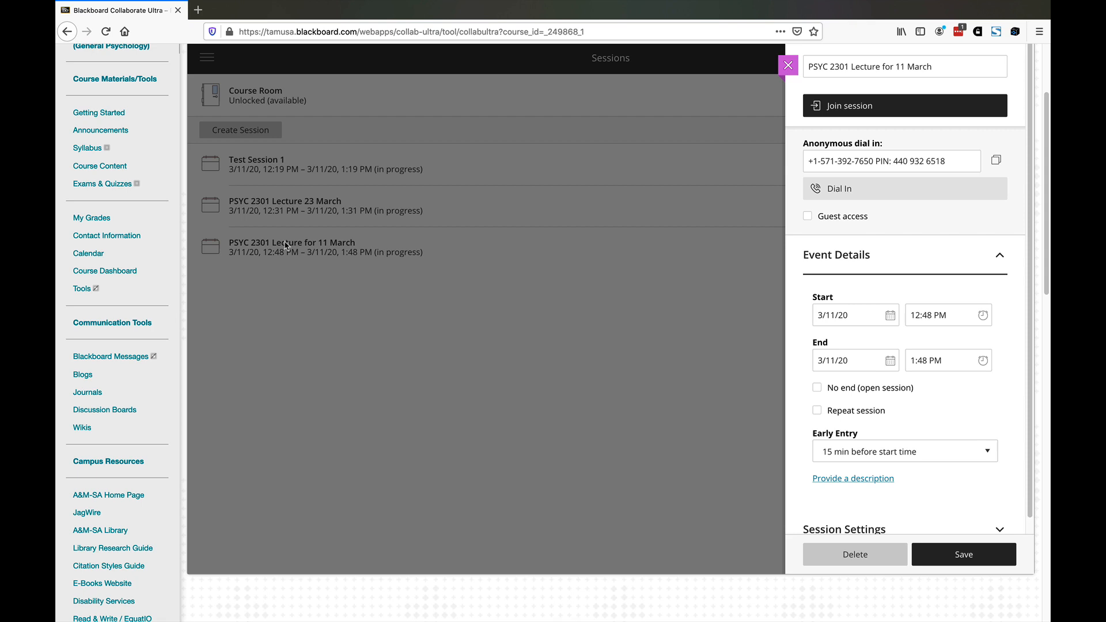
{"action": "mouse_move", "coordinate": [858, 106]}
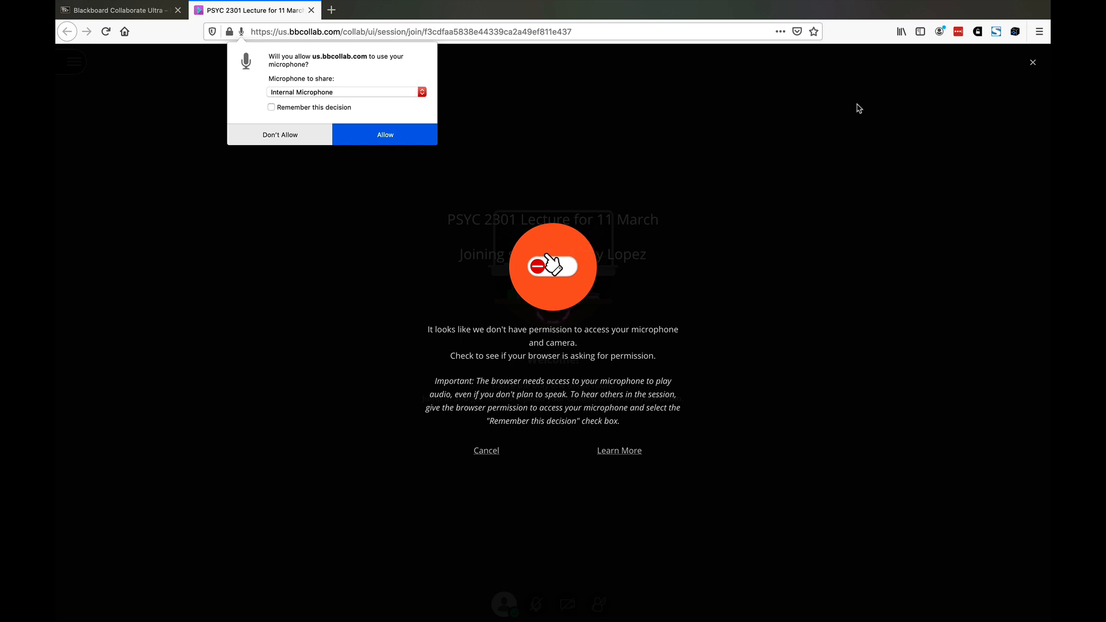
- Allow the browser microphone permission and enter the empty 11 March lecture room
{"action": "left_click", "coordinate": [554, 266]}
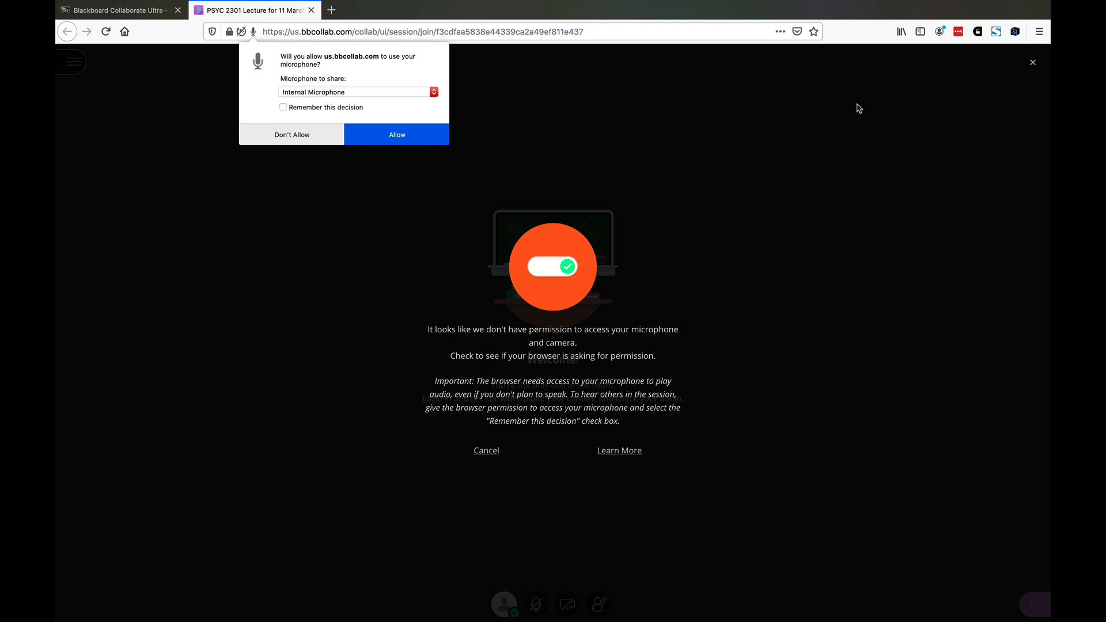
{"action": "mouse_move", "coordinate": [825, 117]}
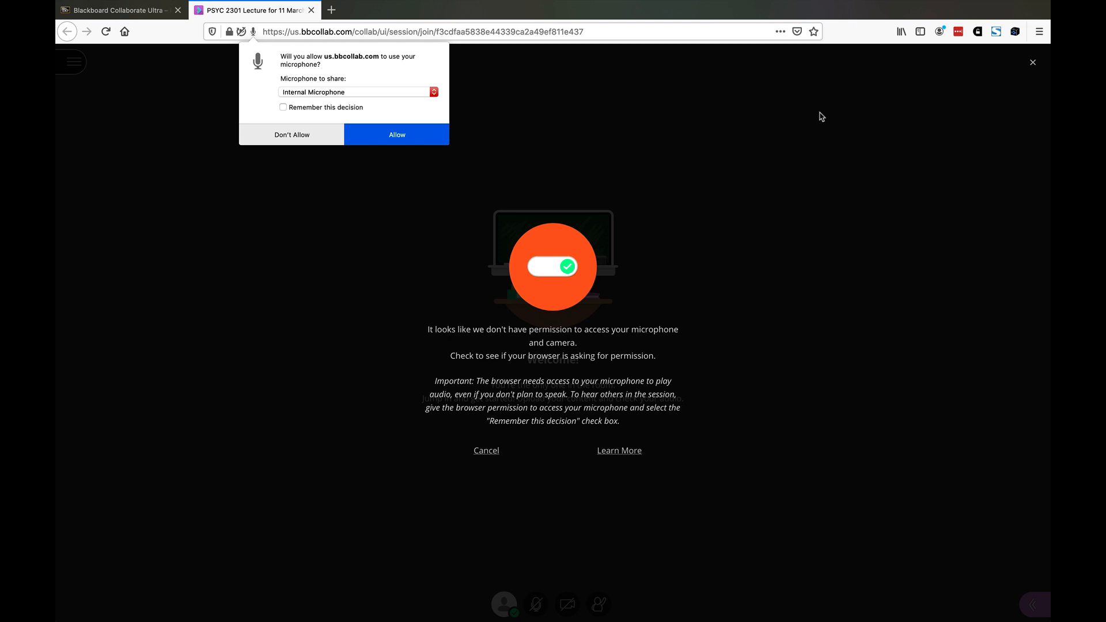
{"action": "mouse_move", "coordinate": [360, 92]}
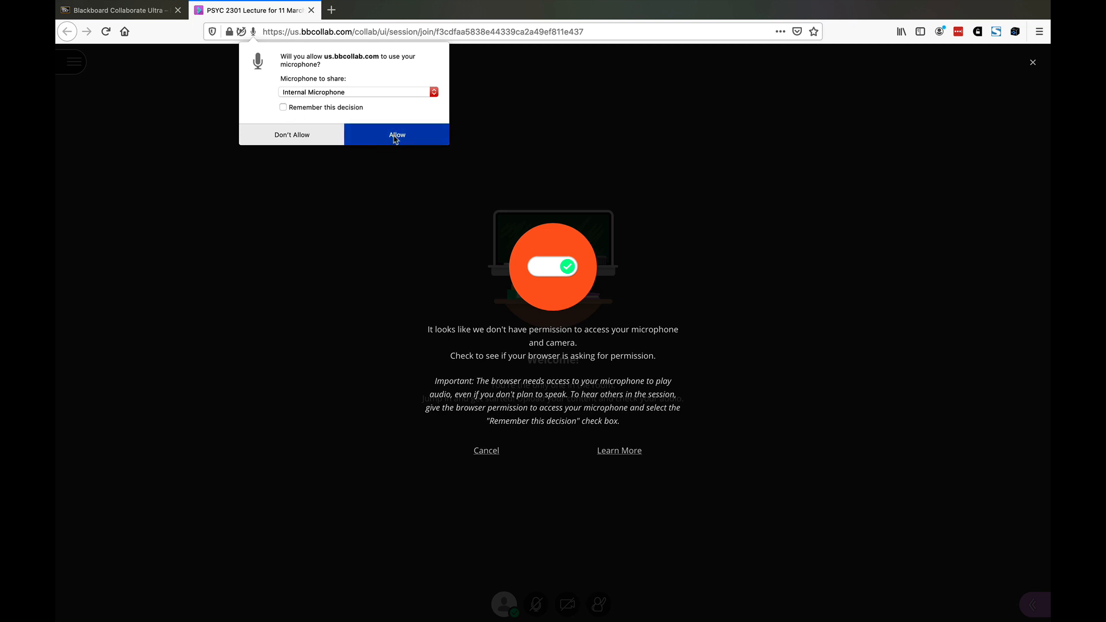
{"action": "left_click", "coordinate": [396, 135]}
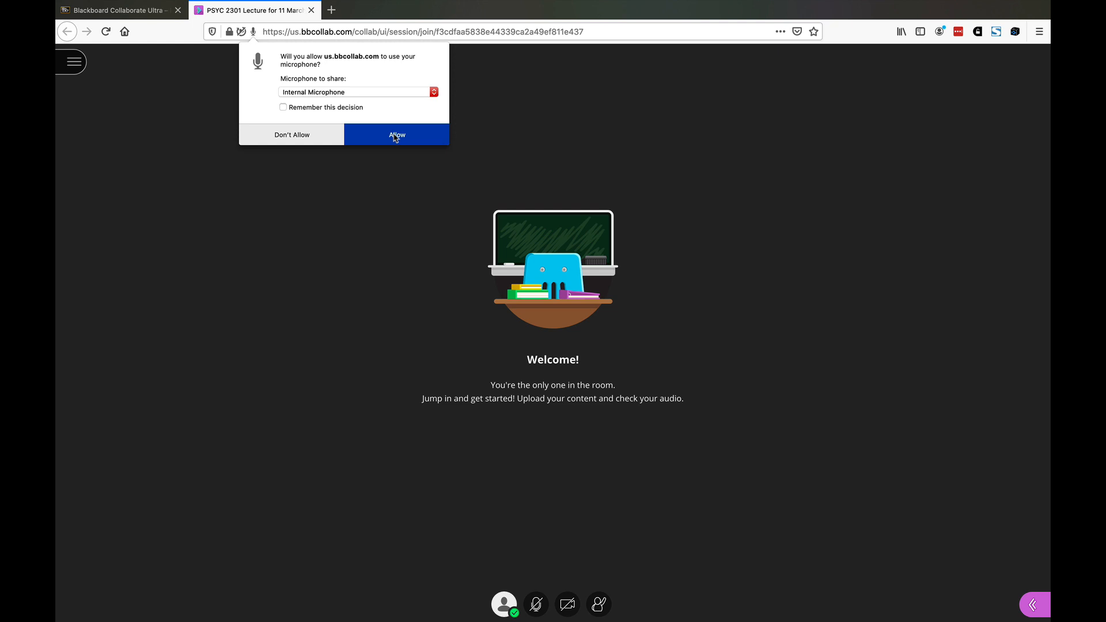
{"action": "left_click", "coordinate": [434, 92]}
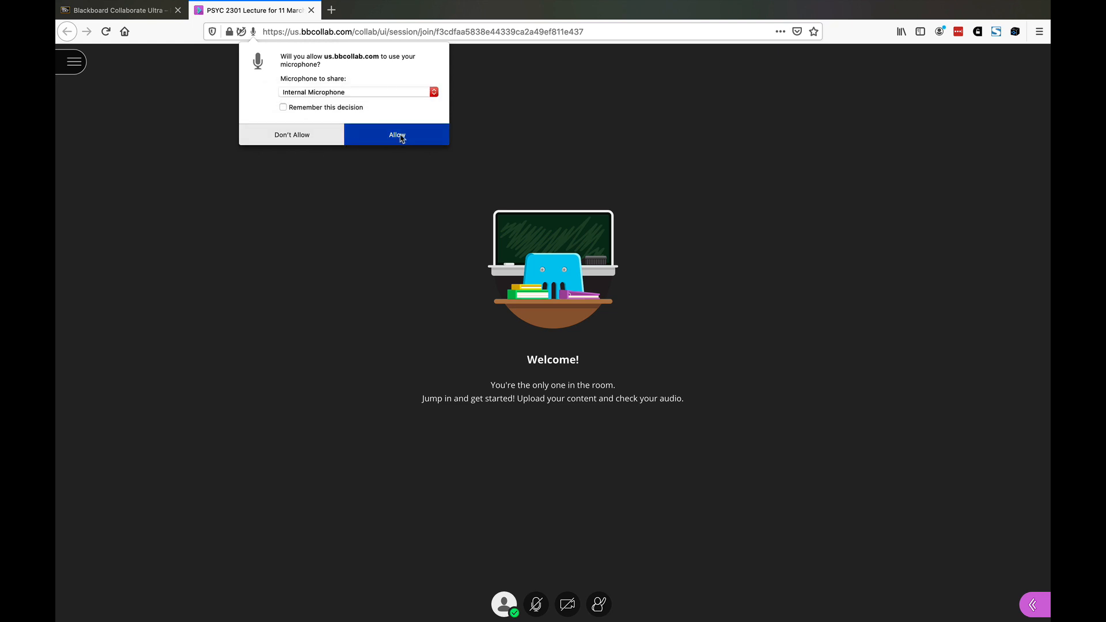
{"action": "left_click", "coordinate": [397, 135]}
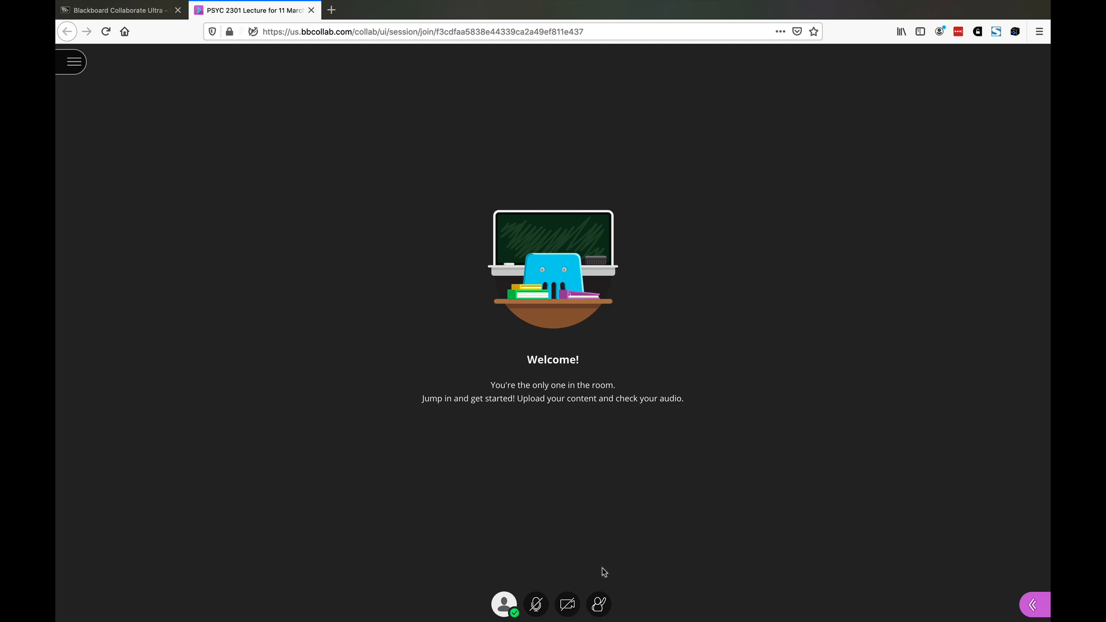
- Share microphone audio and camera video with the session via the Video Preview
{"action": "left_click", "coordinate": [536, 604]}
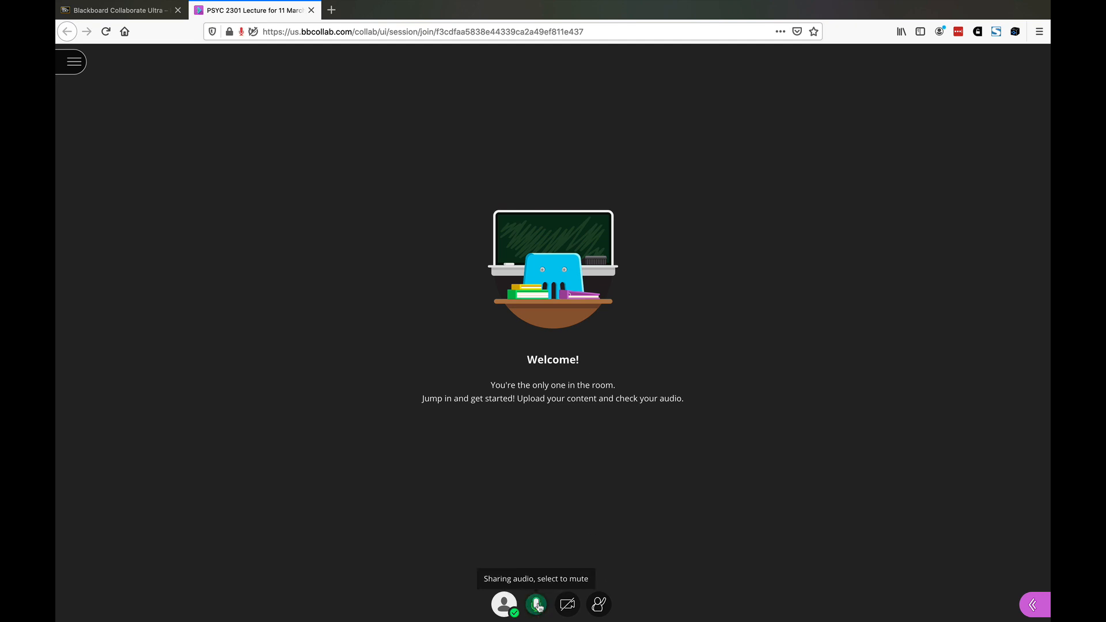
{"action": "left_click", "coordinate": [567, 605]}
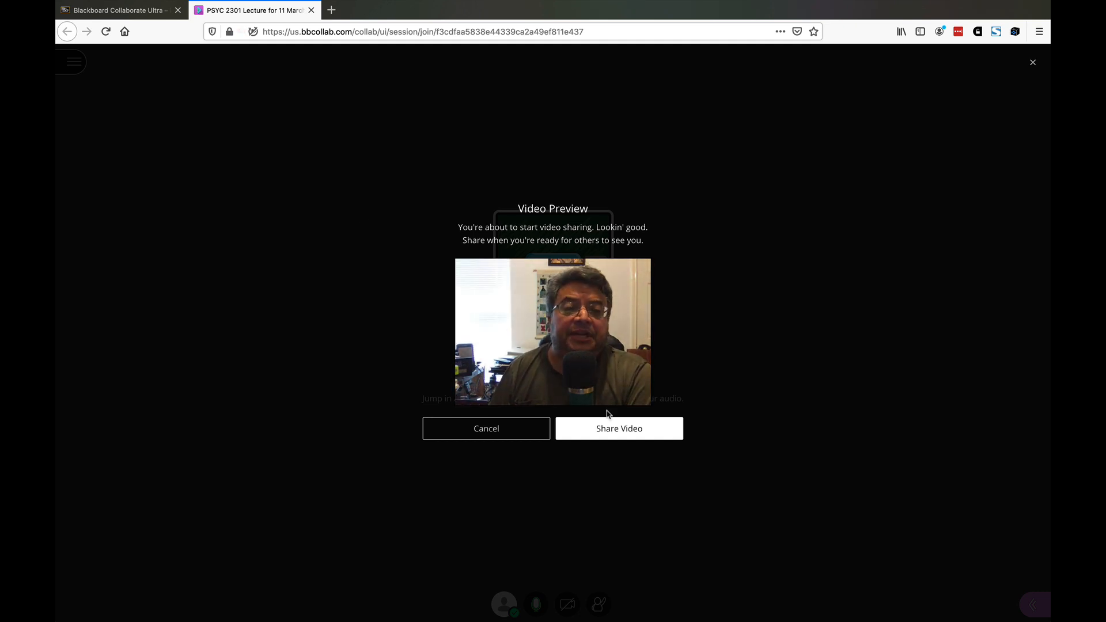
{"action": "left_click", "coordinate": [617, 429]}
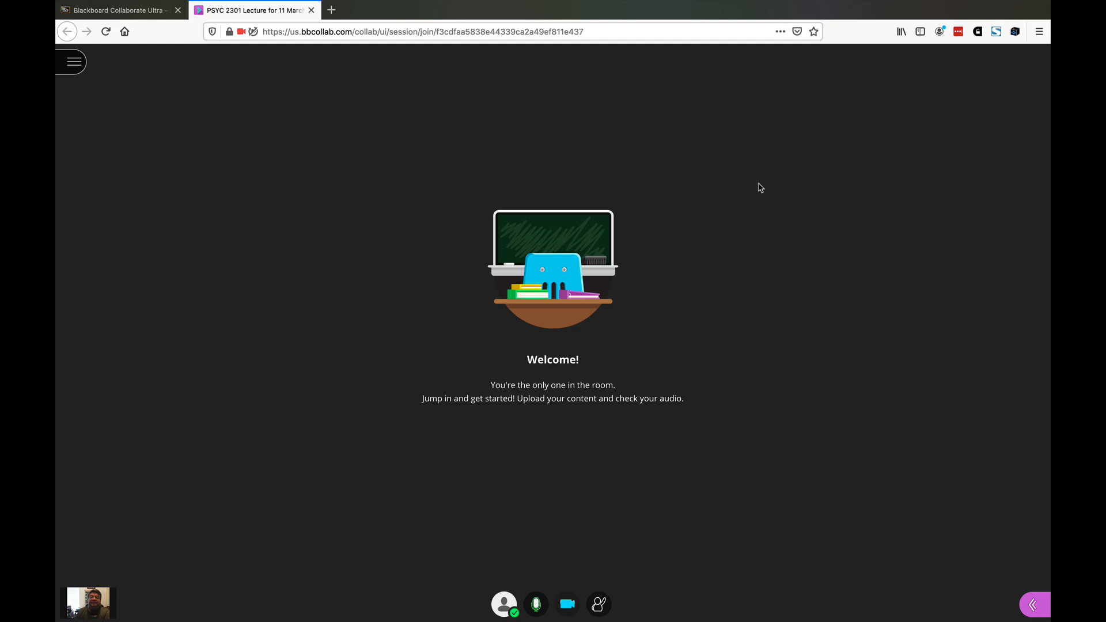
{"action": "mouse_move", "coordinate": [398, 382]}
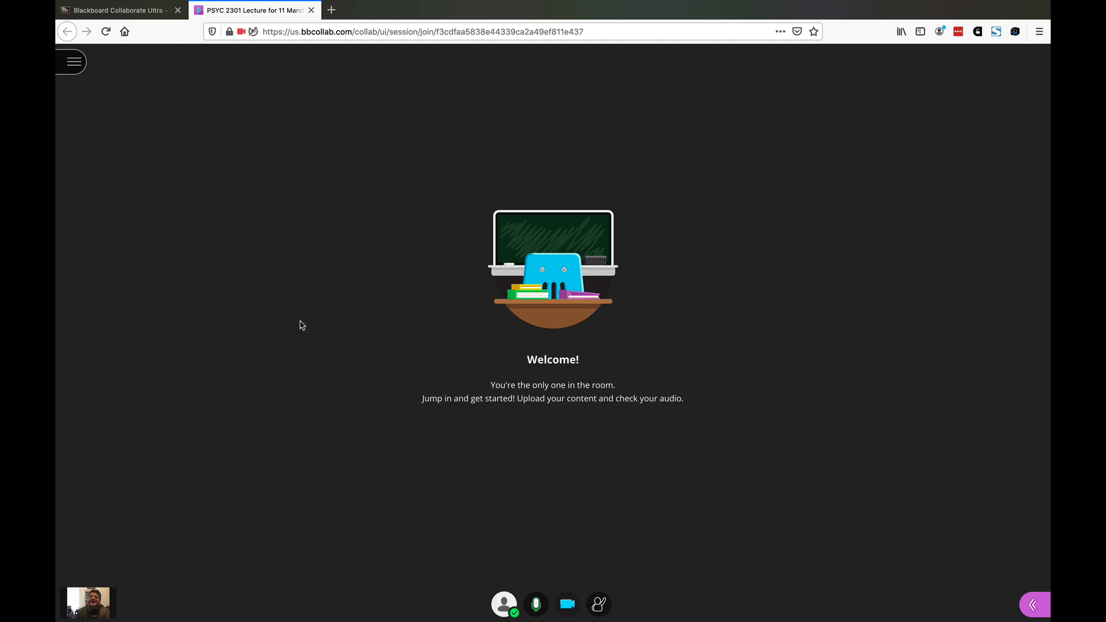
{"action": "mouse_move", "coordinate": [304, 352]}
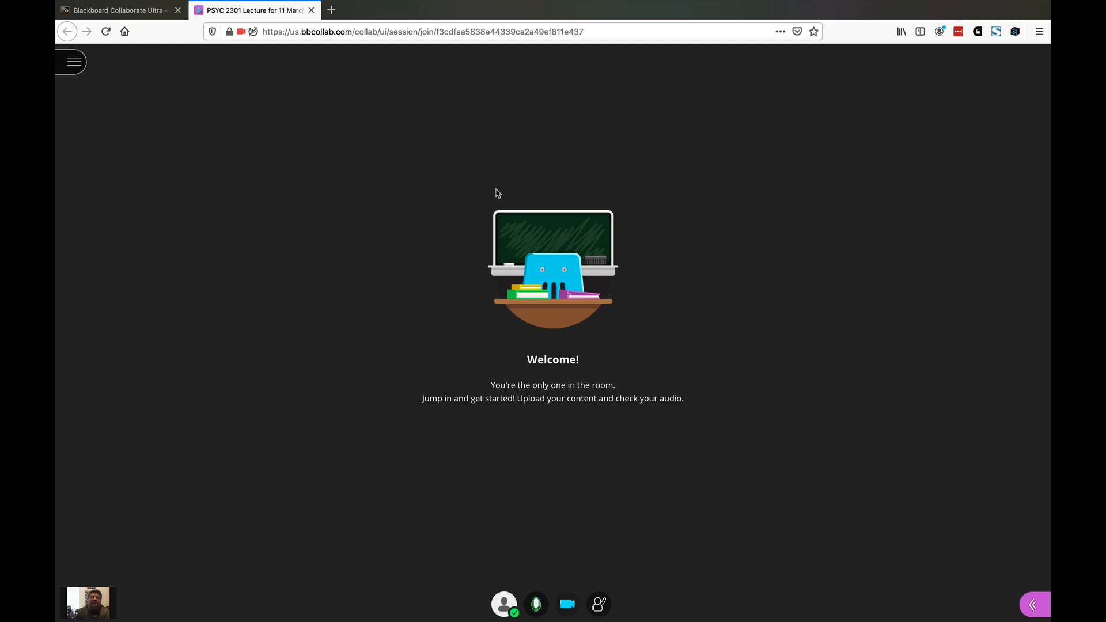
{"action": "mouse_move", "coordinate": [851, 382]}
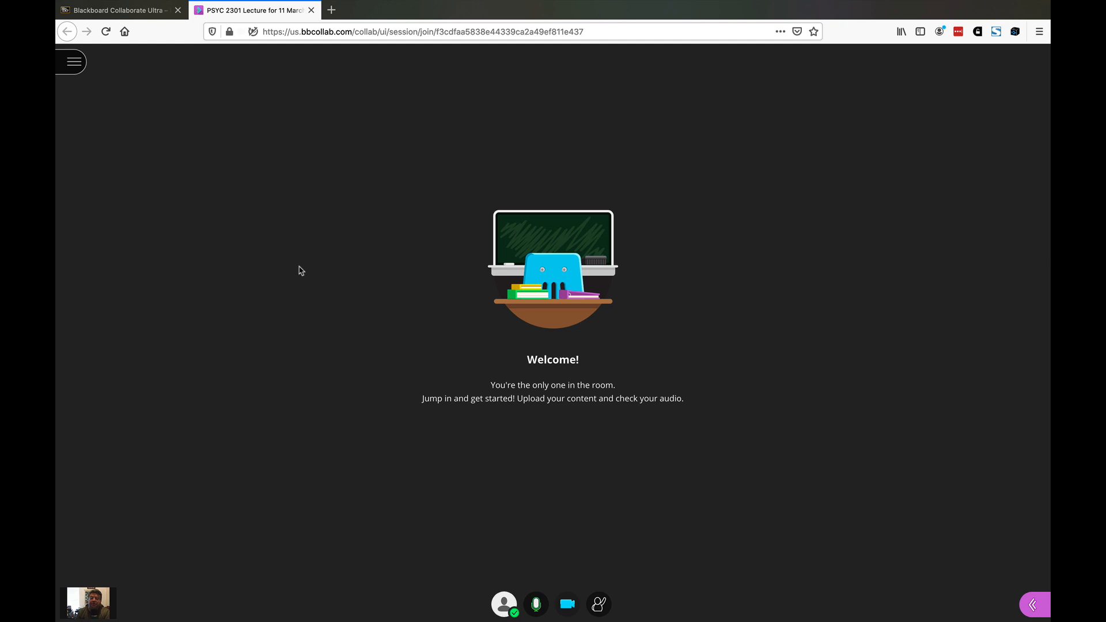
{"action": "mouse_move", "coordinate": [71, 62]}
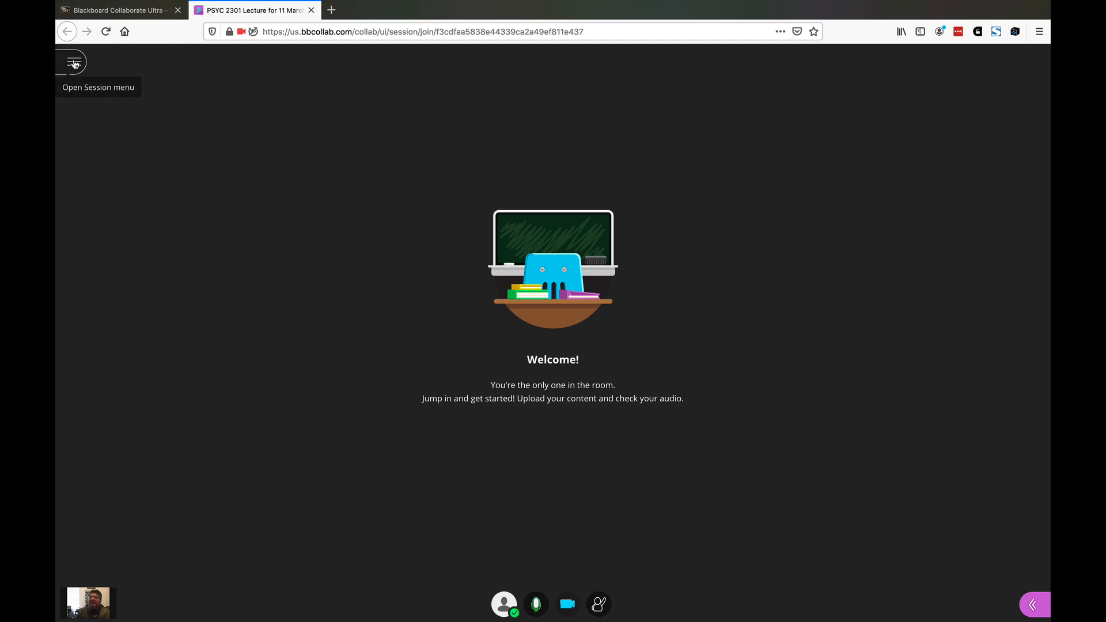
{"action": "left_click", "coordinate": [71, 62]}
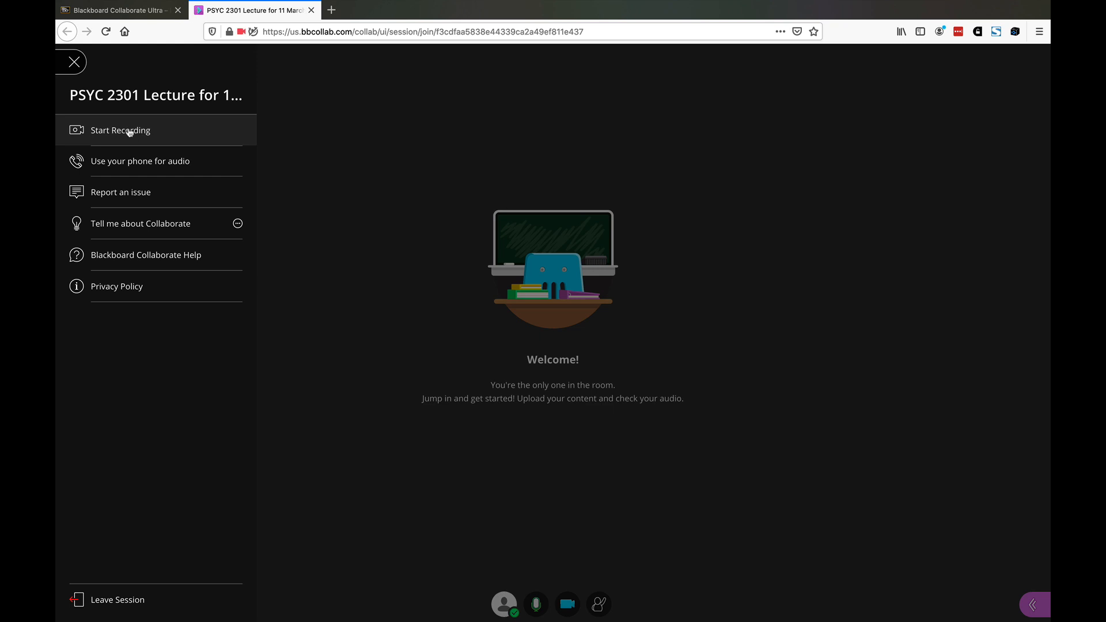
{"action": "mouse_move", "coordinate": [129, 162]}
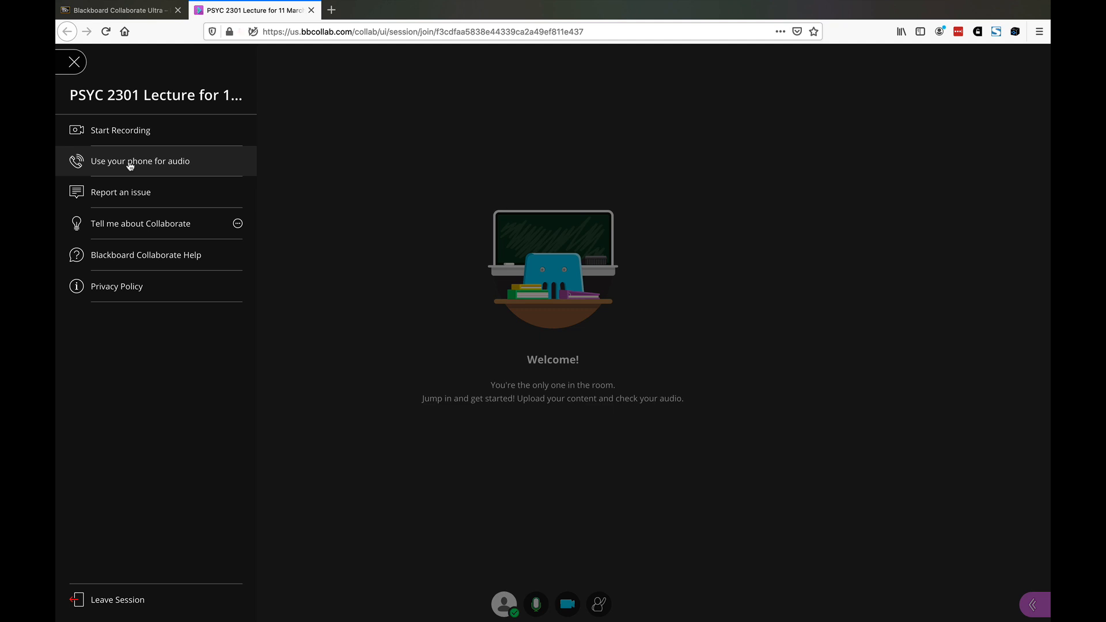
{"action": "mouse_move", "coordinate": [74, 61]}
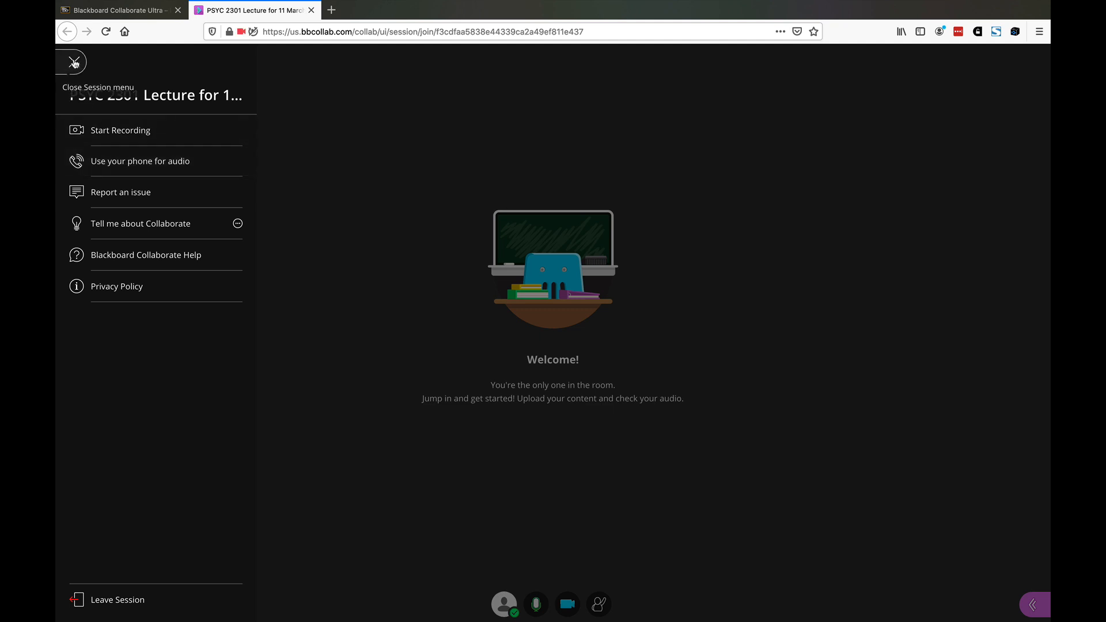
{"action": "left_click", "coordinate": [72, 61]}
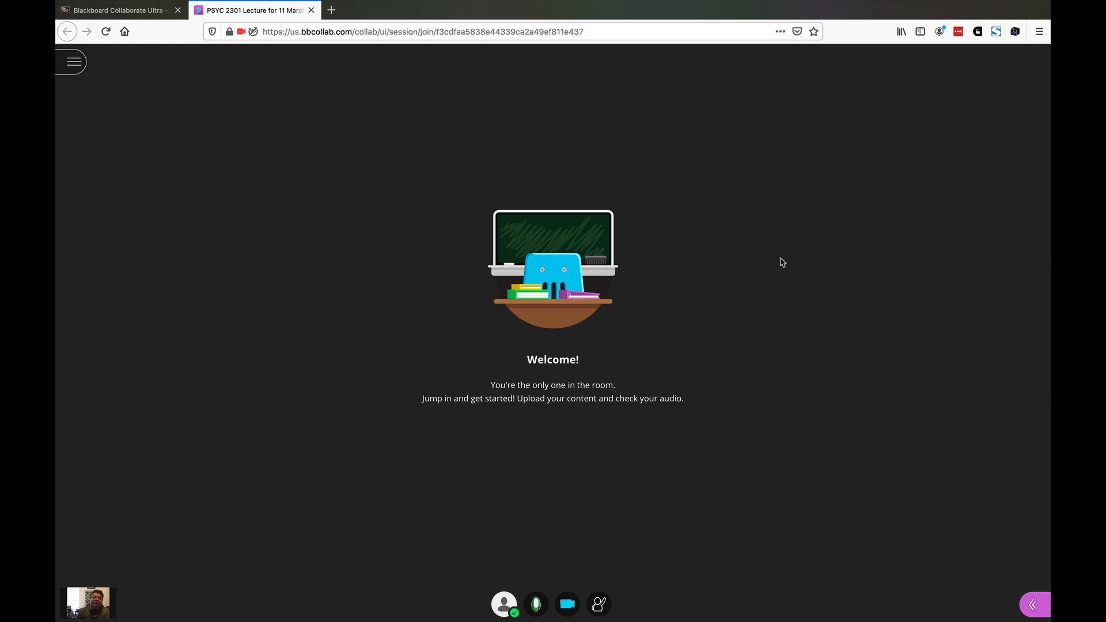
- Show the Chat panel with its Everyone and Moderators conversations
{"action": "left_click", "coordinate": [1035, 605]}
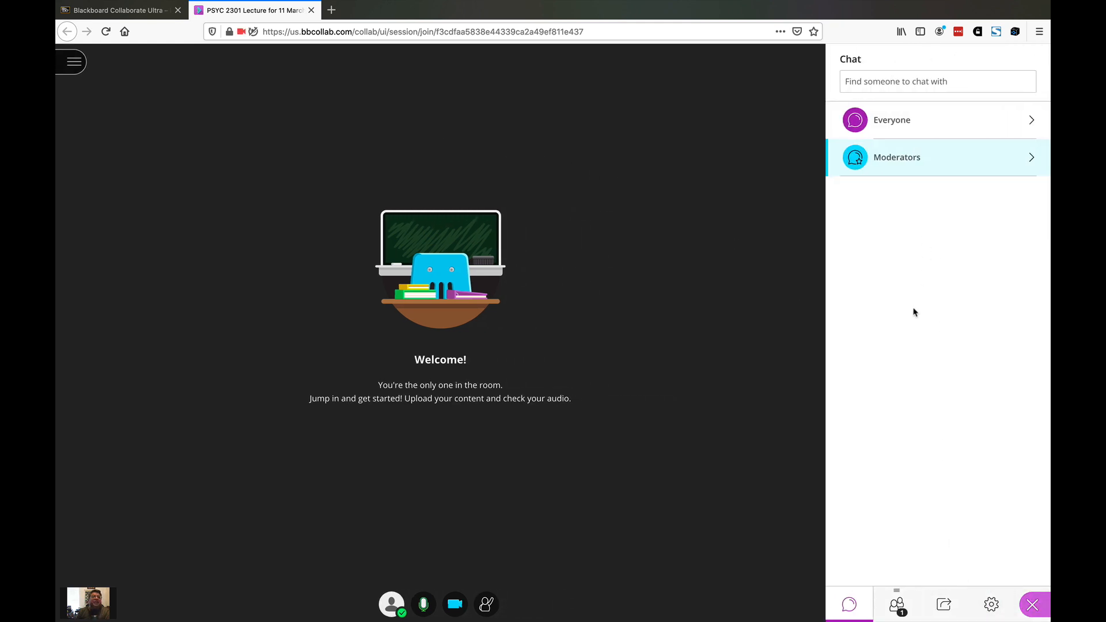
{"action": "mouse_move", "coordinate": [920, 510]}
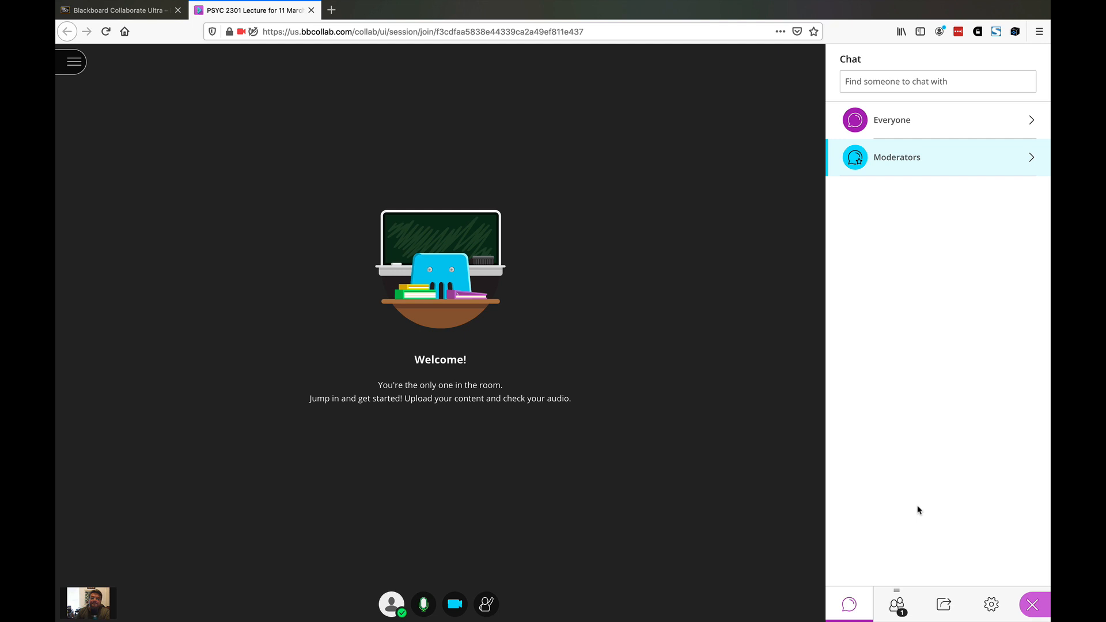
{"action": "mouse_move", "coordinate": [425, 538]}
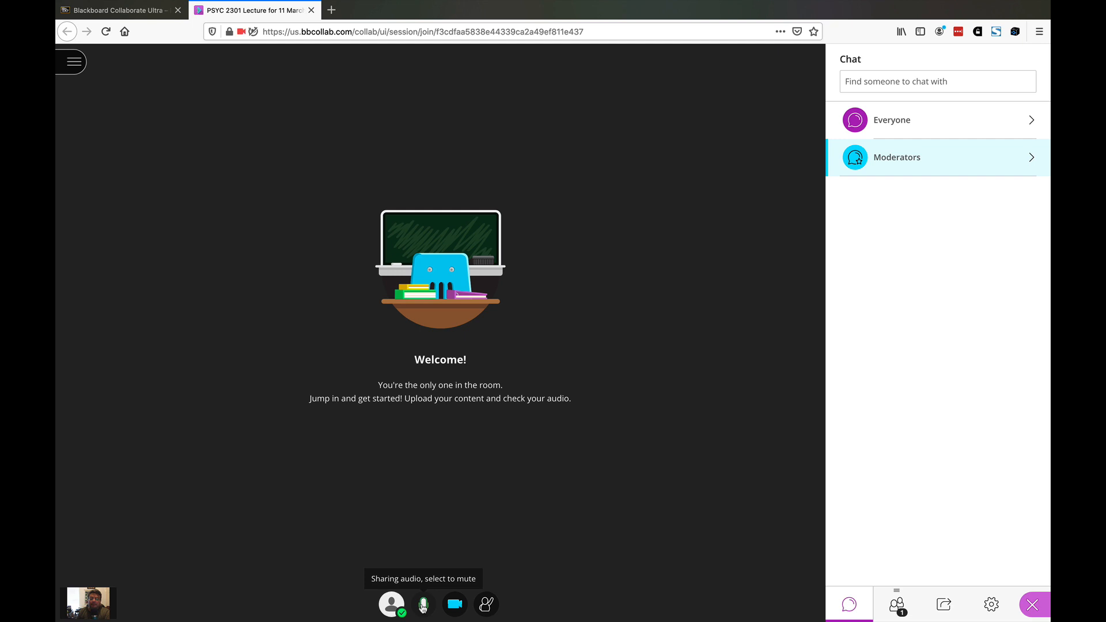
- Mute the microphone, stop camera video, allow the camera prompt and share video again
{"action": "left_click", "coordinate": [423, 605]}
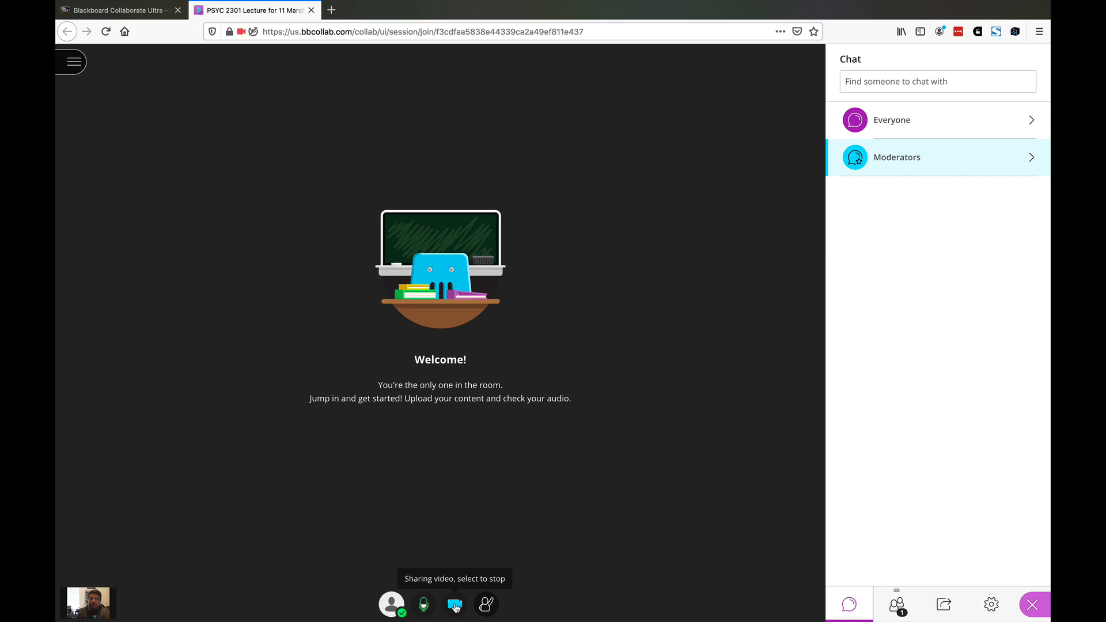
{"action": "left_click", "coordinate": [454, 605]}
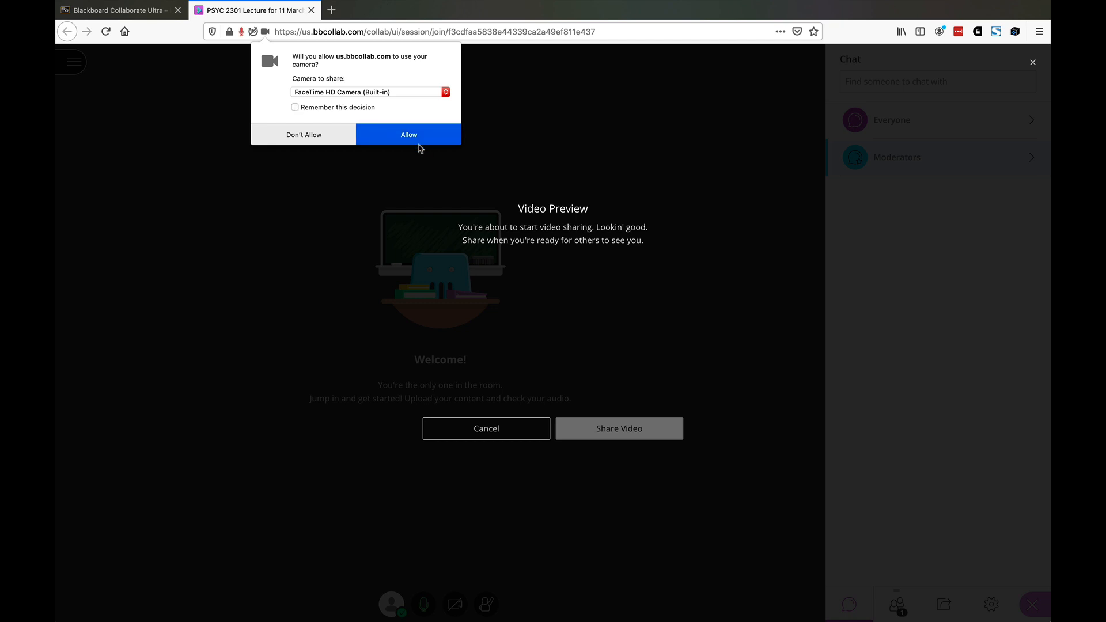
{"action": "left_click", "coordinate": [408, 134]}
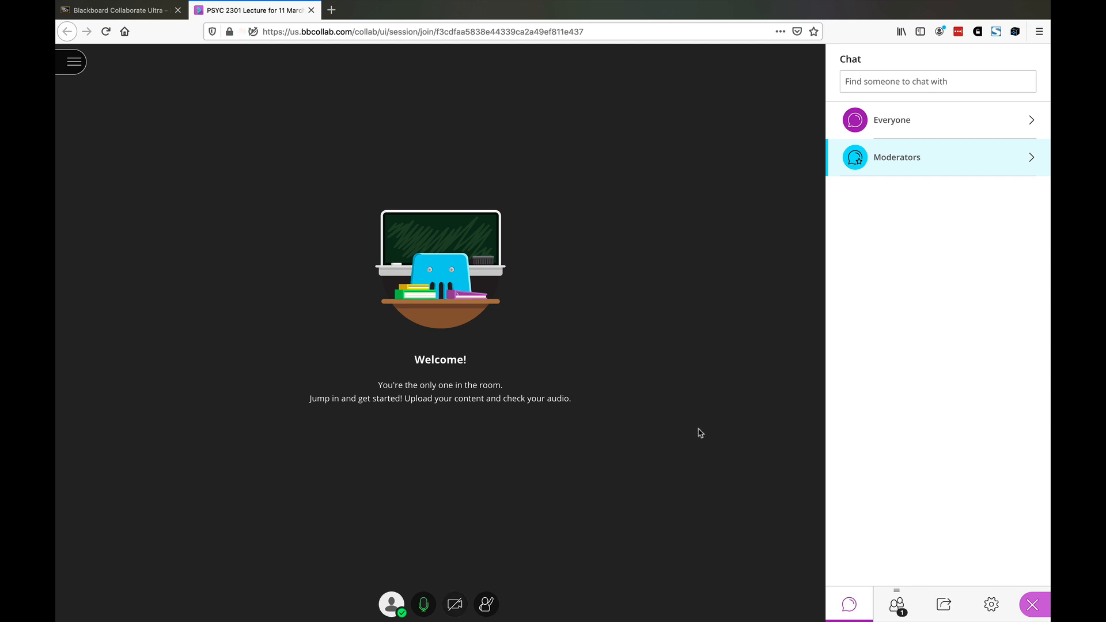
{"action": "left_click", "coordinate": [454, 604]}
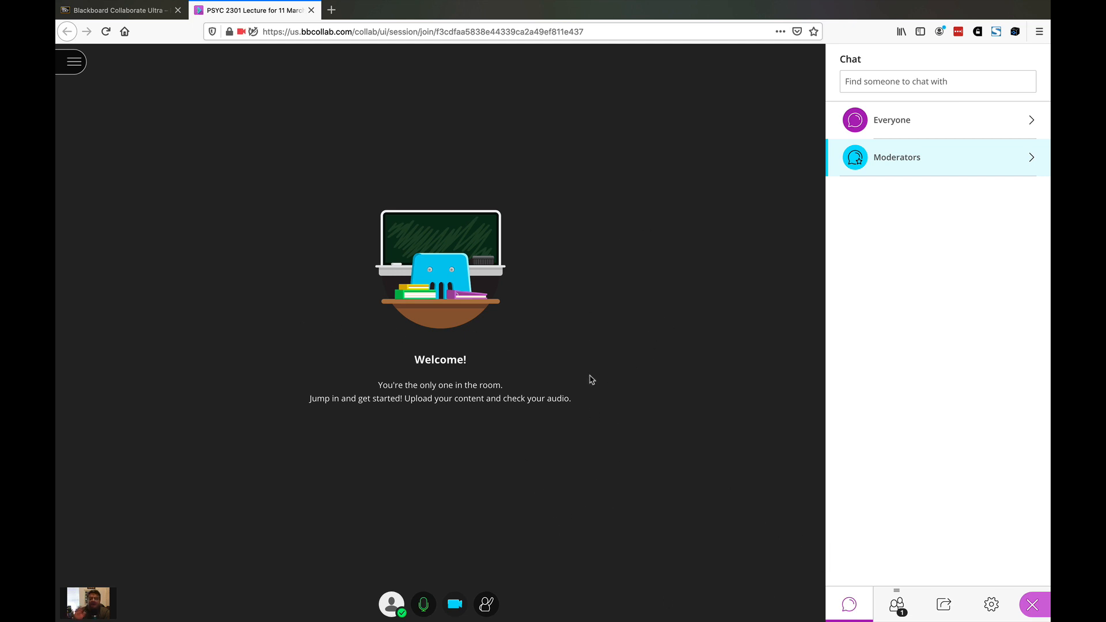
{"action": "mouse_move", "coordinate": [925, 394]}
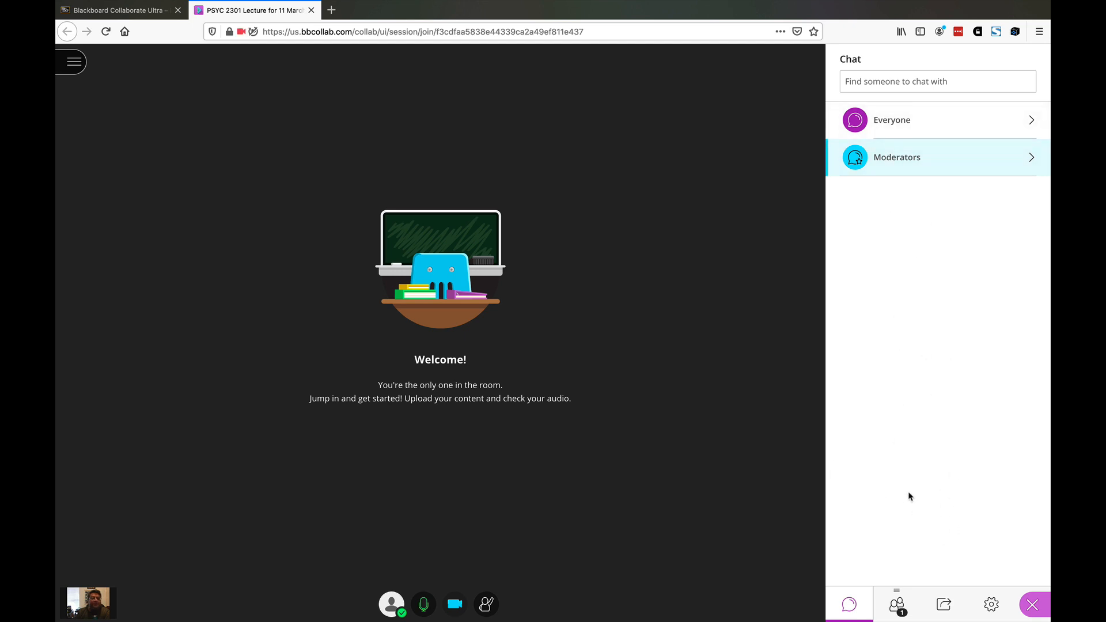
{"action": "mouse_move", "coordinate": [946, 389]}
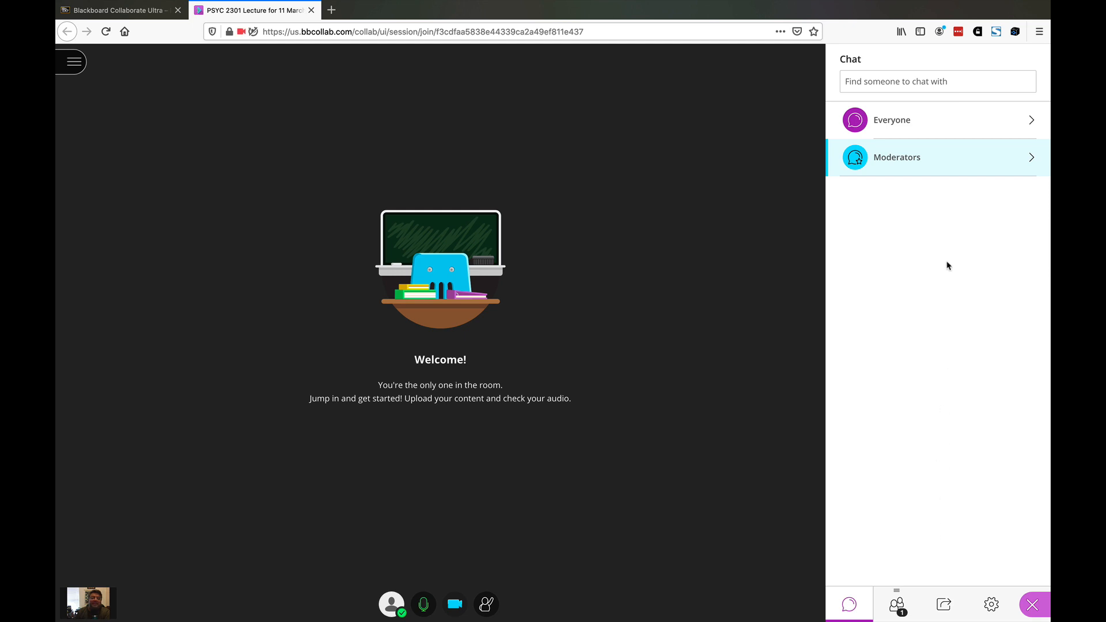
{"action": "mouse_move", "coordinate": [948, 418]}
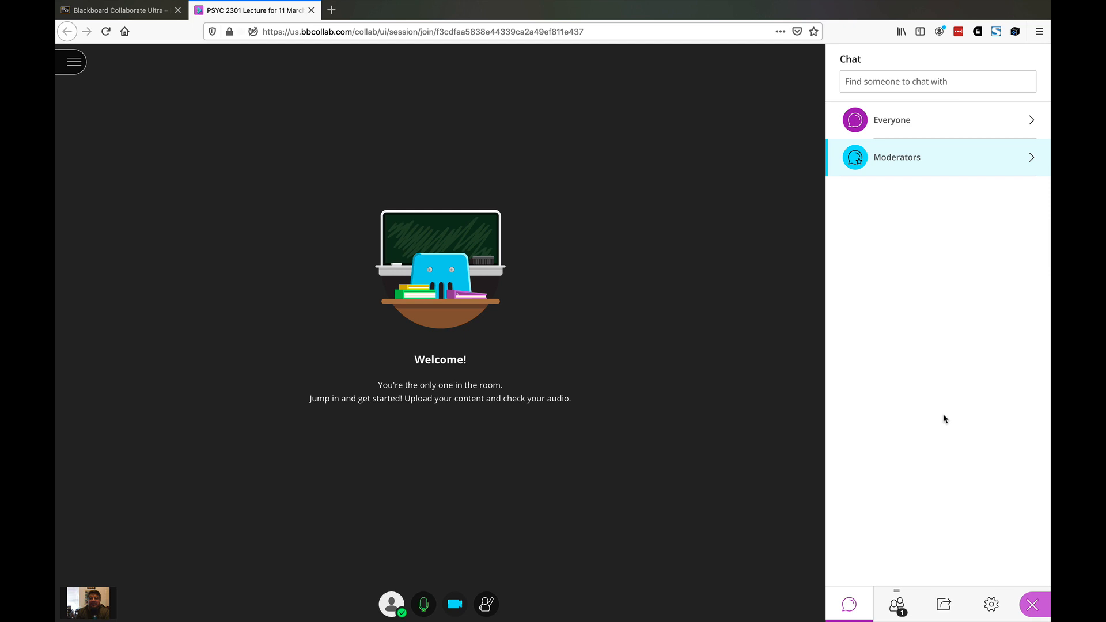
{"action": "mouse_move", "coordinate": [486, 604]}
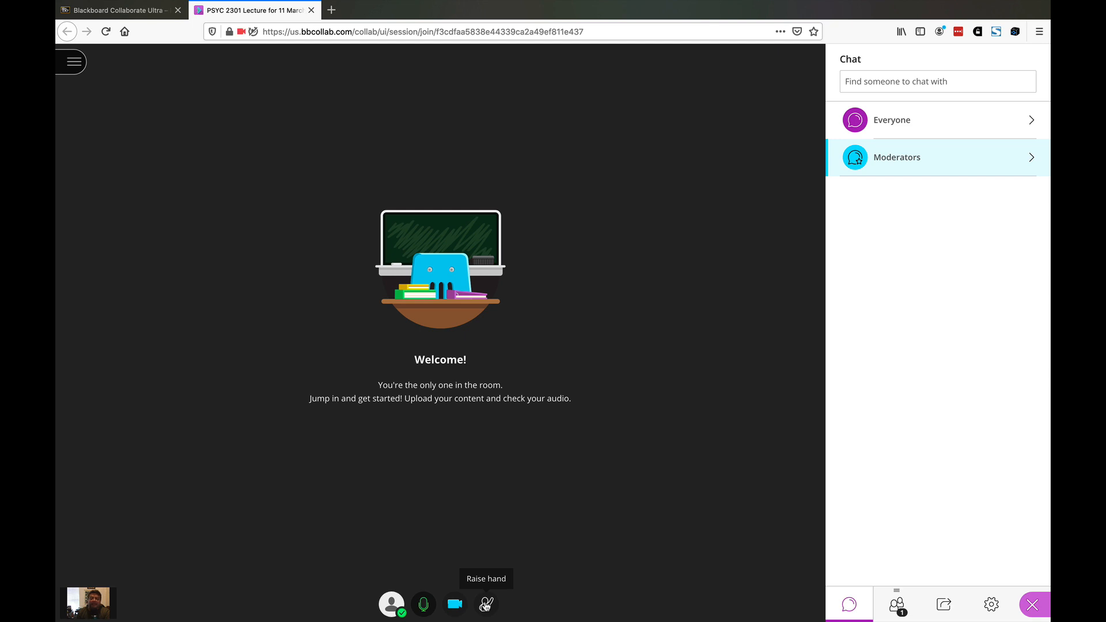
{"action": "mouse_move", "coordinate": [713, 404]}
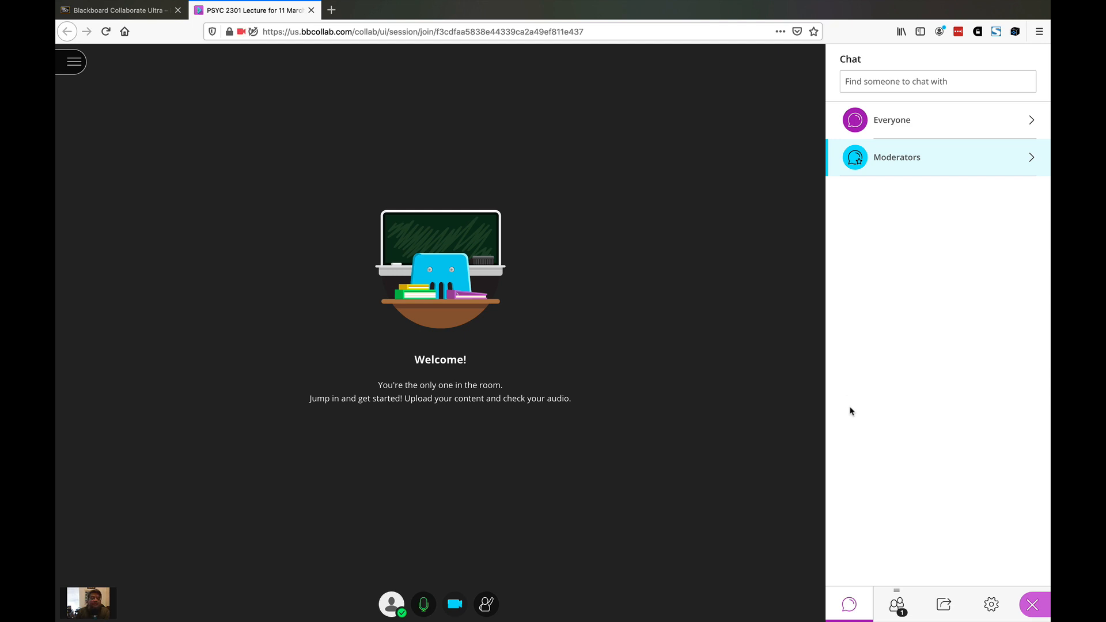
{"action": "mouse_move", "coordinate": [741, 185]}
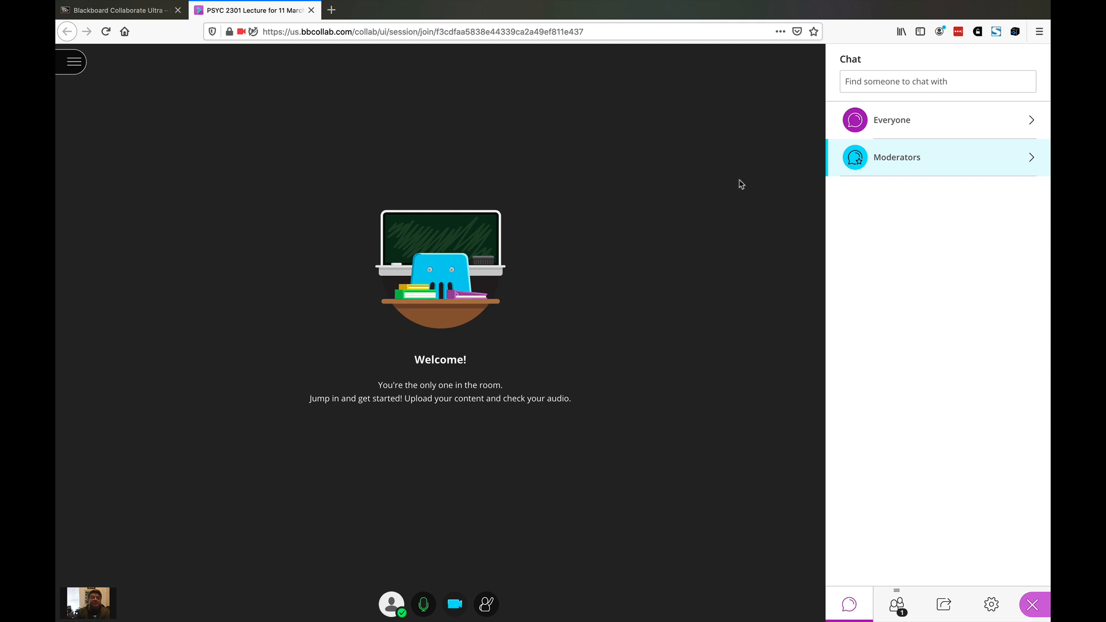
{"action": "mouse_move", "coordinate": [944, 605]}
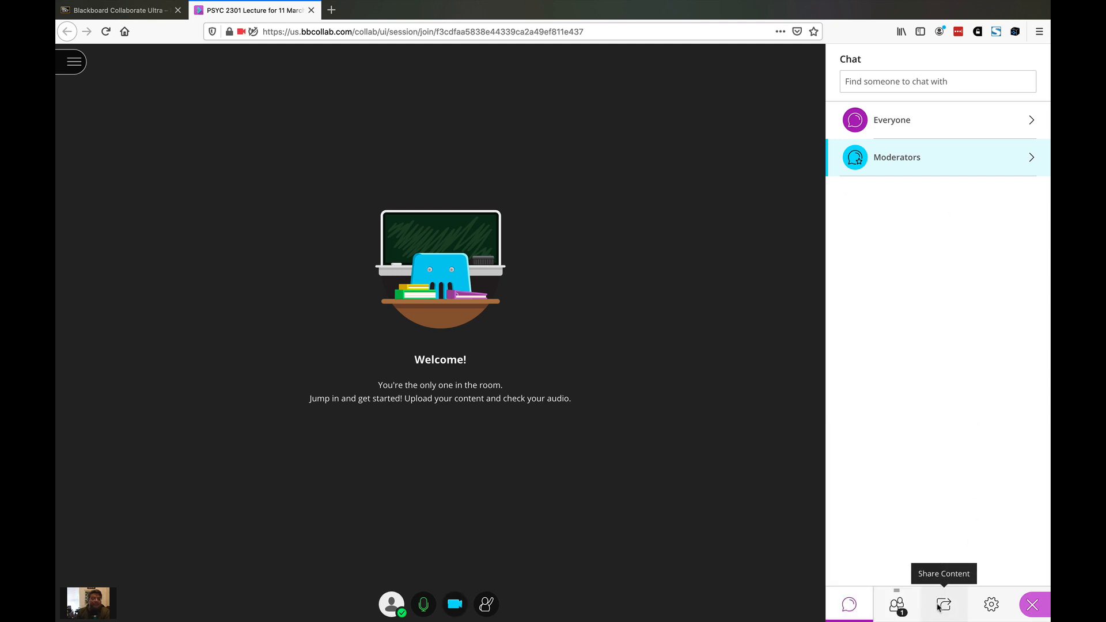
{"action": "left_click", "coordinate": [944, 605]}
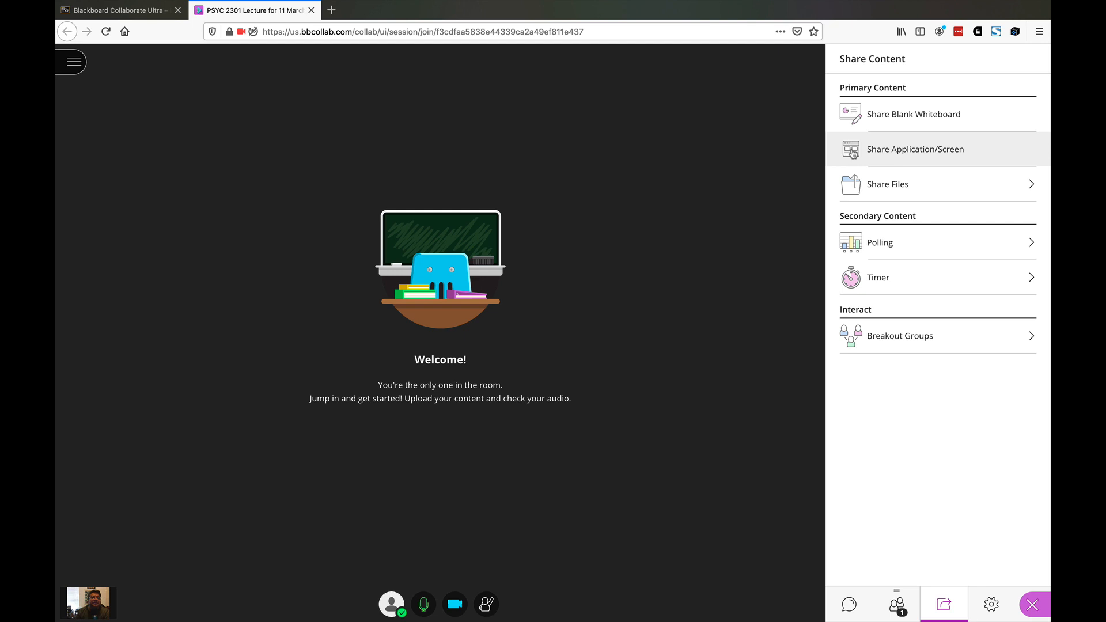
- Show the Share Content options in the 11 March room's side panel
{"action": "left_click", "coordinate": [915, 149]}
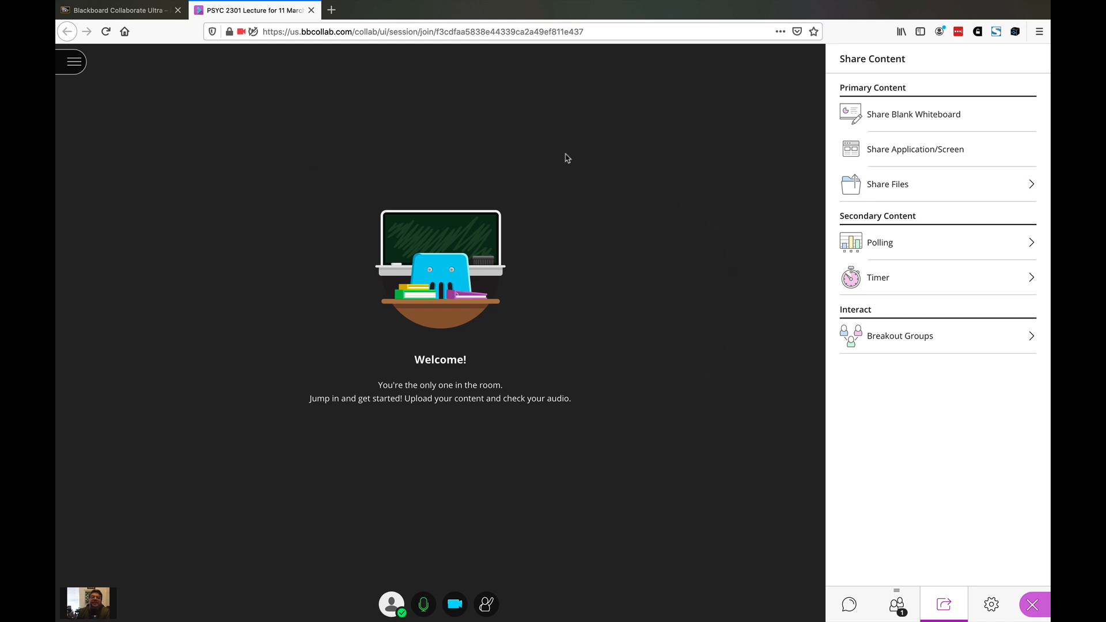
{"action": "mouse_move", "coordinate": [656, 250]}
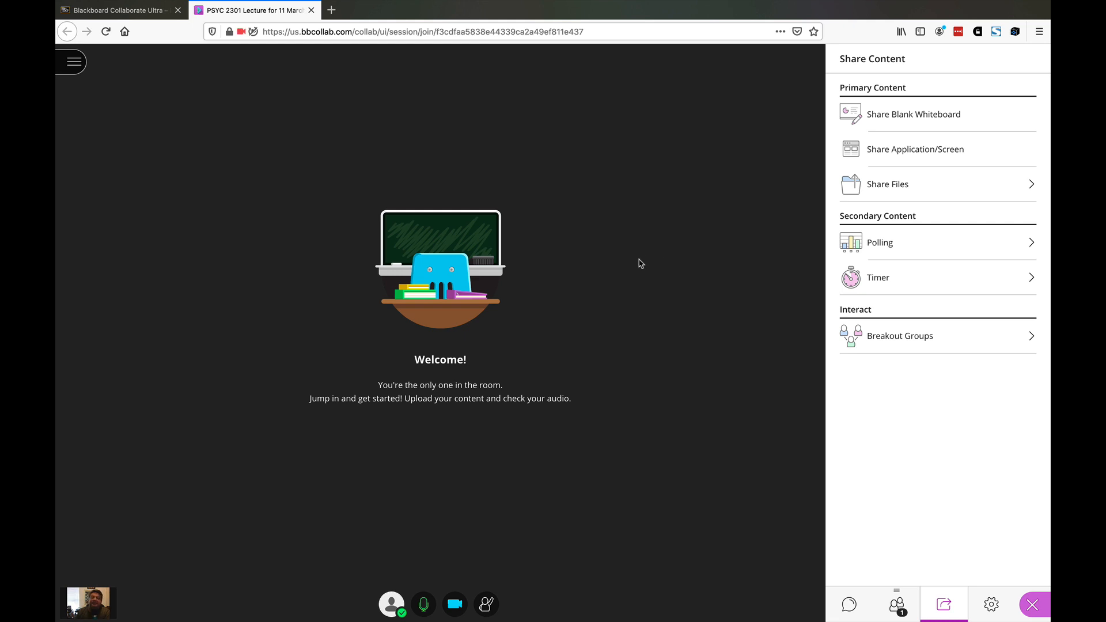
{"action": "mouse_move", "coordinate": [579, 298]}
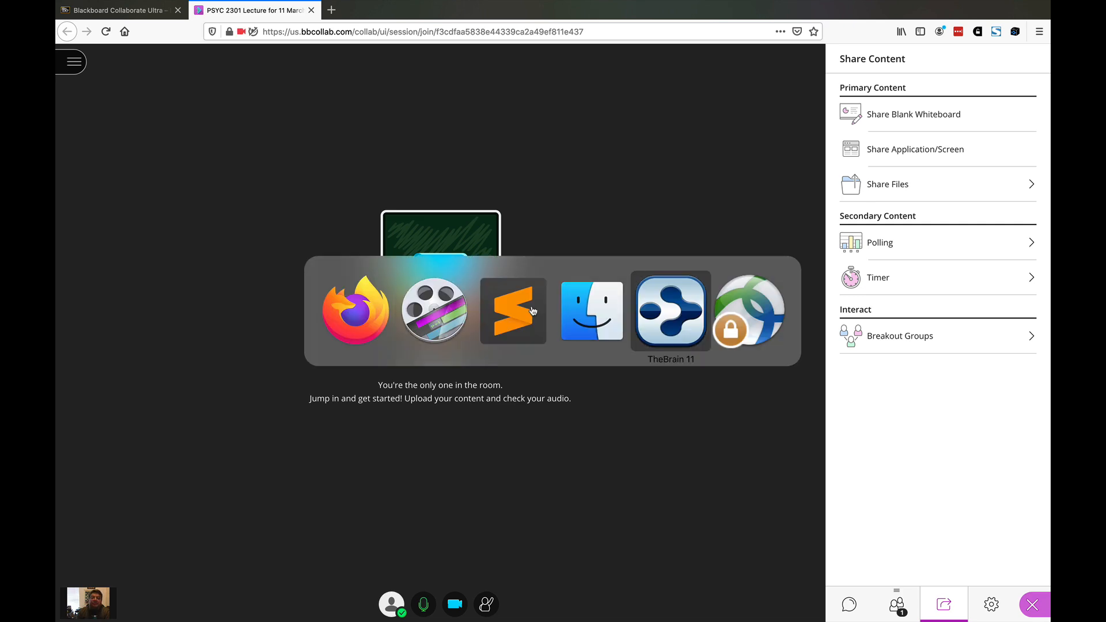
- Visit TheBrain 11's Ray home thought, then return to Firefox with the session
{"action": "left_click", "coordinate": [671, 311]}
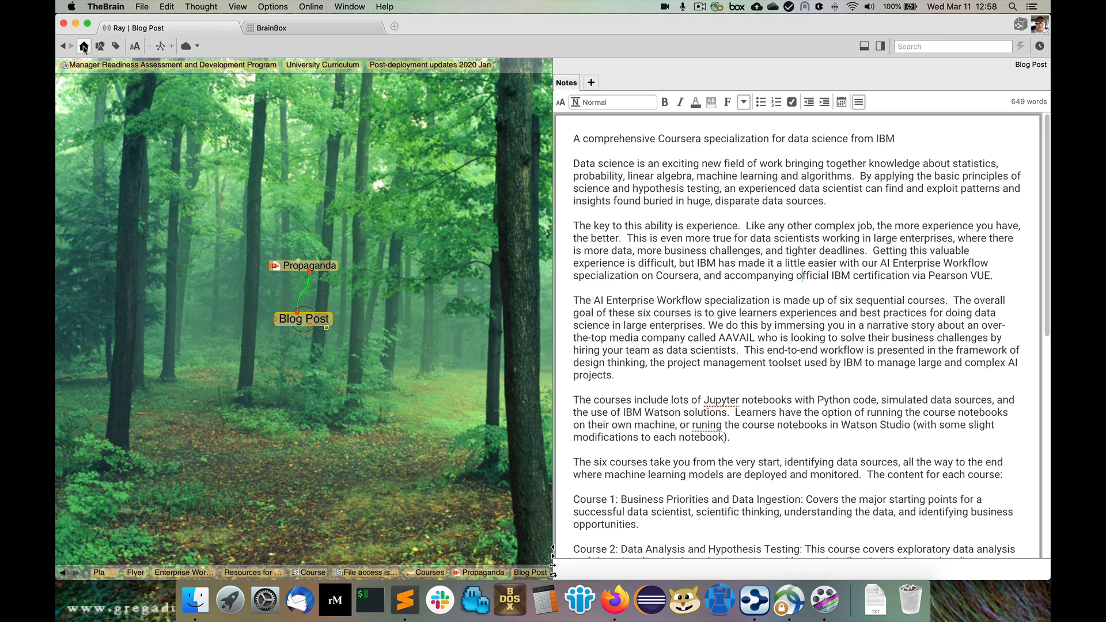
{"action": "left_click", "coordinate": [83, 46]}
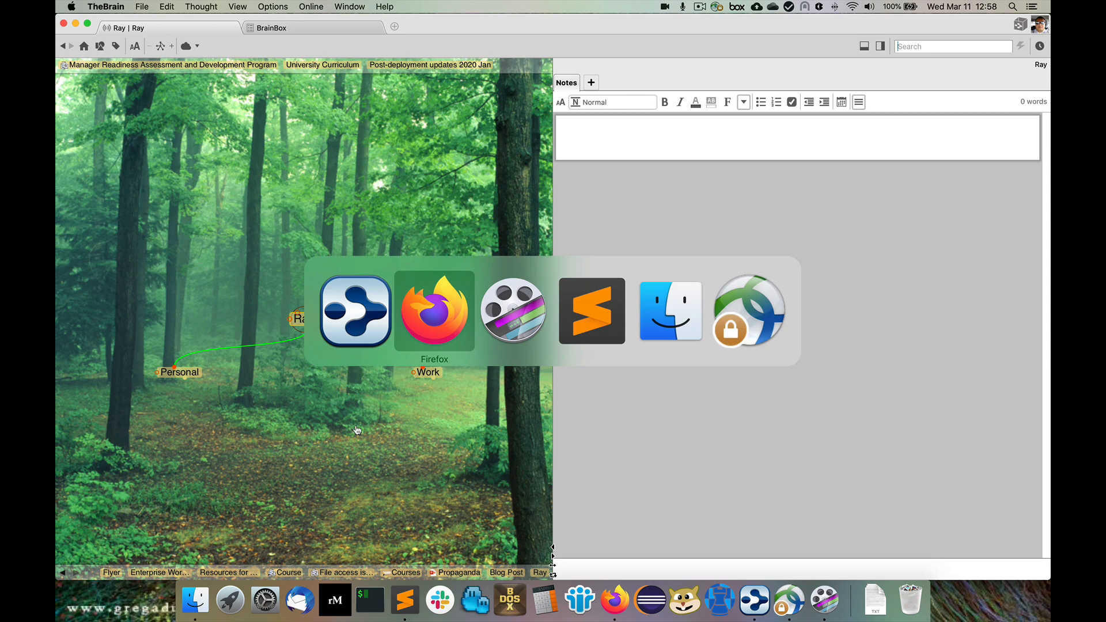
{"action": "left_click", "coordinate": [434, 310]}
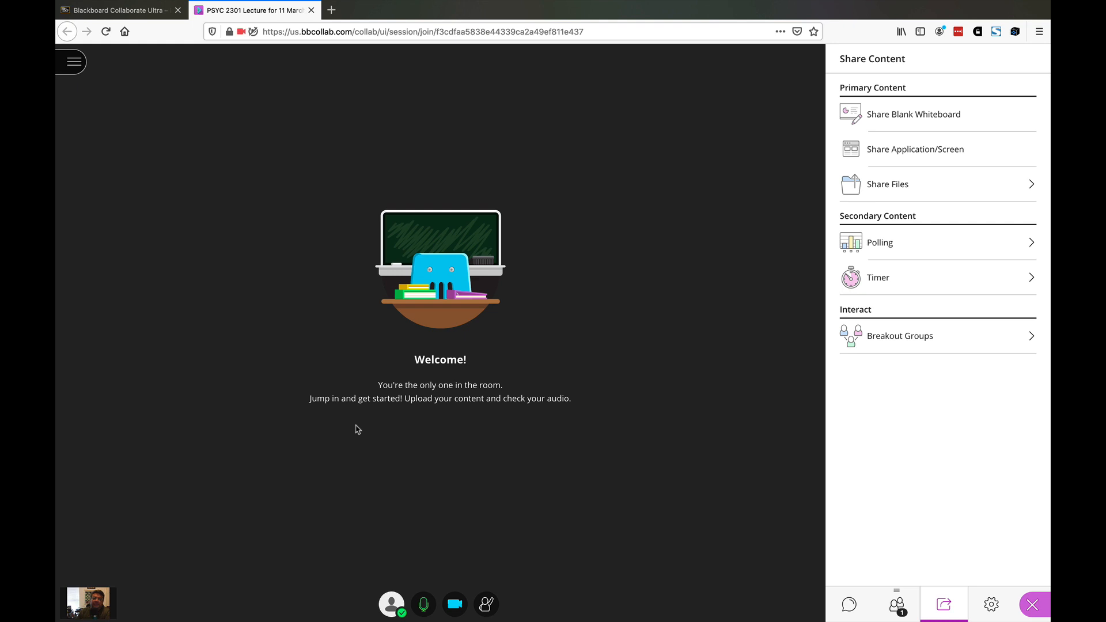
{"action": "mouse_move", "coordinate": [485, 605]}
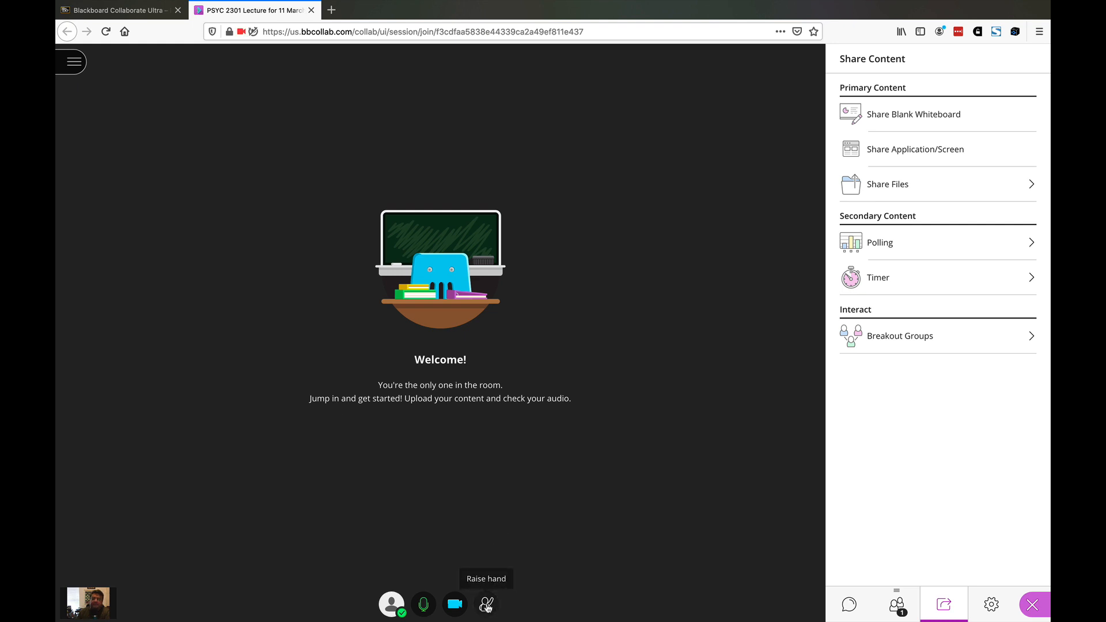
{"action": "left_click", "coordinate": [485, 604]}
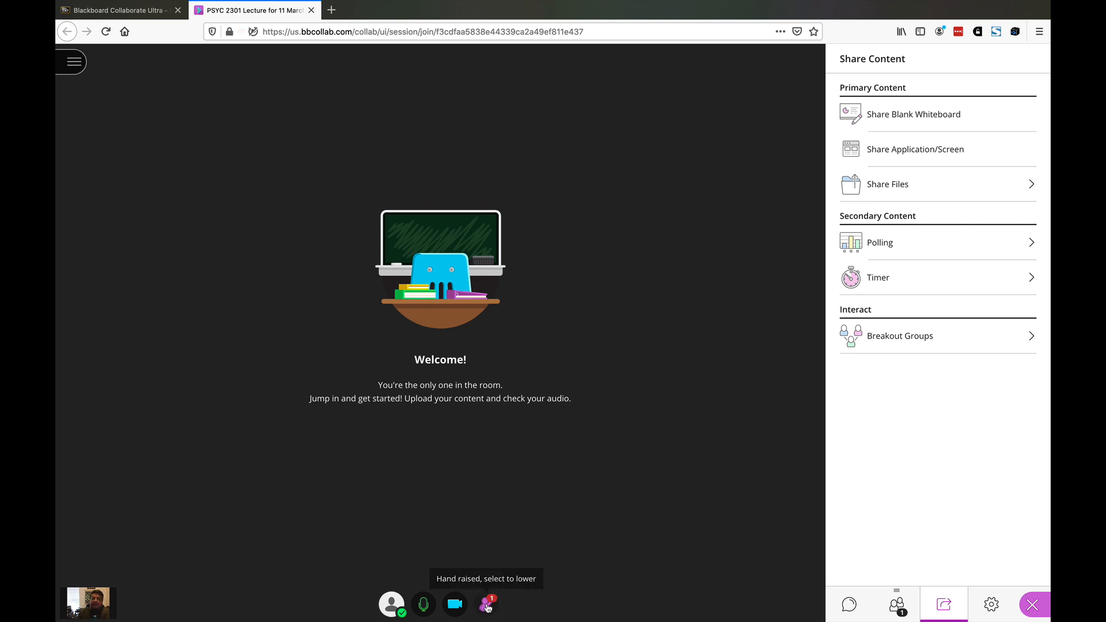
{"action": "mouse_move", "coordinate": [565, 524]}
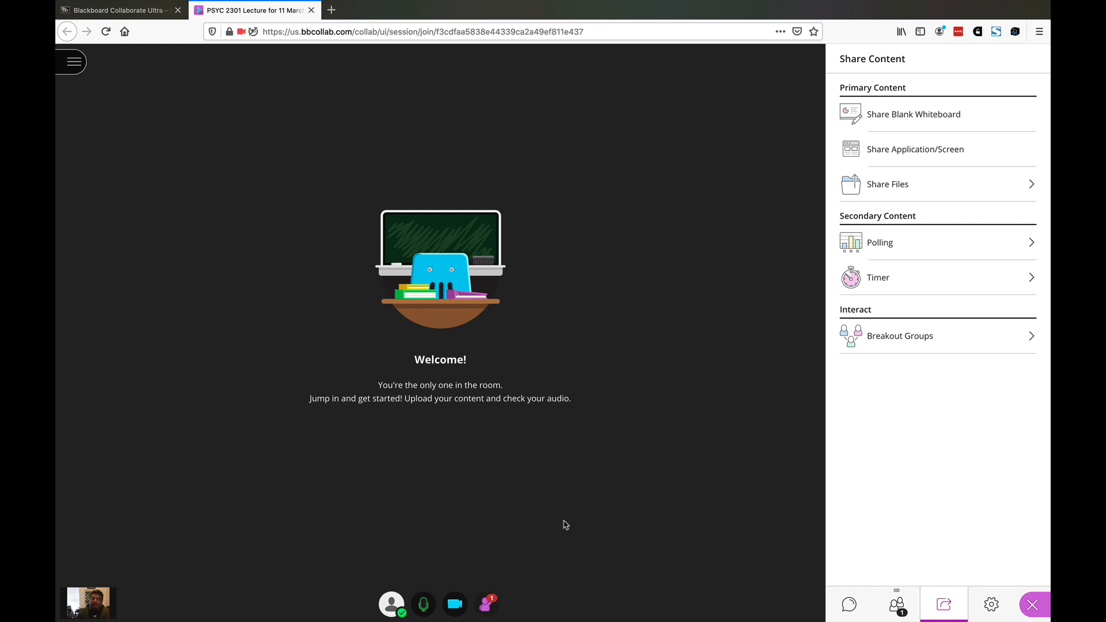
{"action": "mouse_move", "coordinate": [538, 528]}
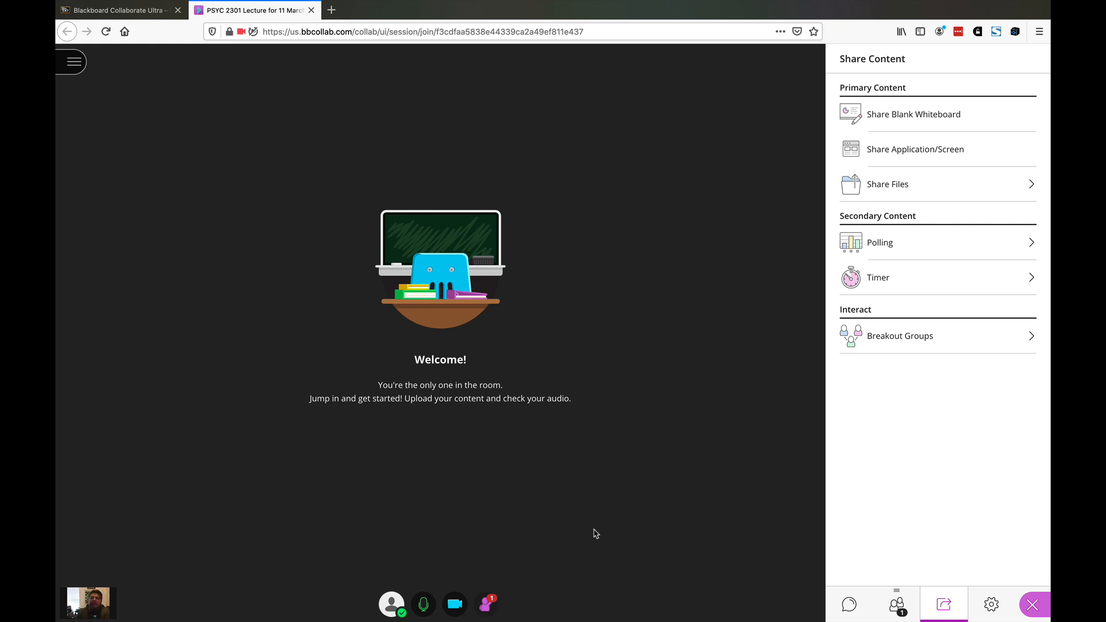
{"action": "mouse_move", "coordinate": [773, 592]}
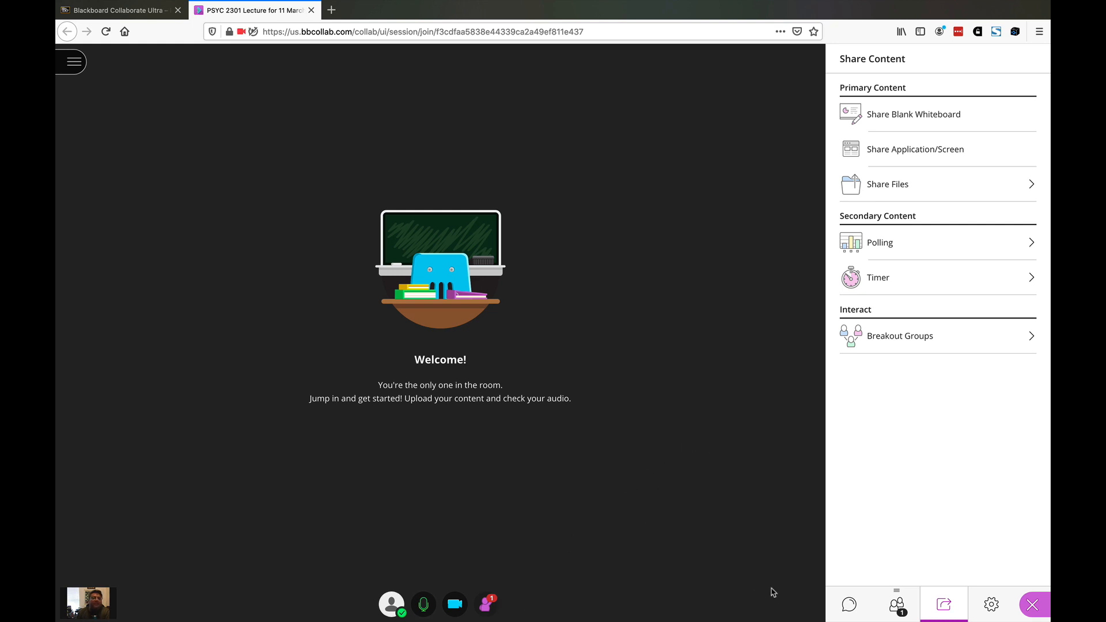
{"action": "left_click", "coordinate": [897, 606]}
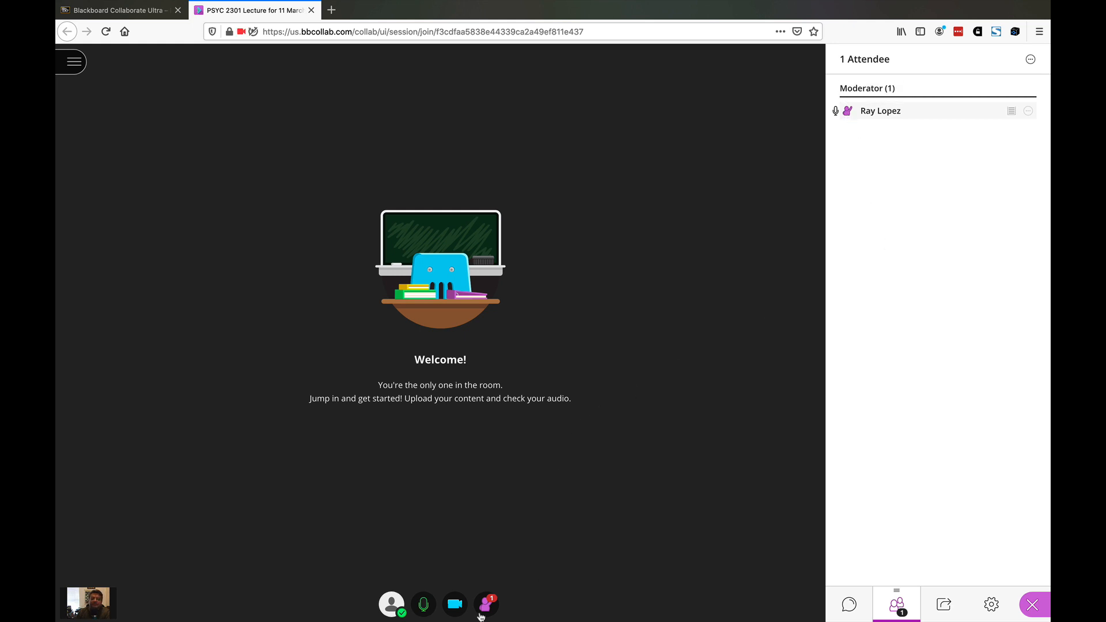
{"action": "mouse_move", "coordinate": [486, 605]}
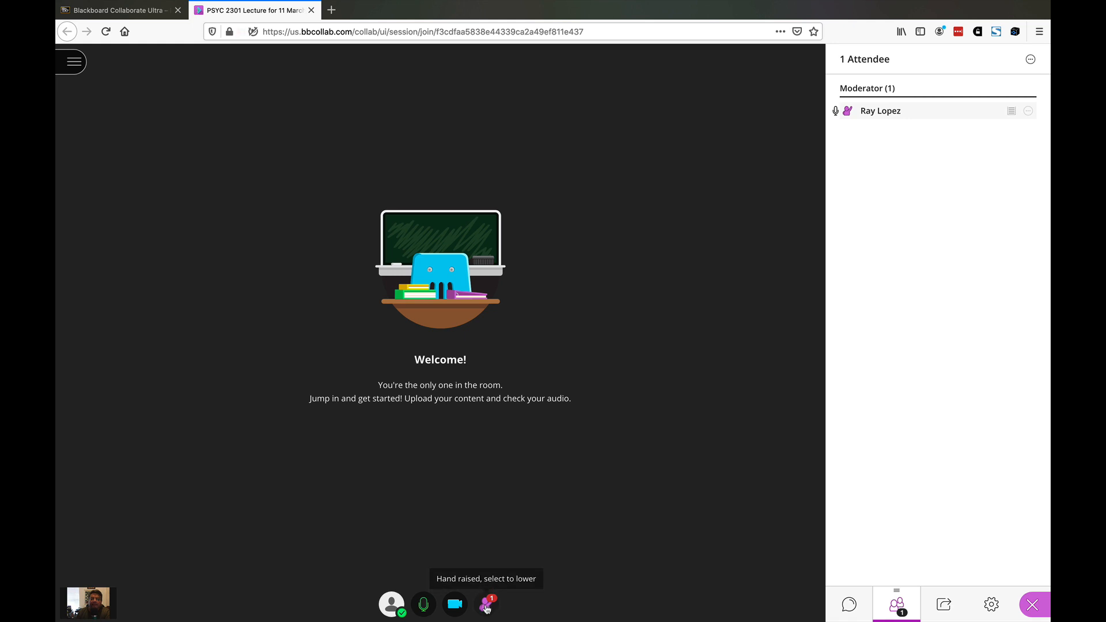
{"action": "left_click", "coordinate": [485, 605]}
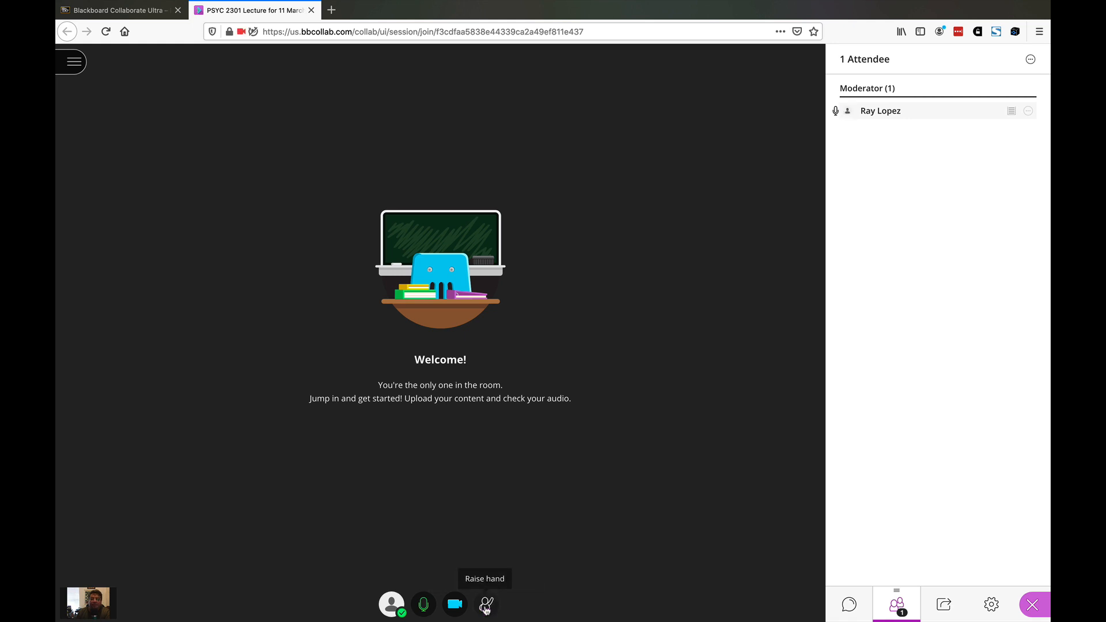
{"action": "left_click", "coordinate": [944, 605]}
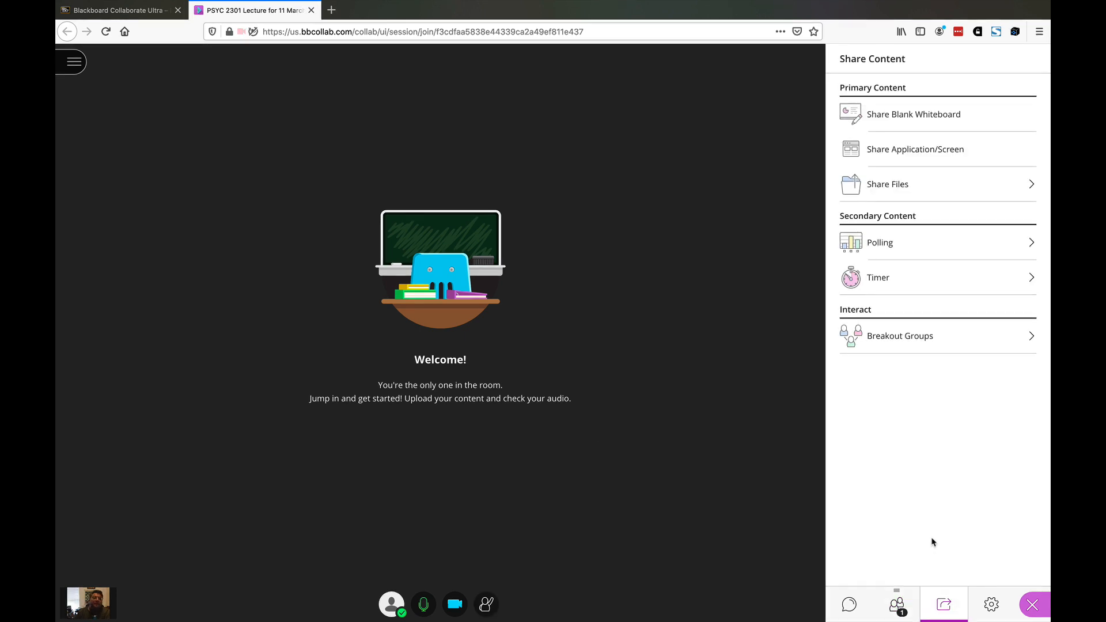
{"action": "left_click", "coordinate": [992, 605]}
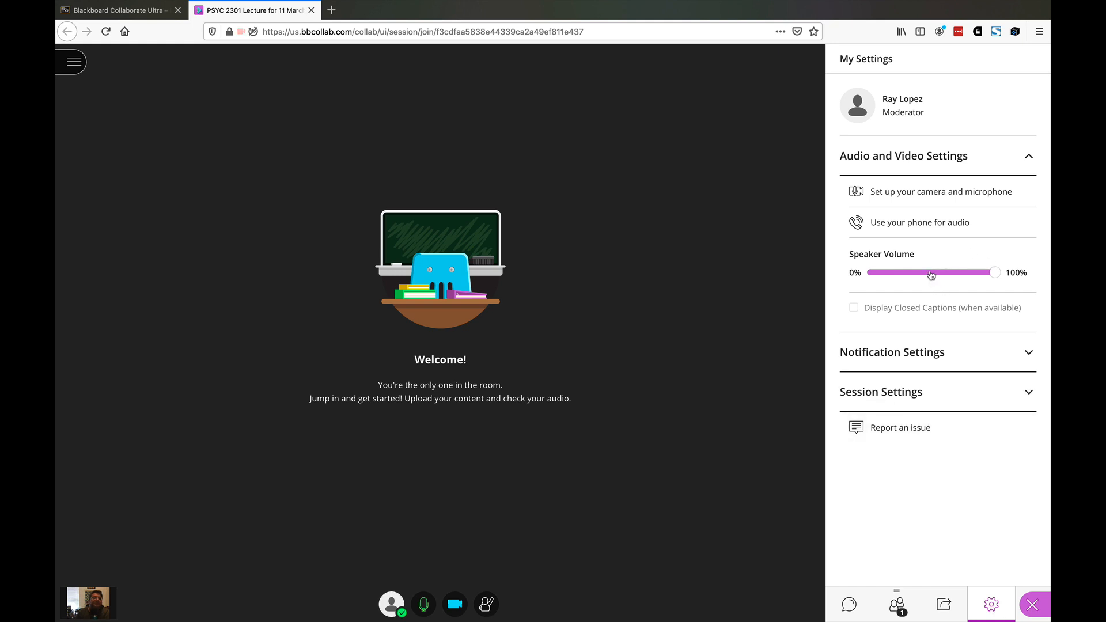
{"action": "mouse_move", "coordinate": [943, 367]}
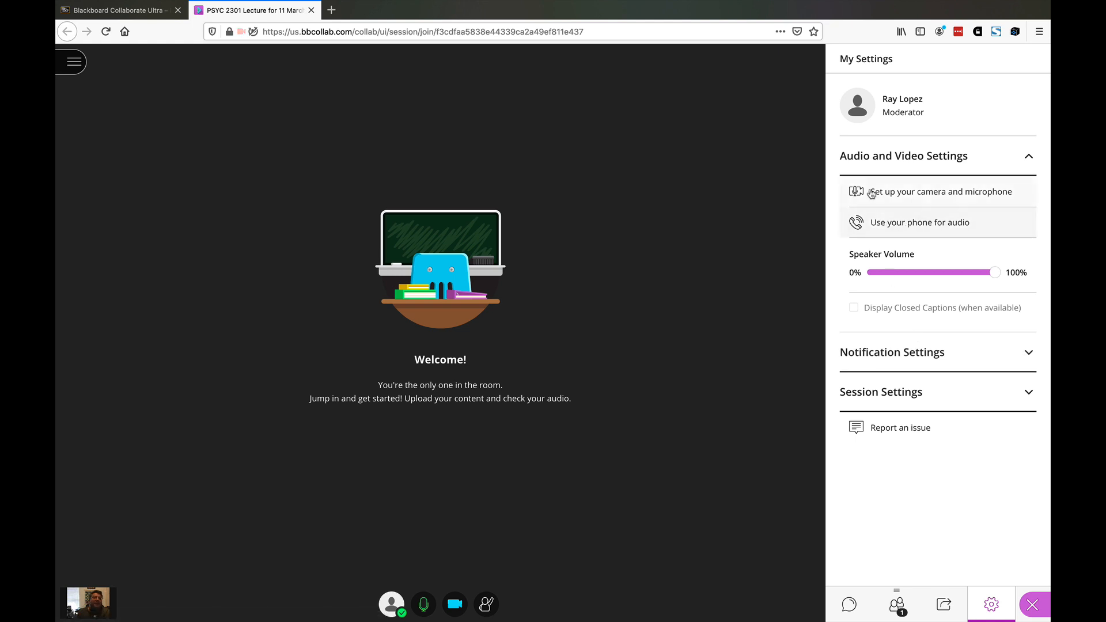
{"action": "mouse_move", "coordinate": [938, 192]}
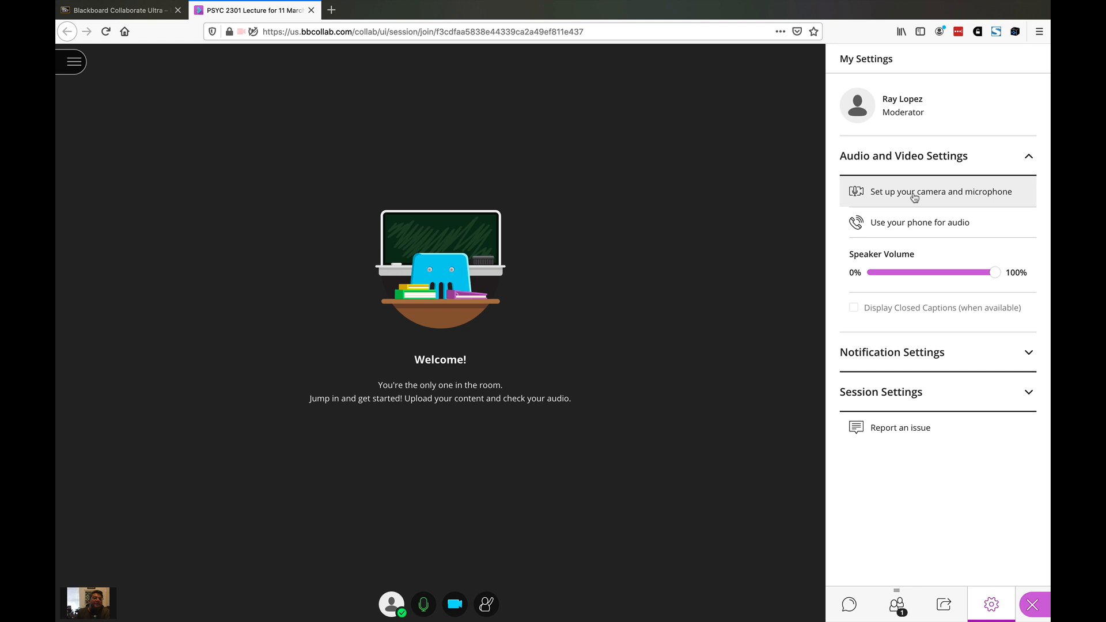
{"action": "mouse_move", "coordinate": [917, 218]}
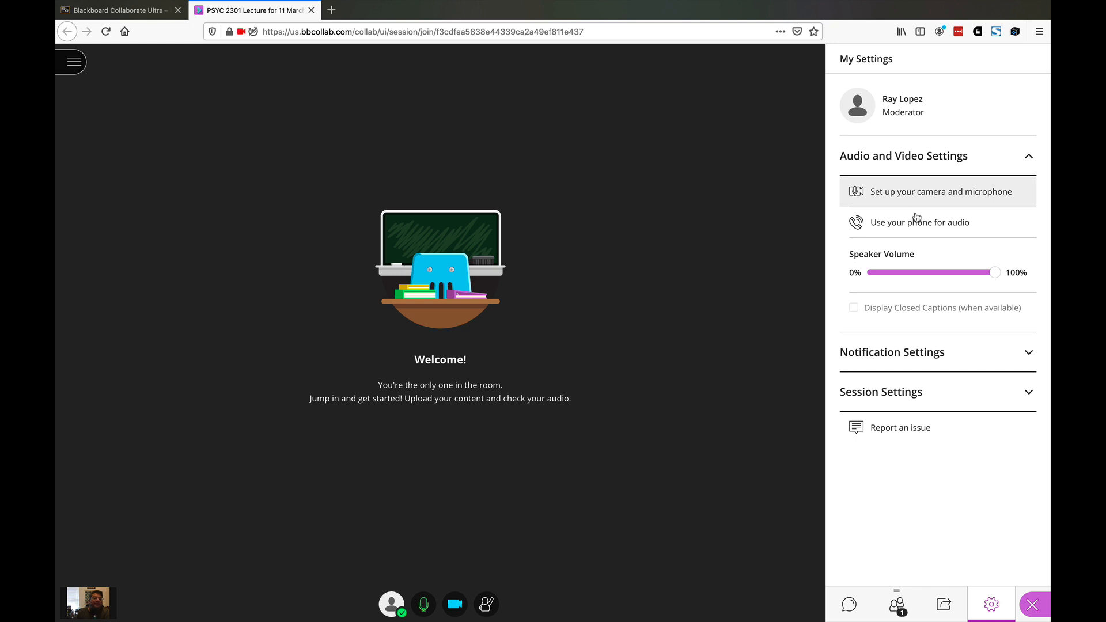
{"action": "left_click", "coordinate": [903, 156]}
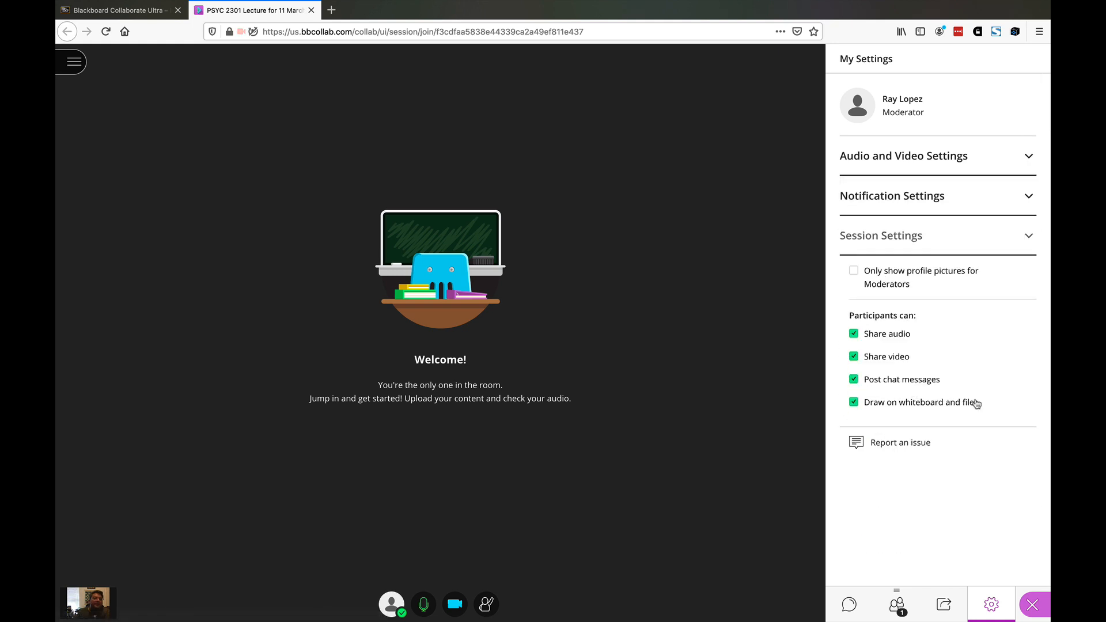
{"action": "left_click", "coordinate": [937, 196]}
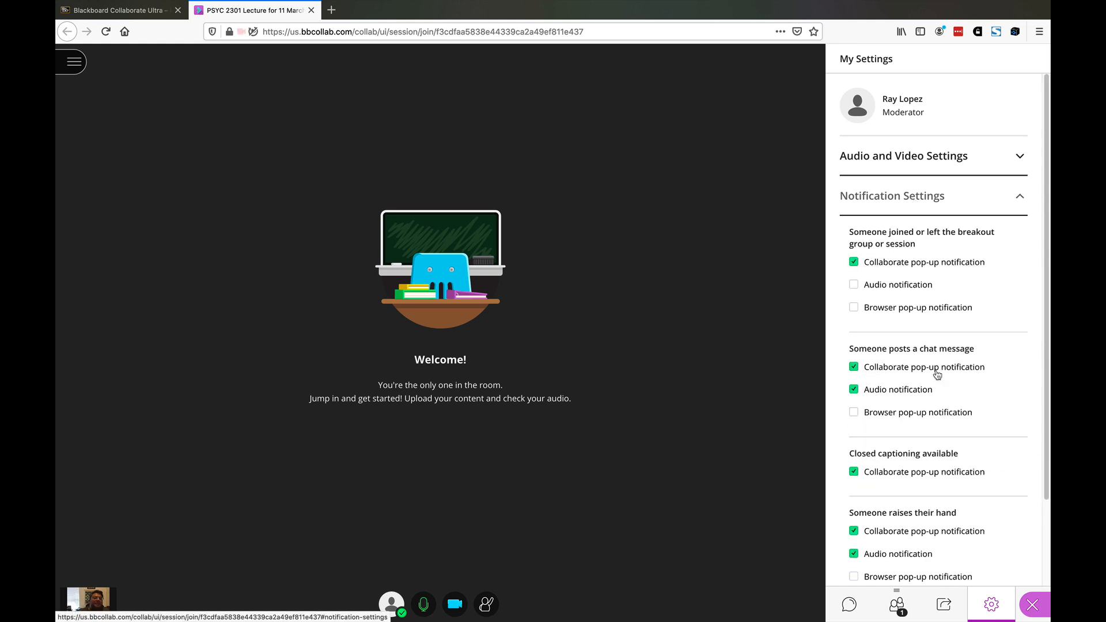
{"action": "scroll", "scroll_direction": "down", "scroll_amount": 3}
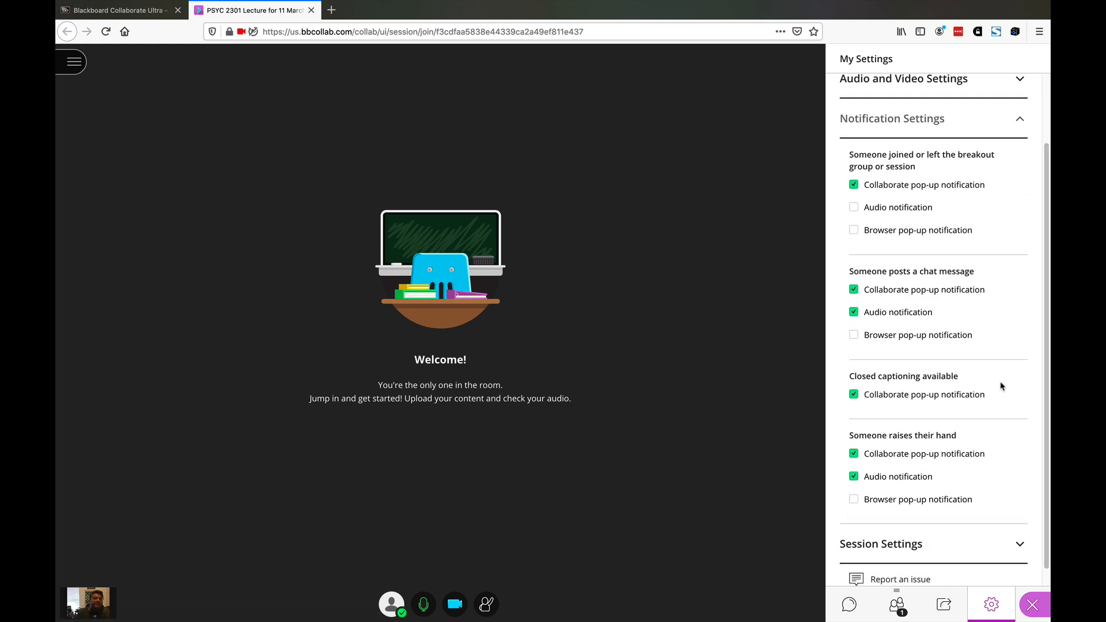
{"action": "scroll", "scroll_direction": "up", "scroll_amount": 3}
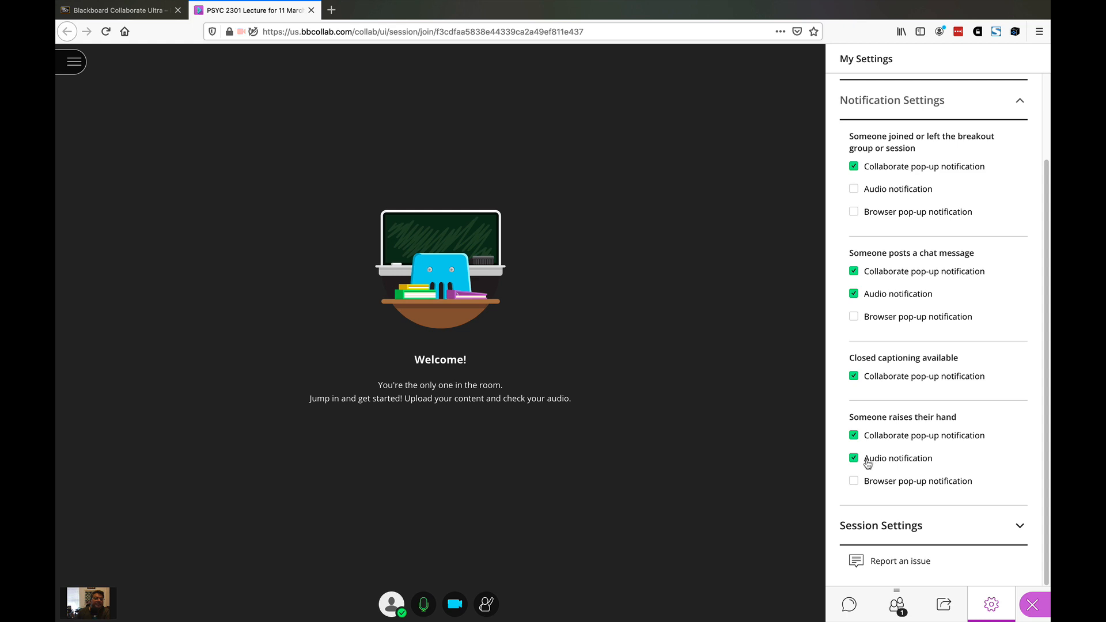
{"action": "mouse_move", "coordinate": [975, 461]}
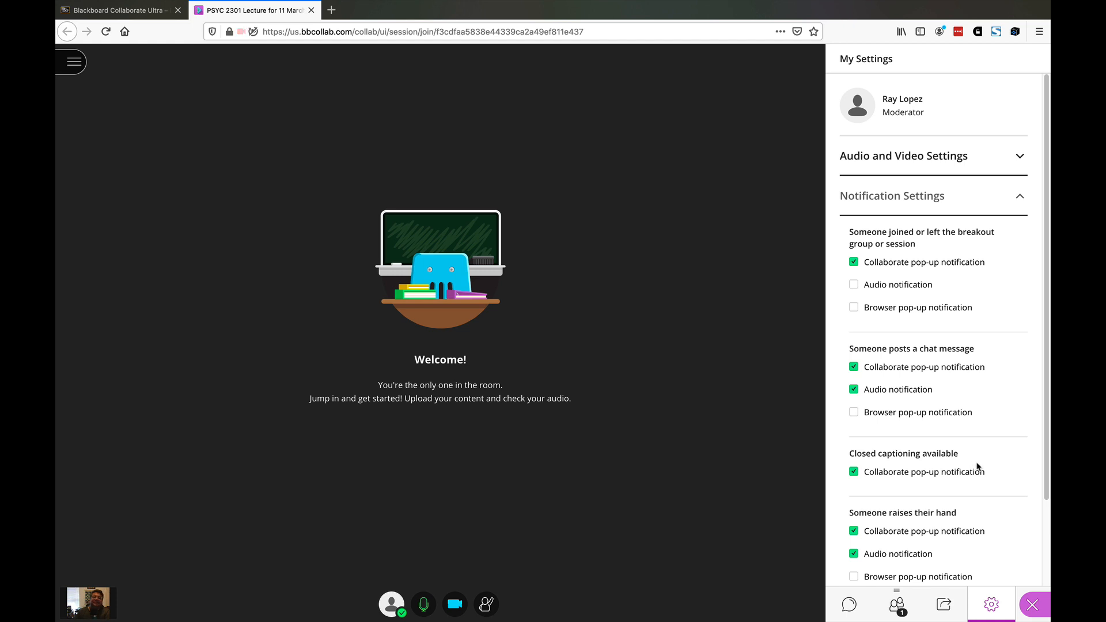
{"action": "mouse_move", "coordinate": [968, 463]}
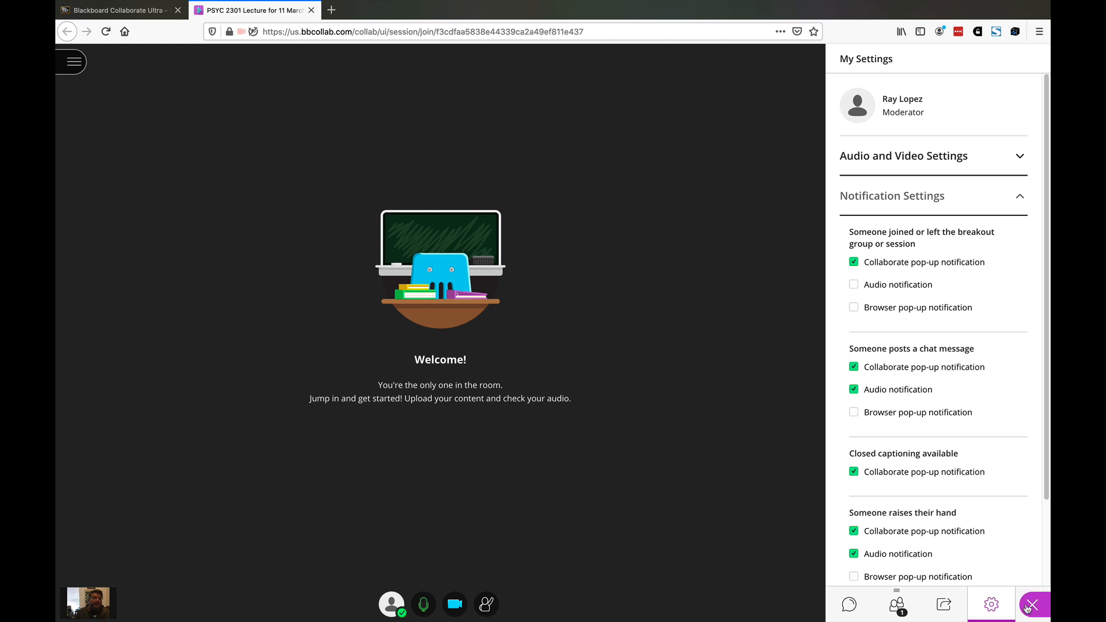
{"action": "mouse_move", "coordinate": [1034, 605]}
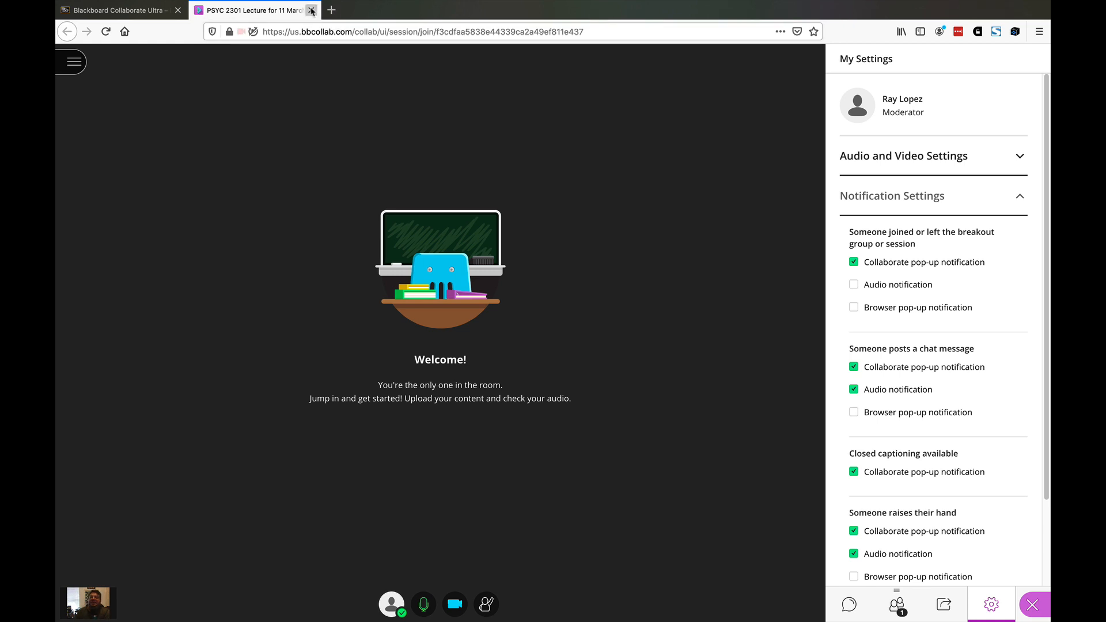
- Return to the course's sessions list and start a new session named 'Future Lecture'
{"action": "left_click", "coordinate": [311, 10]}
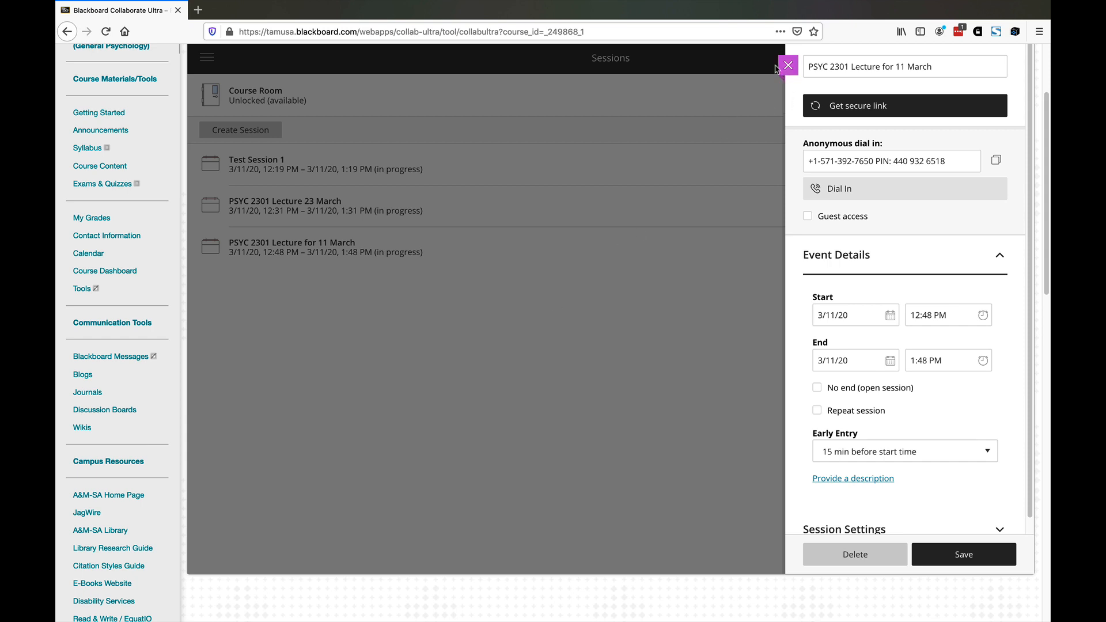
{"action": "left_click", "coordinate": [789, 67]}
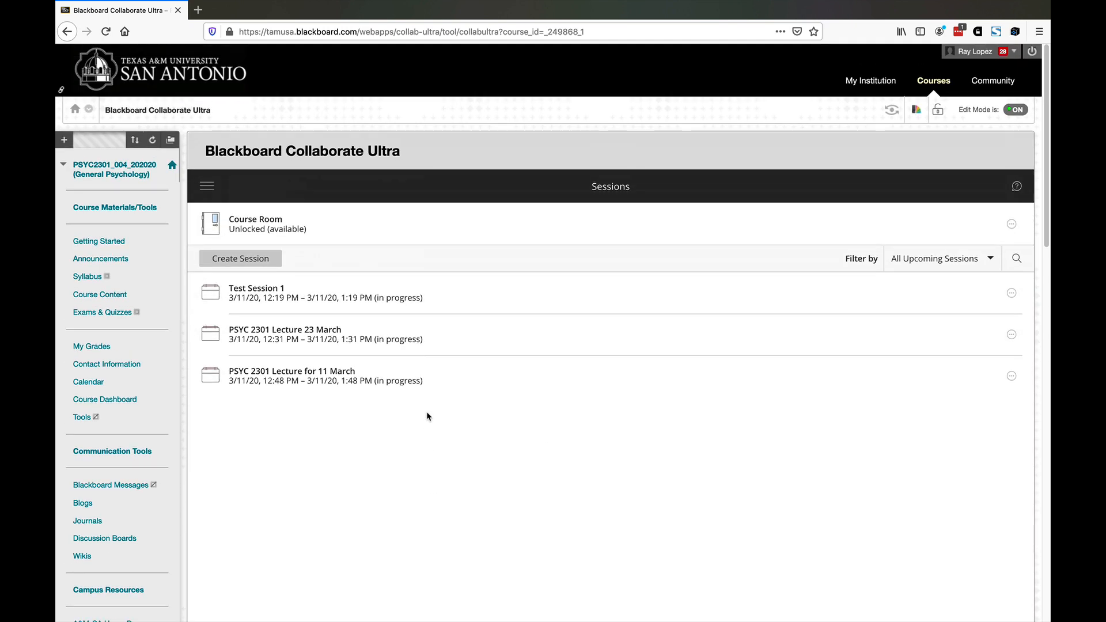
{"action": "mouse_move", "coordinate": [235, 255]}
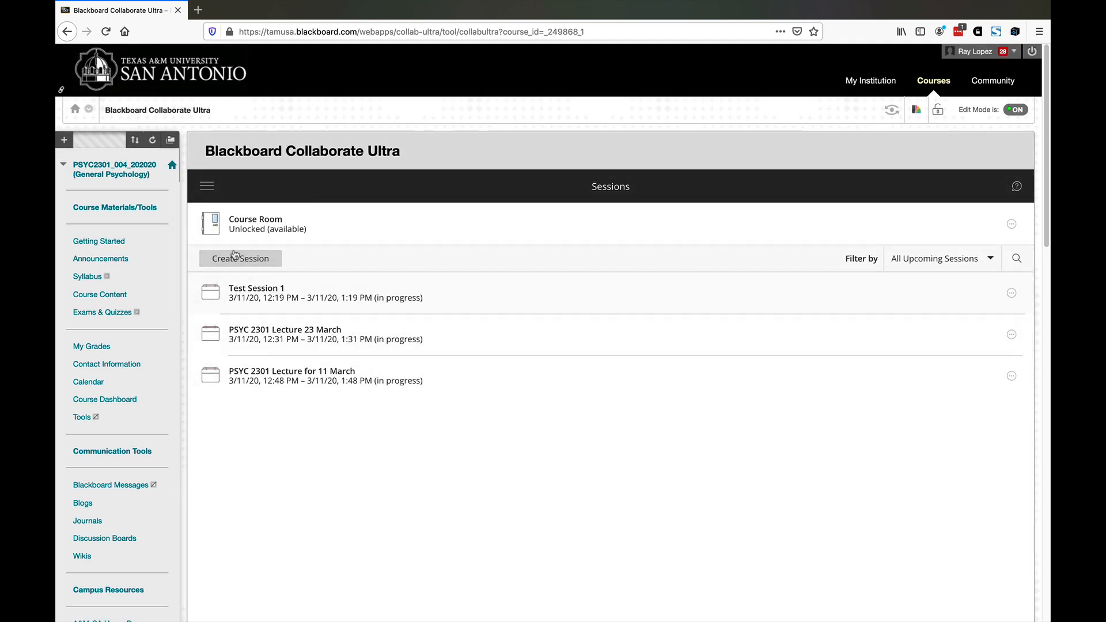
{"action": "left_click", "coordinate": [240, 258]}
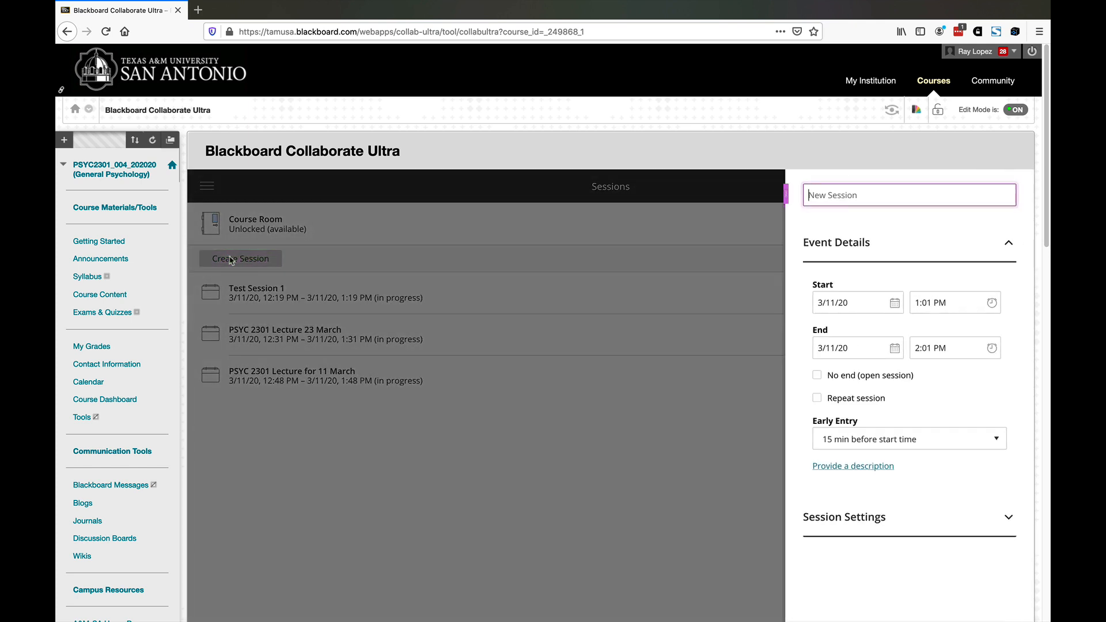
{"action": "left_click", "coordinate": [909, 195]}
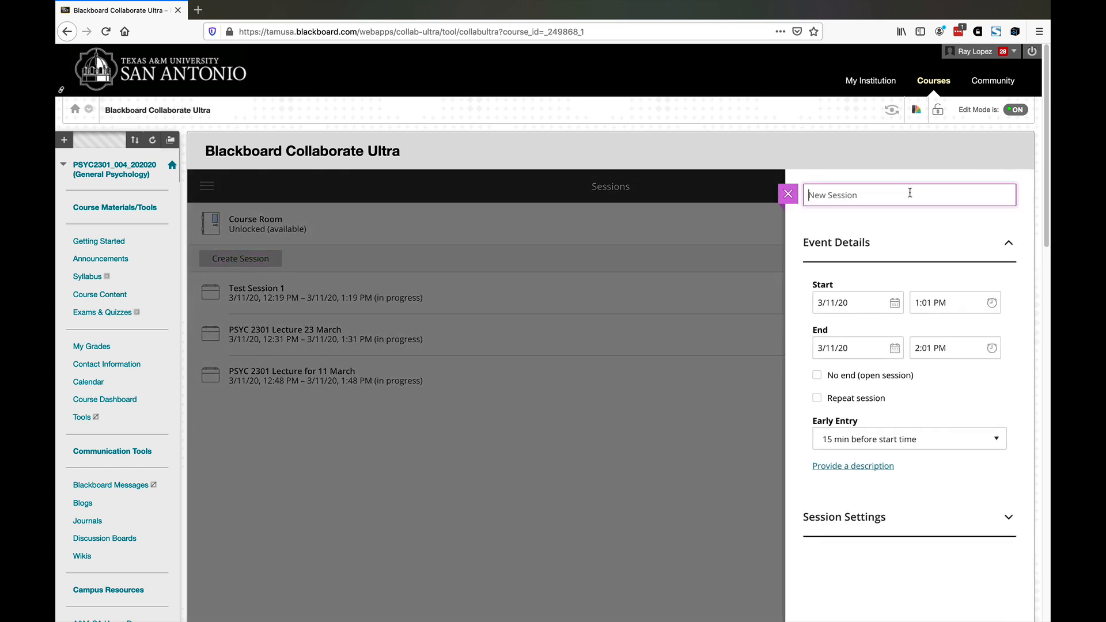
{"action": "type", "text": "Future Le"}
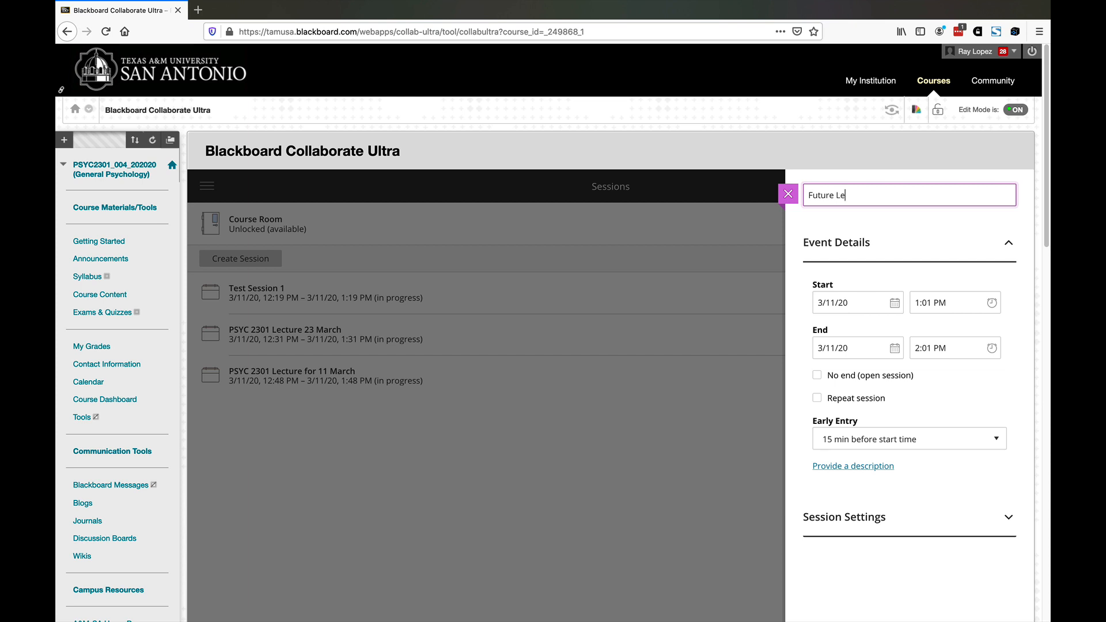
{"action": "type", "text": "cture"}
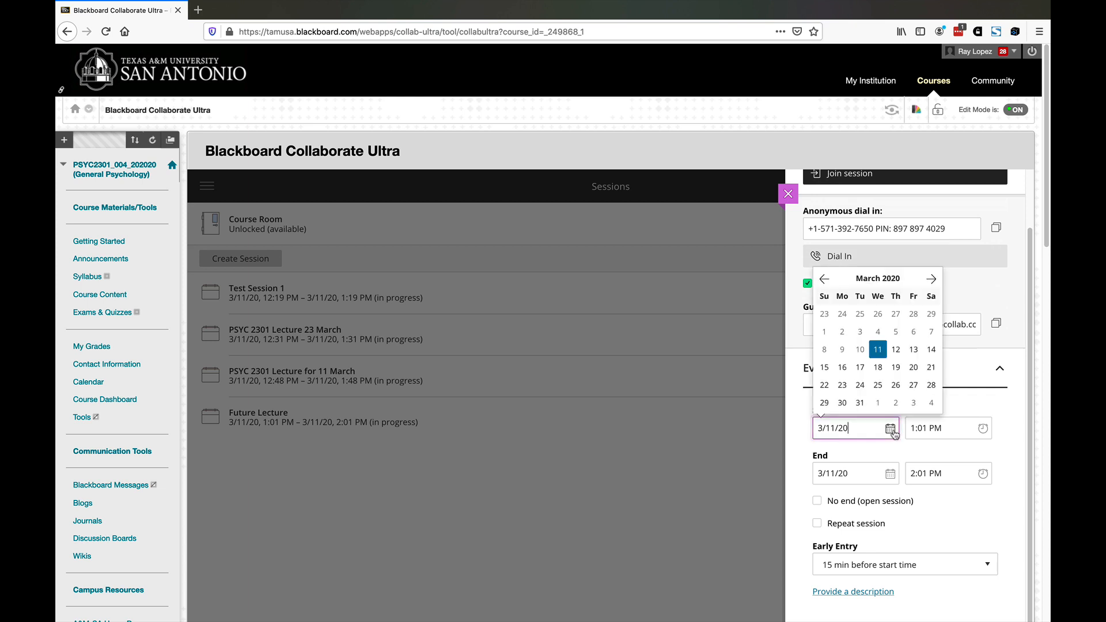
- Schedule the session to start on 3/18/20 at 5:00 PM
{"action": "left_click", "coordinate": [878, 367]}
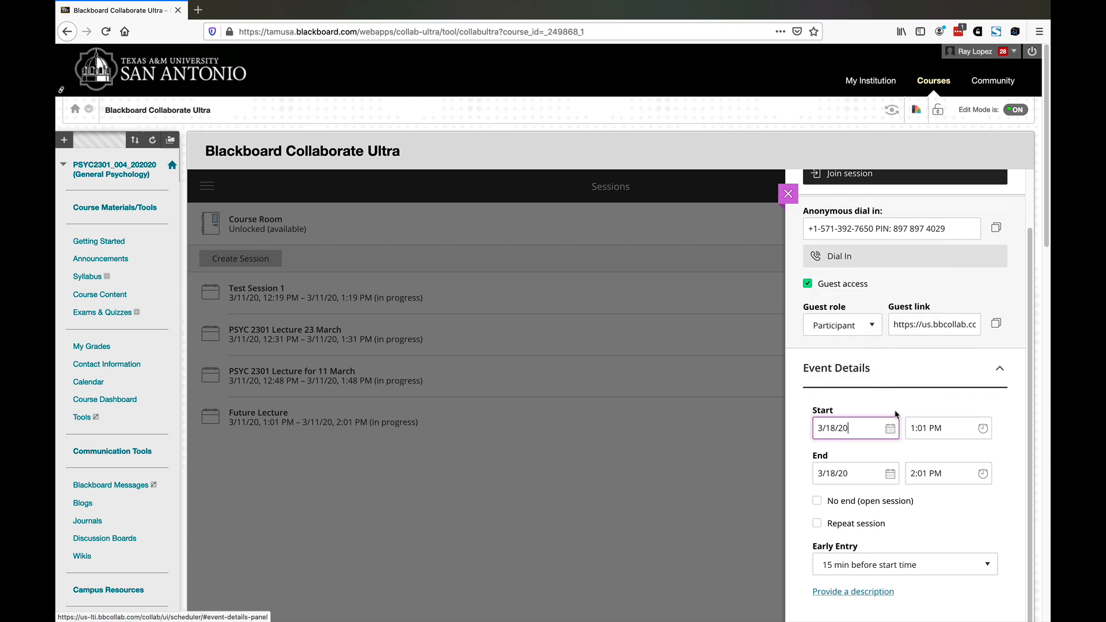
{"action": "scroll", "scroll_direction": "down", "scroll_amount": 3}
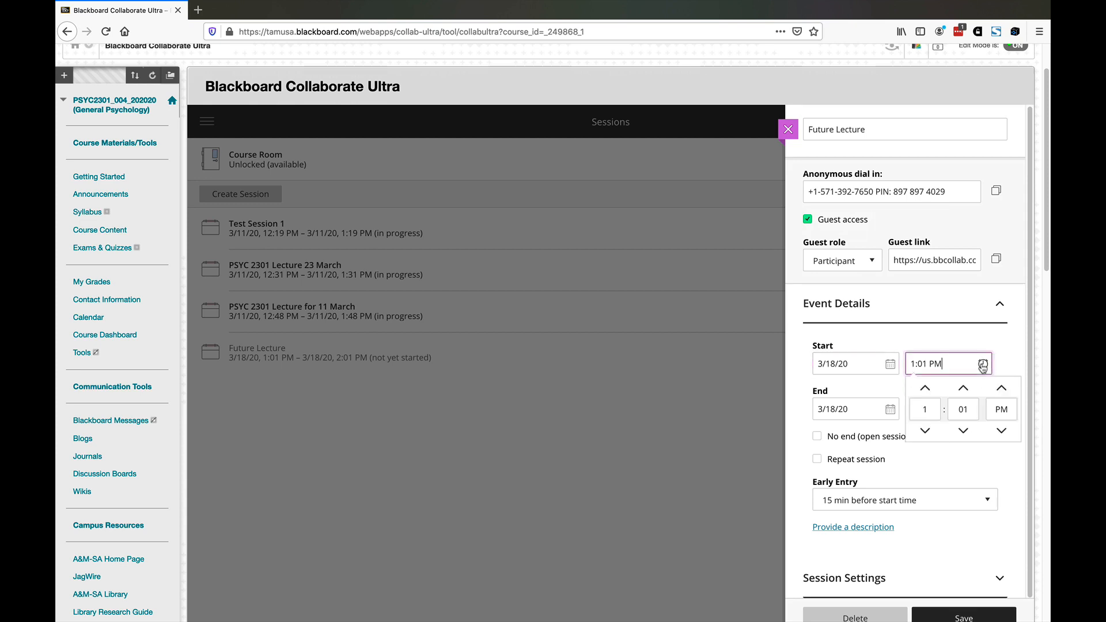
{"action": "left_click", "coordinate": [926, 431]}
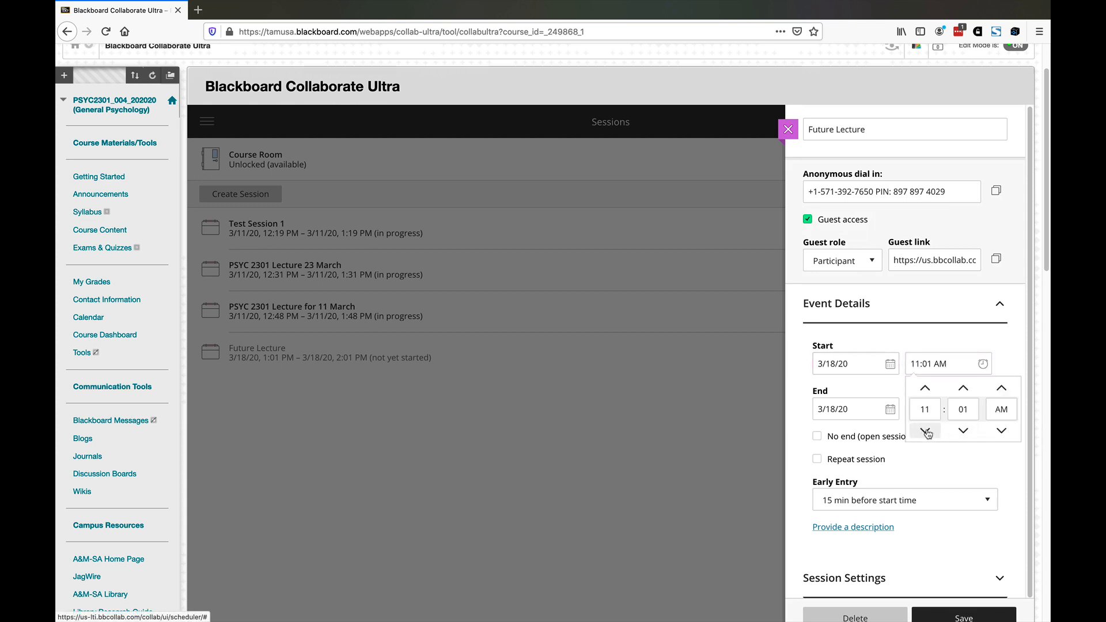
{"action": "left_click", "coordinate": [924, 431]}
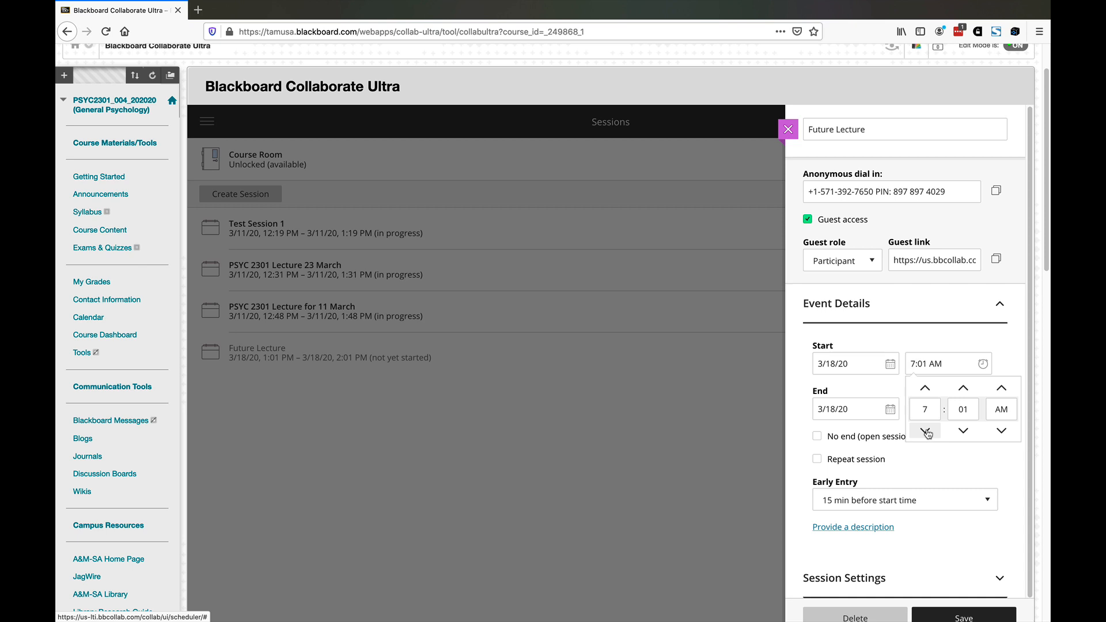
{"action": "left_click", "coordinate": [925, 431]}
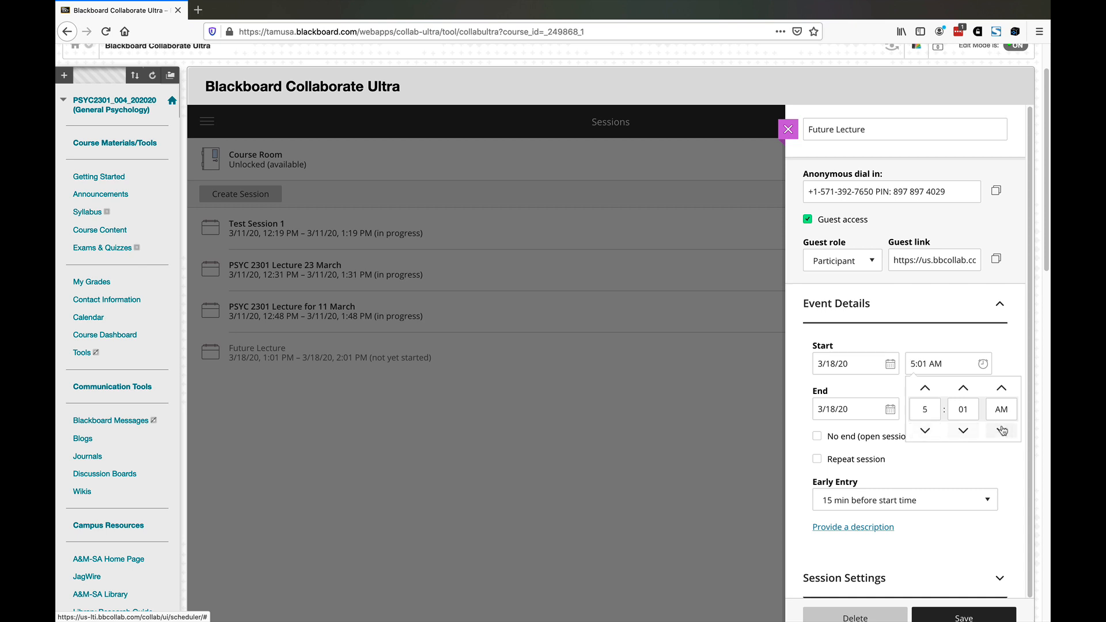
{"action": "left_click", "coordinate": [964, 388]}
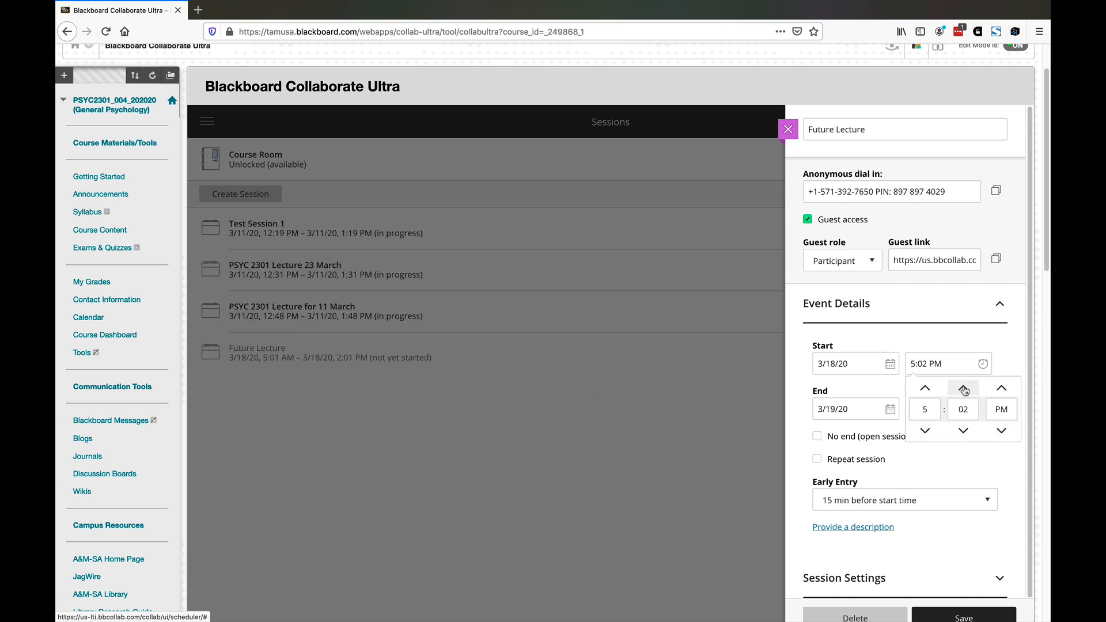
{"action": "left_click", "coordinate": [962, 431]}
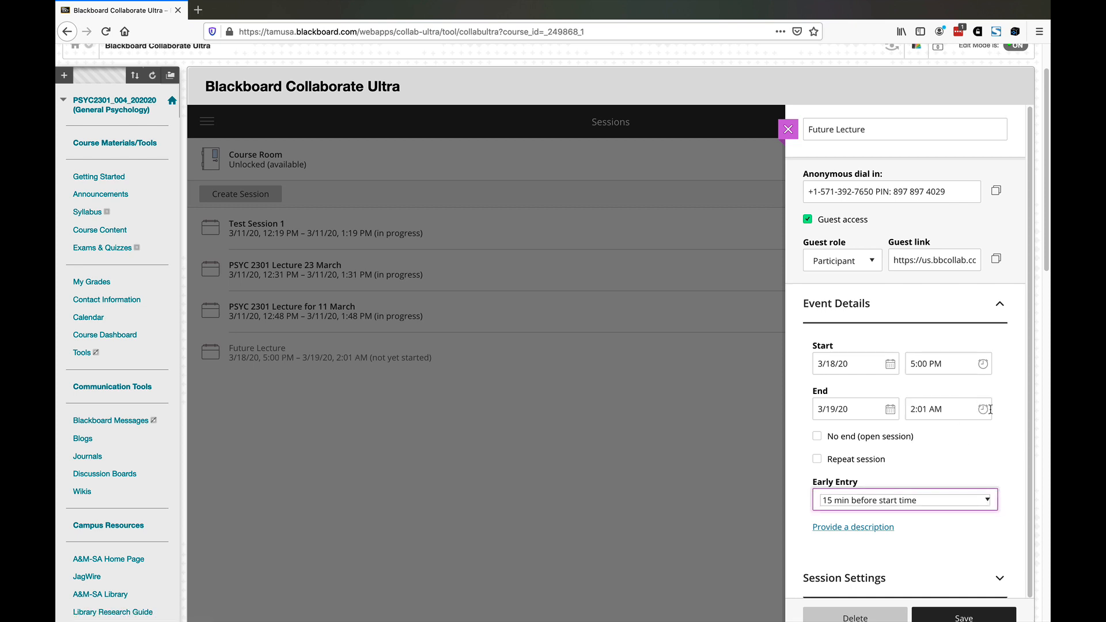
{"action": "mouse_move", "coordinate": [882, 398]}
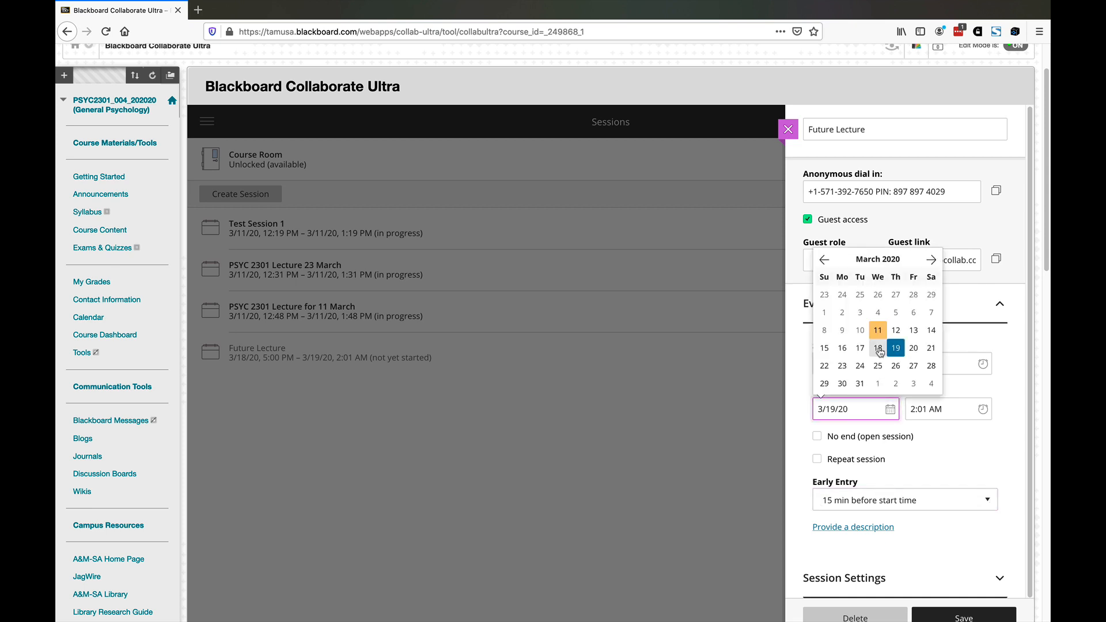
- Set the session to end on 3/18/20 at 6:00 PM
{"action": "left_click", "coordinate": [879, 346]}
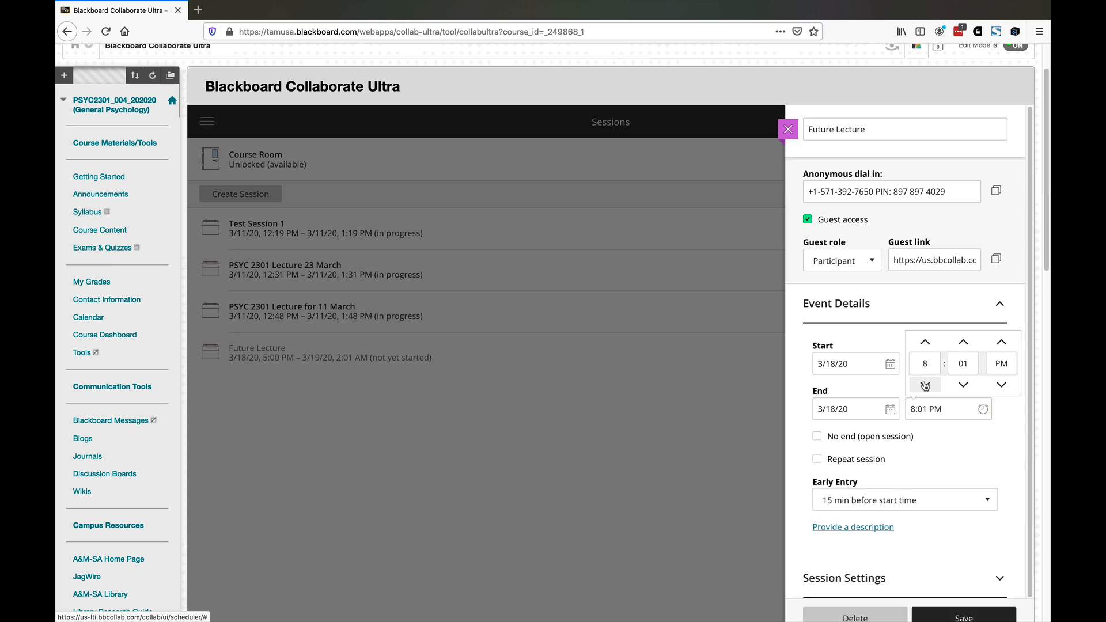
{"action": "left_click", "coordinate": [925, 385]}
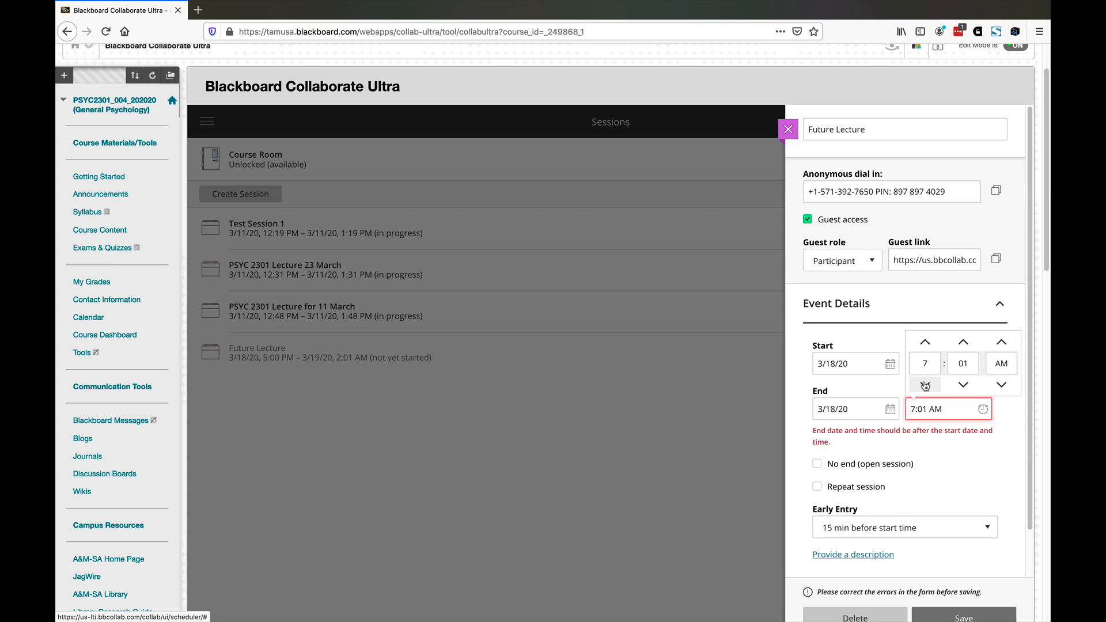
{"action": "left_click", "coordinate": [925, 385]}
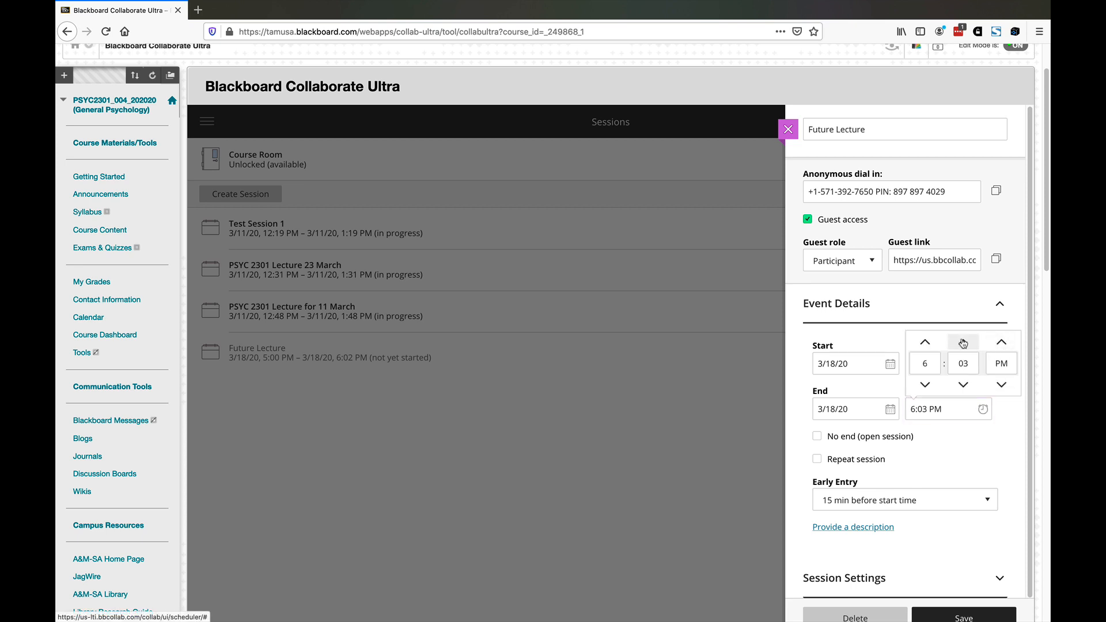
{"action": "left_click", "coordinate": [963, 341]}
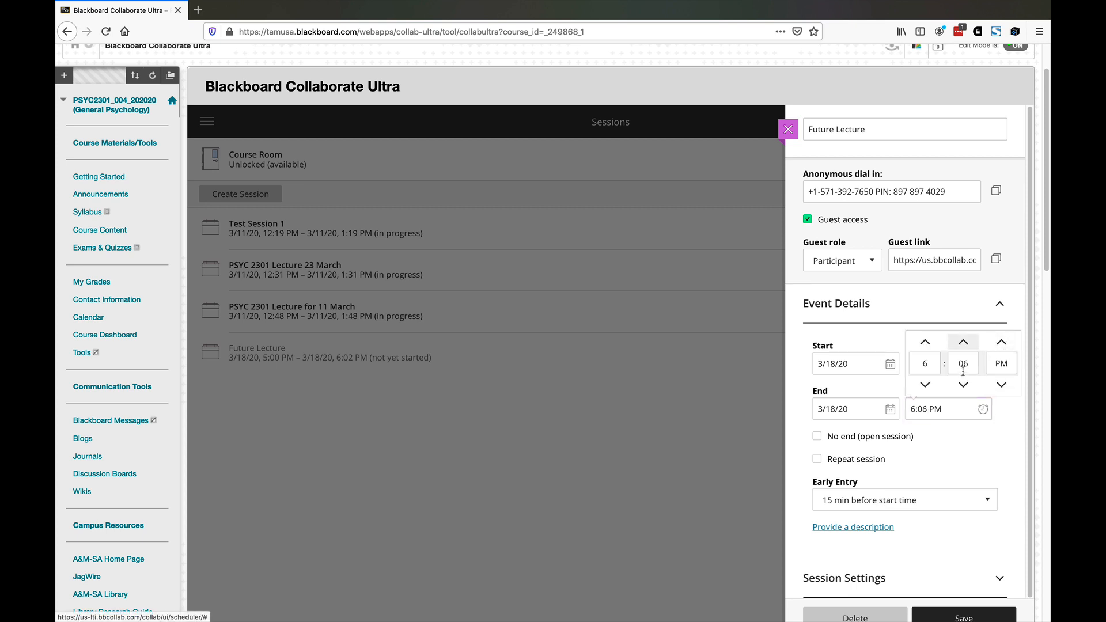
{"action": "left_click", "coordinate": [962, 385]}
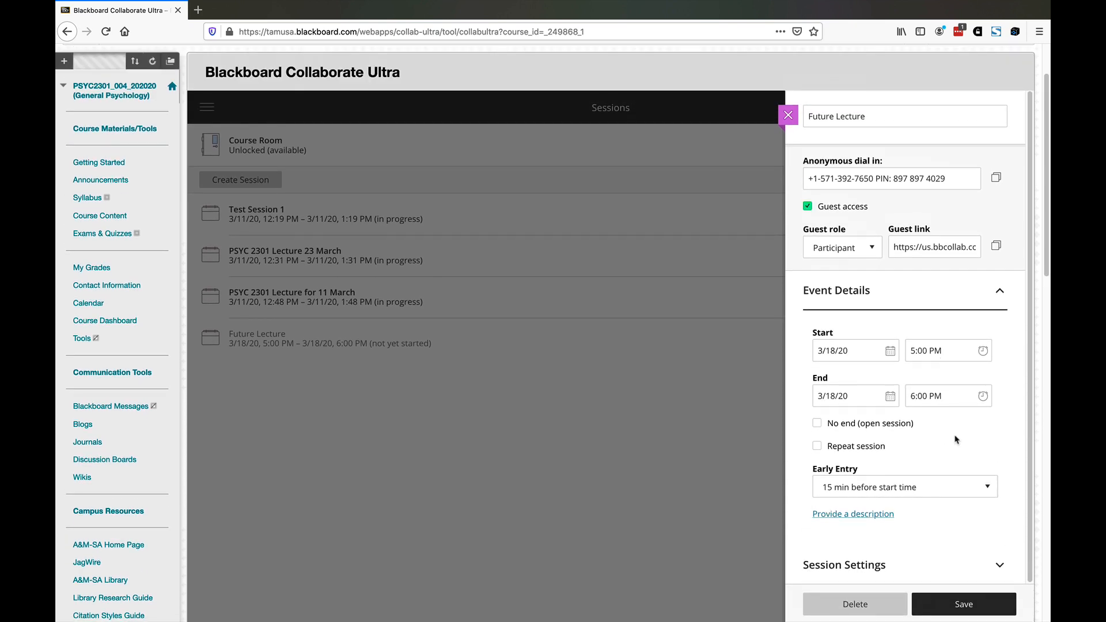
{"action": "scroll", "scroll_direction": "up", "scroll_amount": 3}
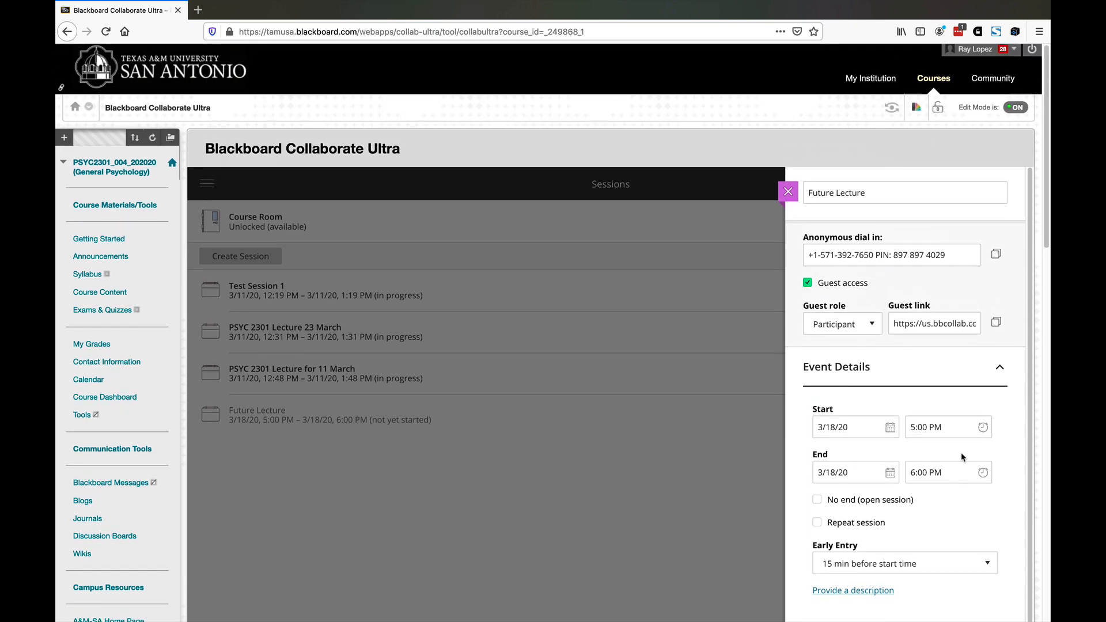
{"action": "scroll", "scroll_direction": "down", "scroll_amount": 3}
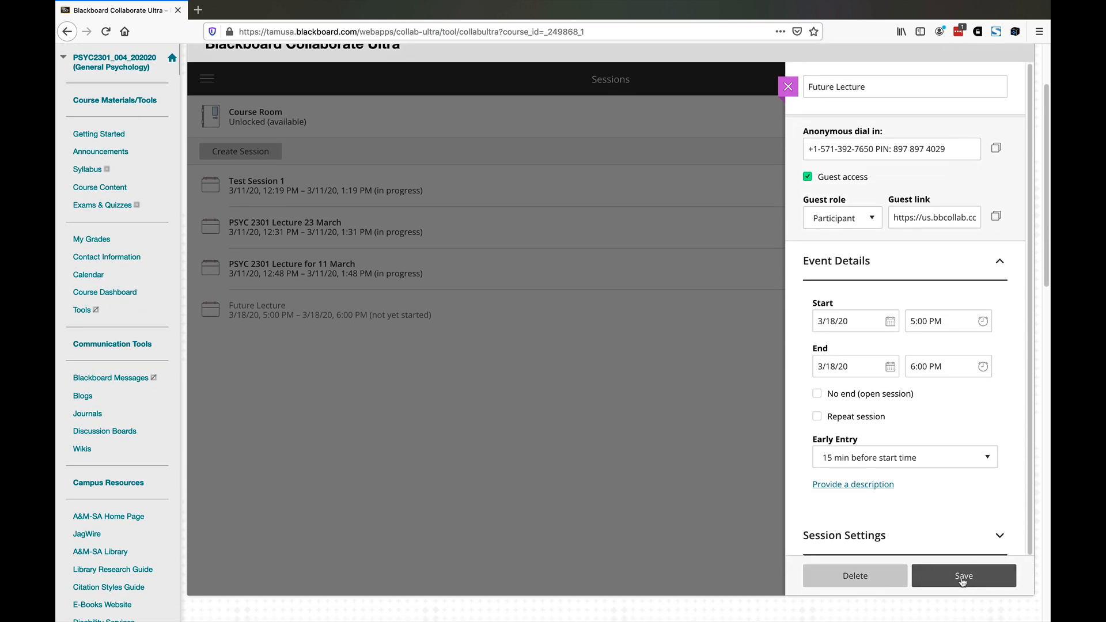
{"action": "left_click", "coordinate": [963, 577]}
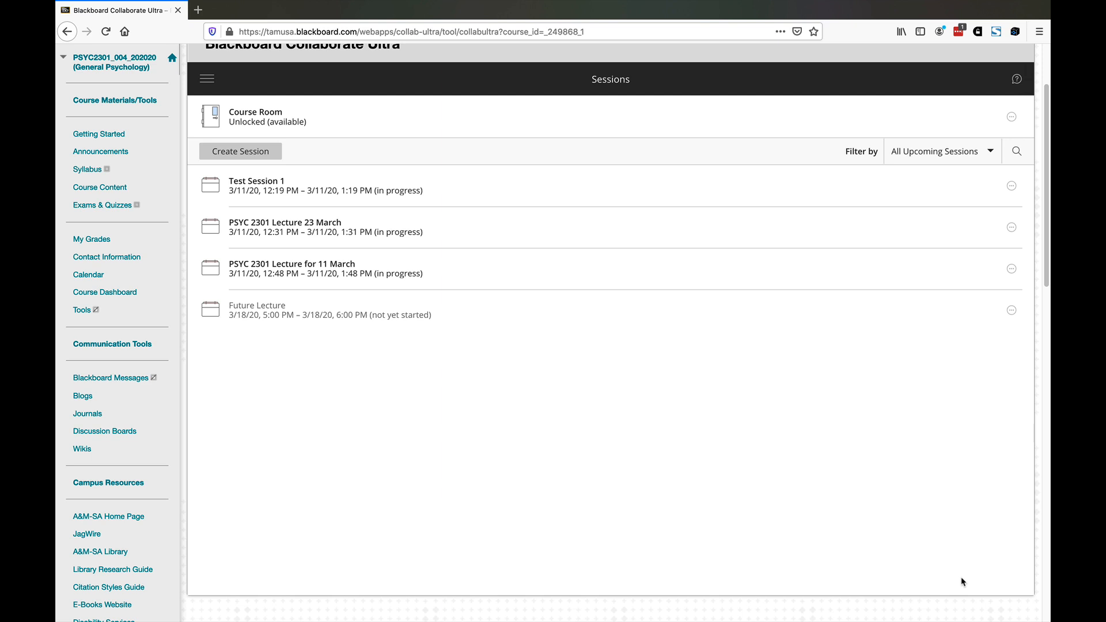
{"action": "mouse_move", "coordinate": [250, 322]}
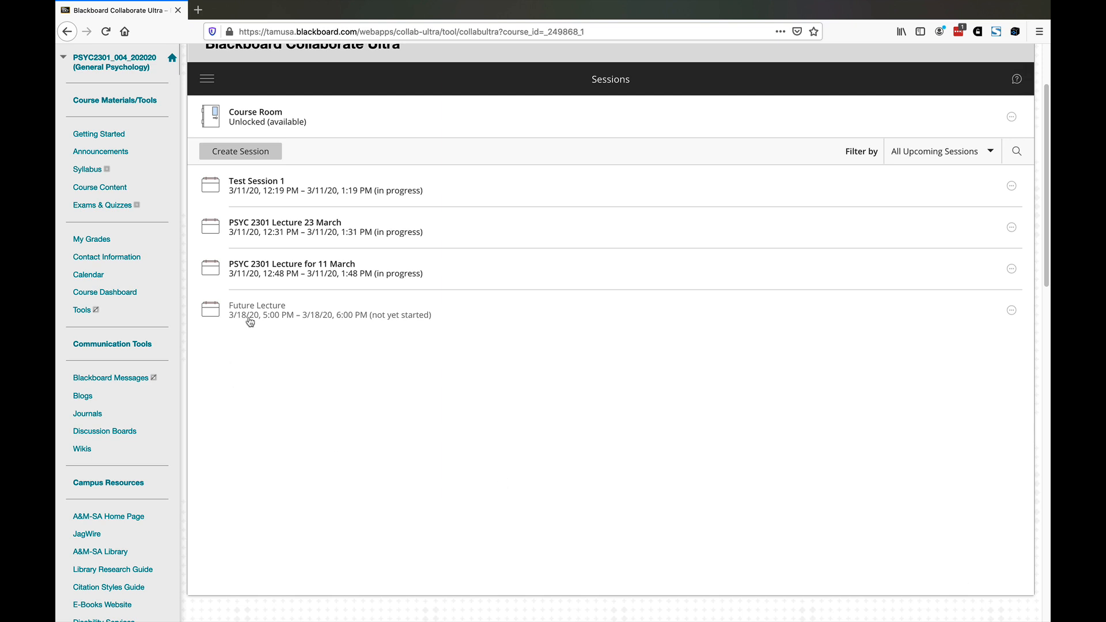
{"action": "mouse_move", "coordinate": [257, 310]}
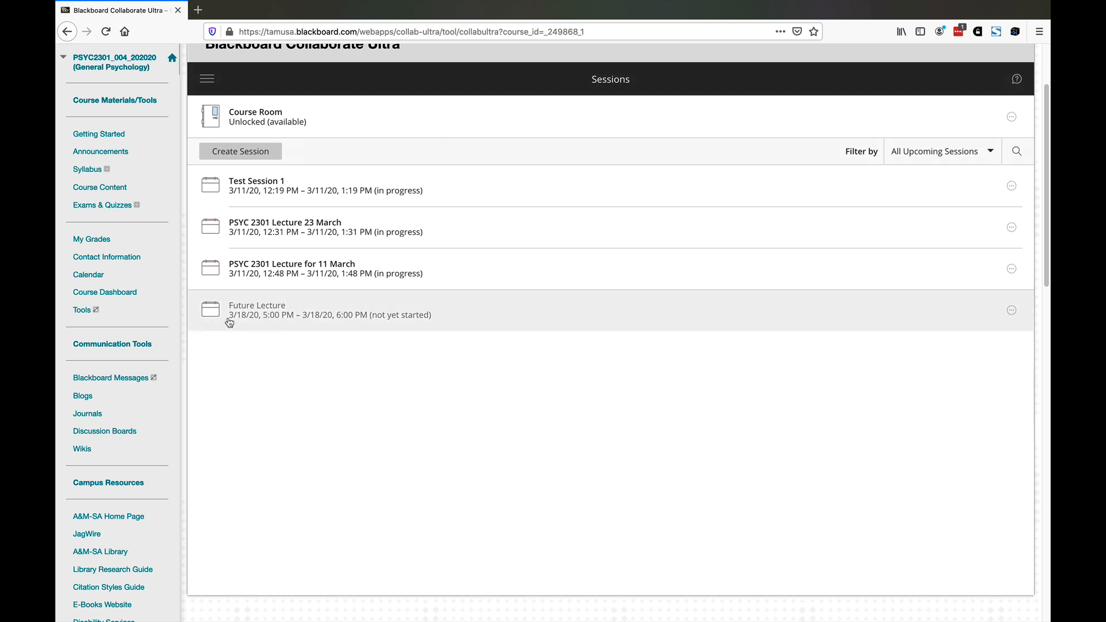
{"action": "scroll", "scroll_direction": "up", "scroll_amount": 3}
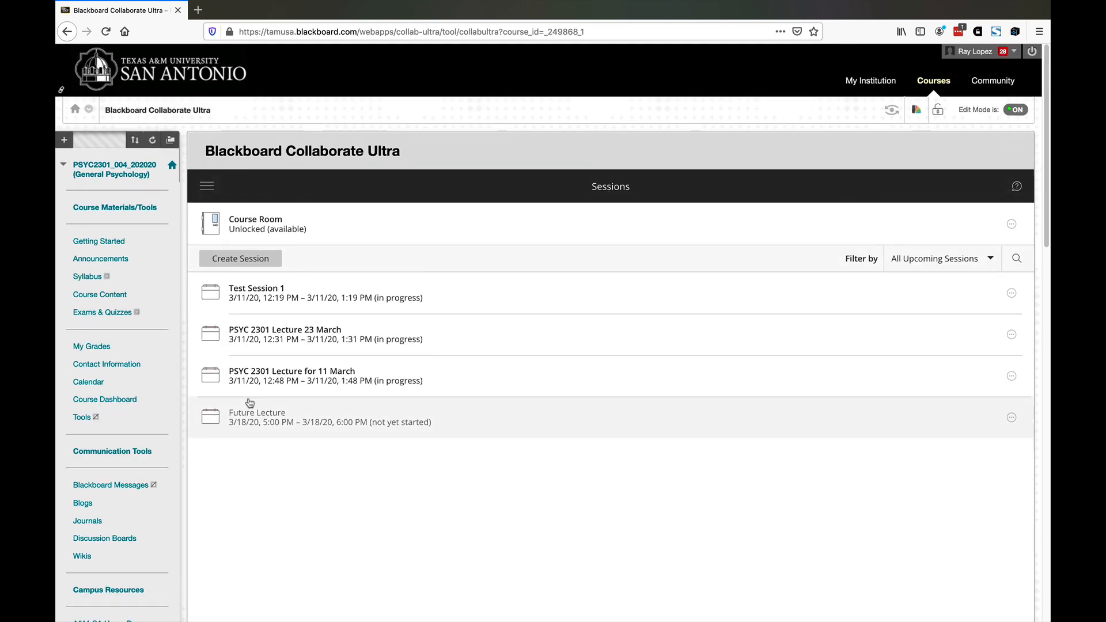
{"action": "mouse_move", "coordinate": [99, 241]}
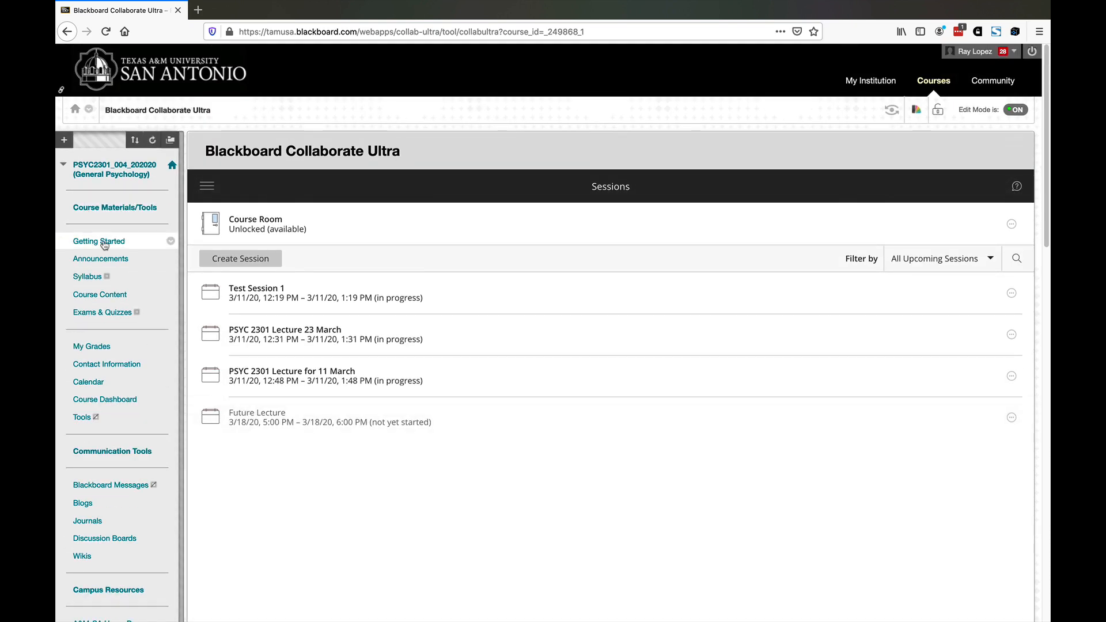
{"action": "mouse_move", "coordinate": [100, 294]}
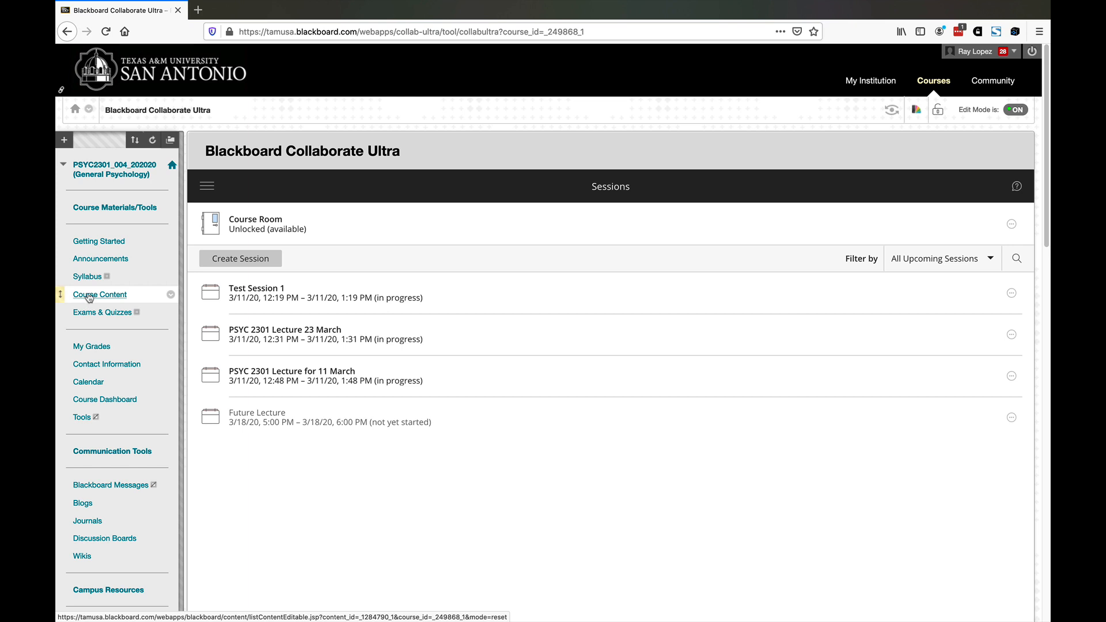
- In Course Content, choose Blackboard Collaborate Ultra from More Tools to begin a link
{"action": "left_click", "coordinate": [100, 294]}
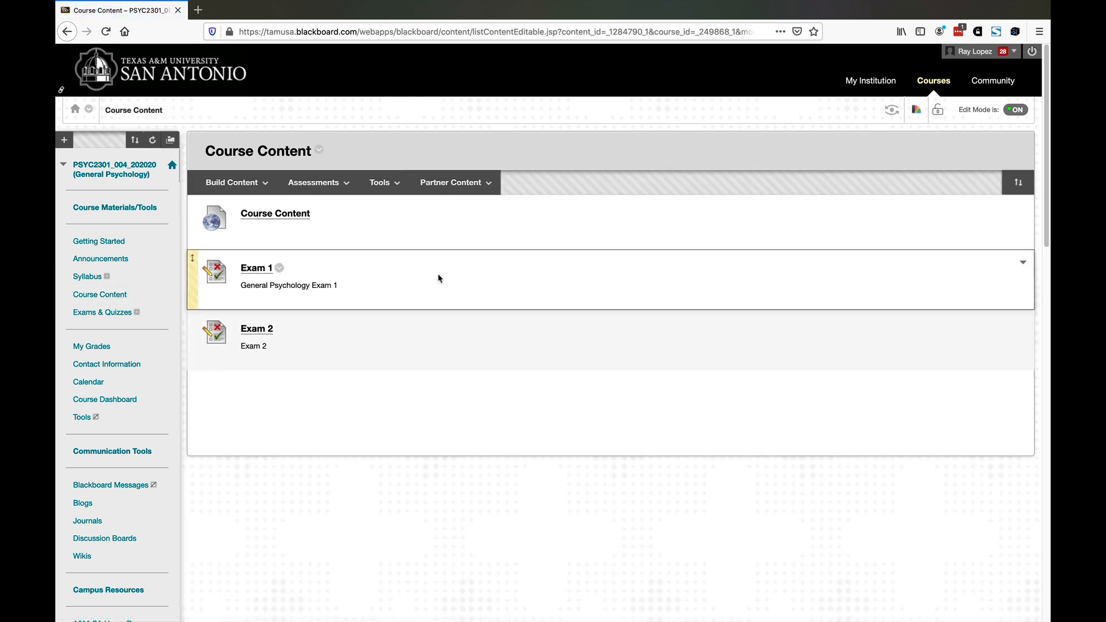
{"action": "left_click", "coordinate": [380, 182]}
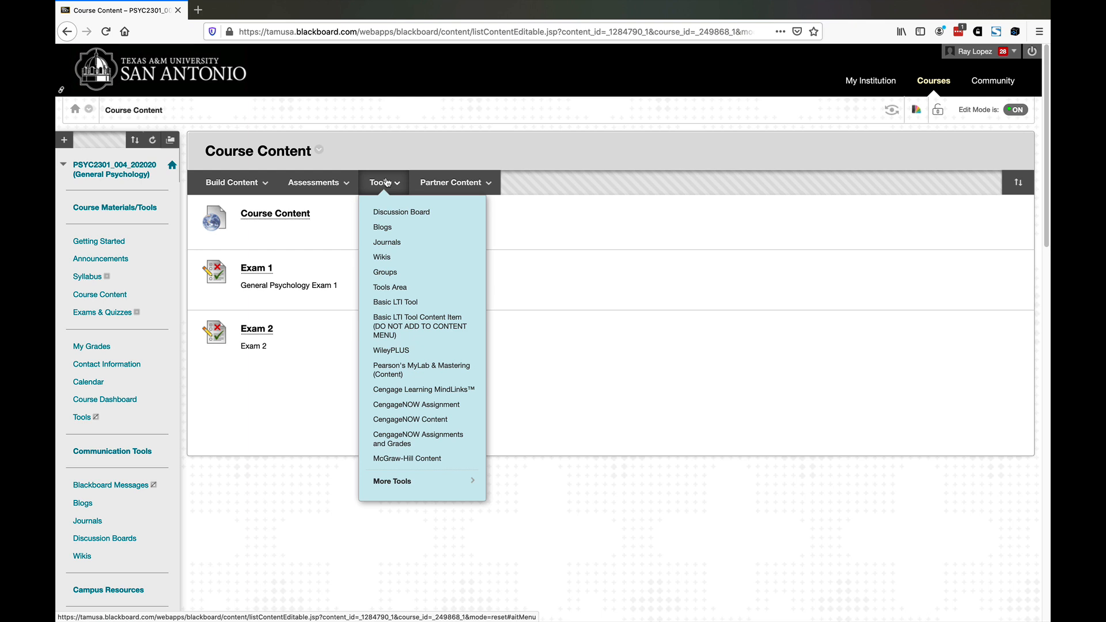
{"action": "mouse_move", "coordinate": [427, 385]}
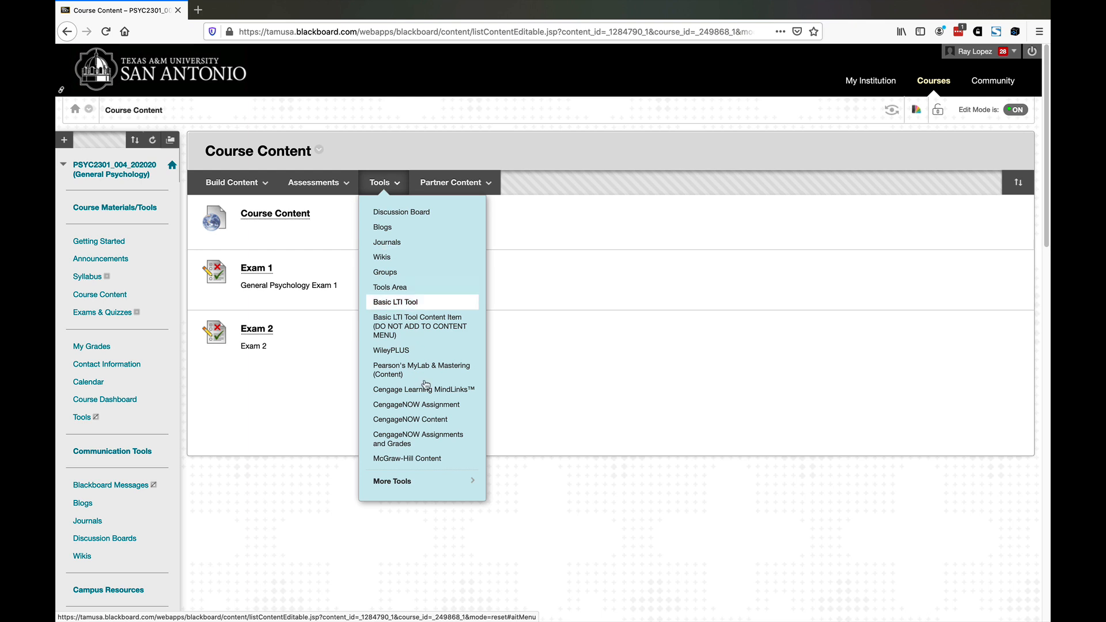
{"action": "mouse_move", "coordinate": [430, 481]}
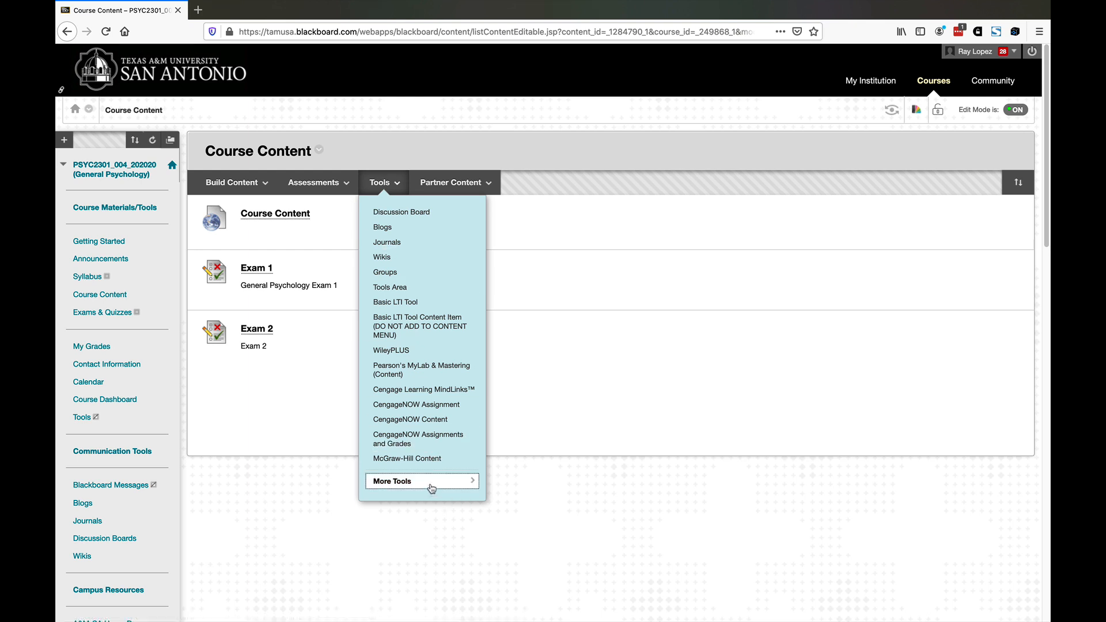
{"action": "left_click", "coordinate": [403, 482]}
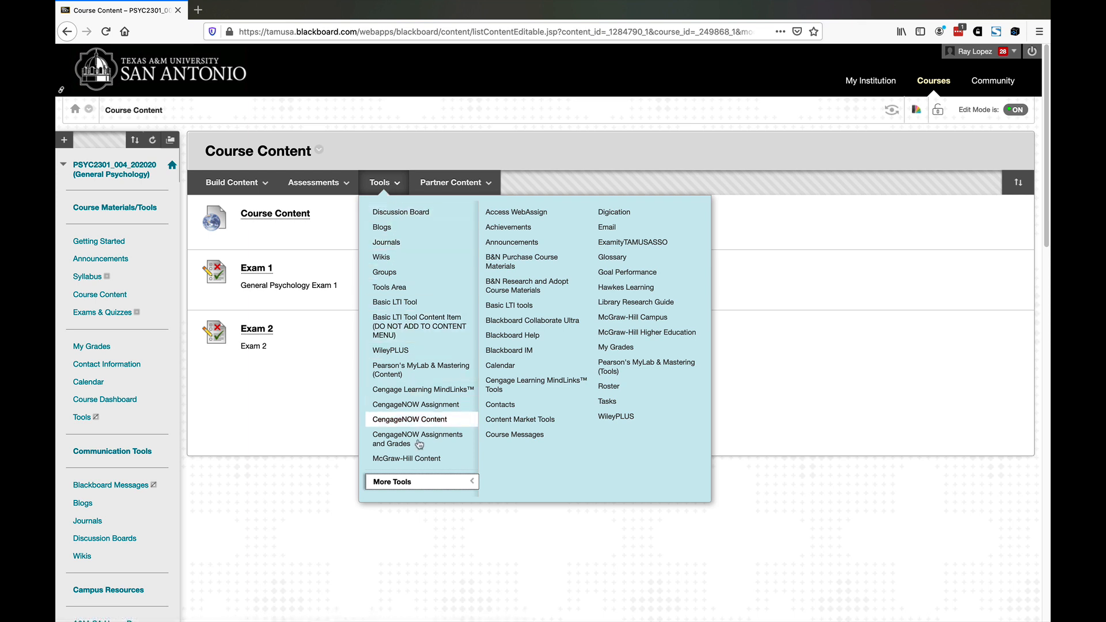
{"action": "mouse_move", "coordinate": [532, 319]}
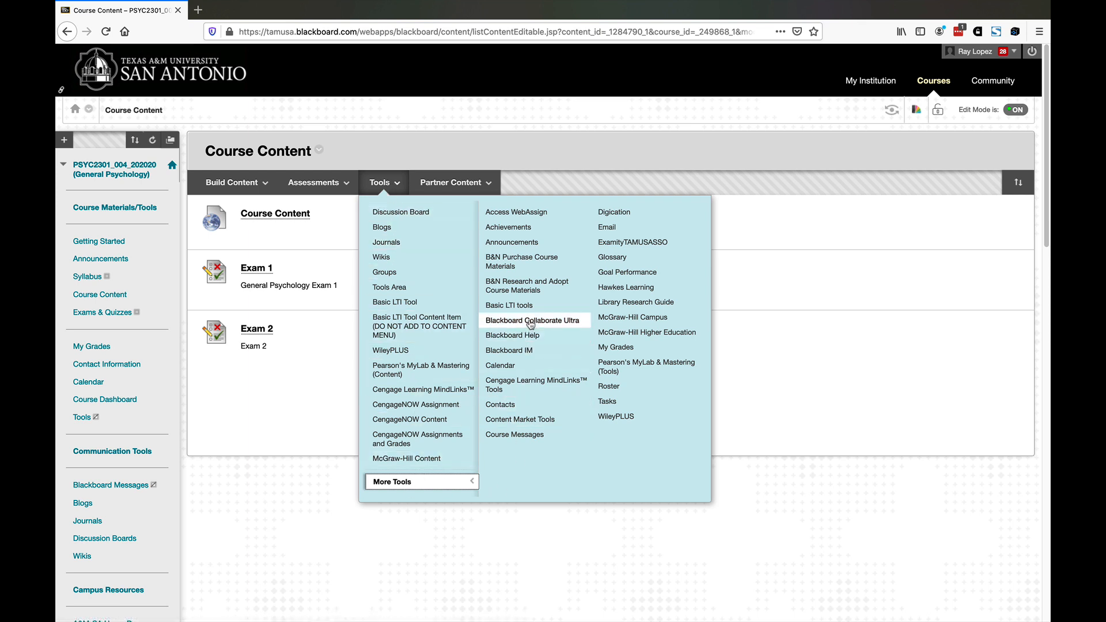
{"action": "left_click", "coordinate": [533, 321]}
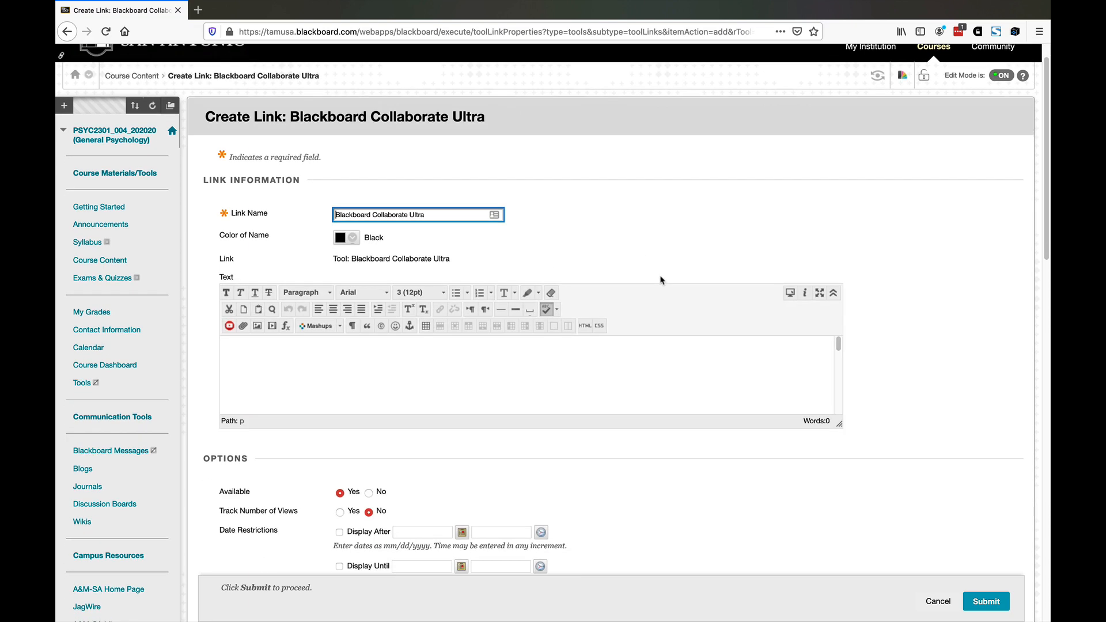
- Submit the Collaborate Ultra link and enter Student Preview mode
{"action": "scroll", "scroll_direction": "down", "scroll_amount": 3}
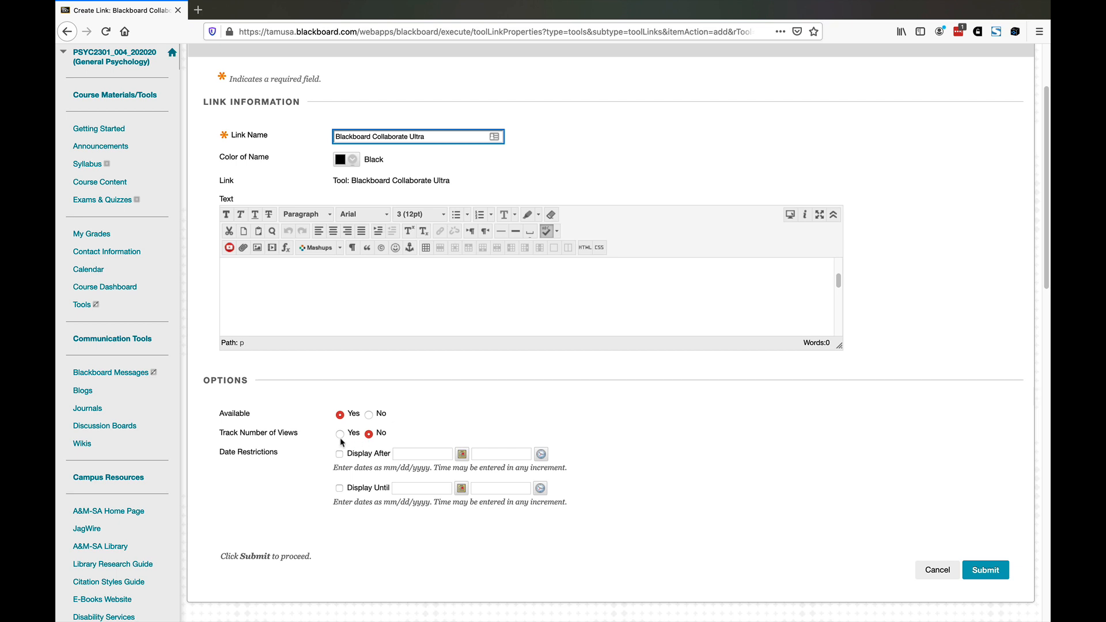
{"action": "mouse_move", "coordinate": [409, 303]}
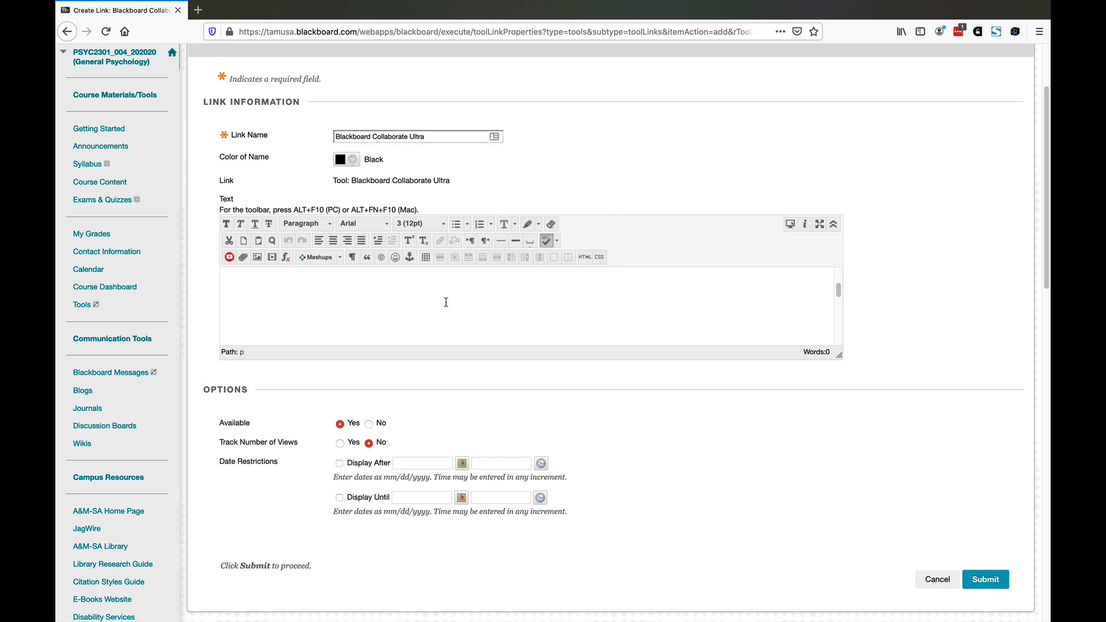
{"action": "scroll", "scroll_direction": "down", "scroll_amount": 3}
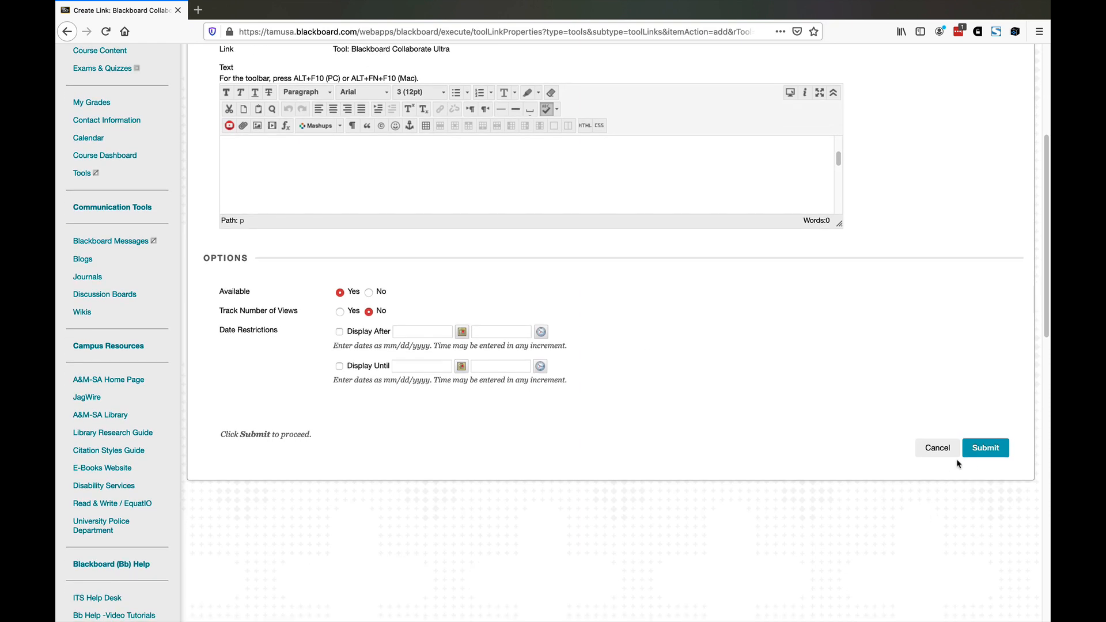
{"action": "left_click", "coordinate": [985, 447]}
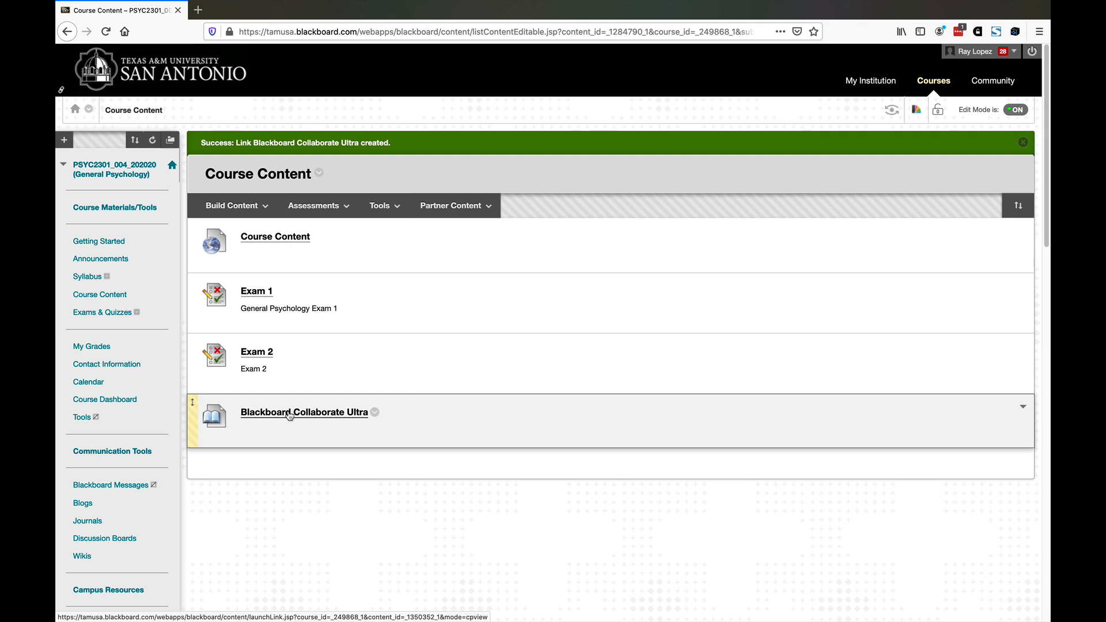
{"action": "mouse_move", "coordinate": [891, 110]}
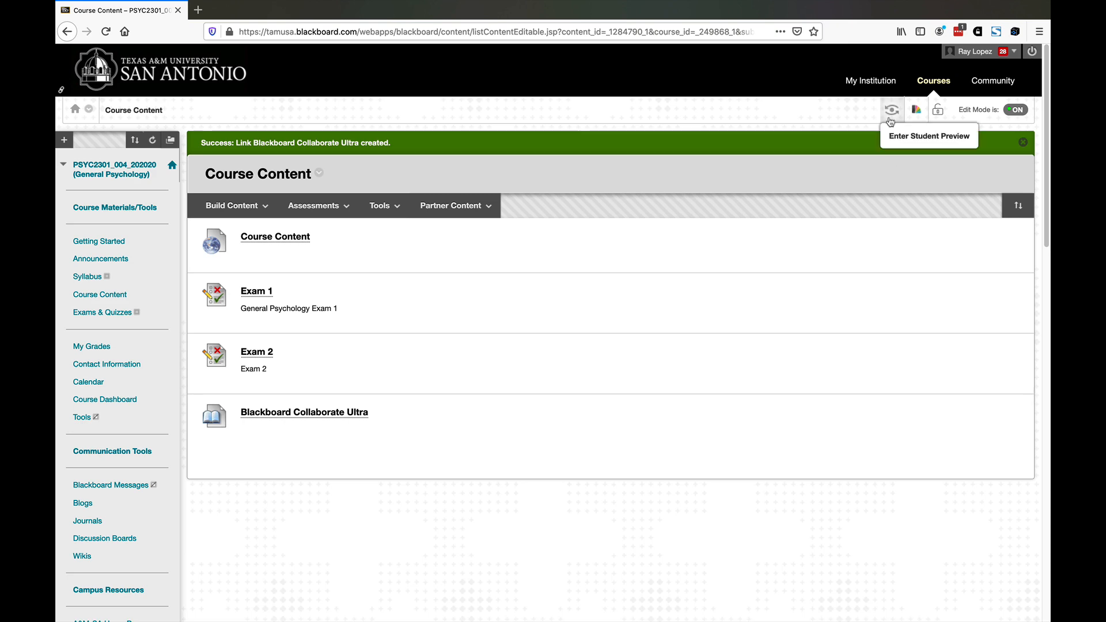
{"action": "left_click", "coordinate": [893, 110]}
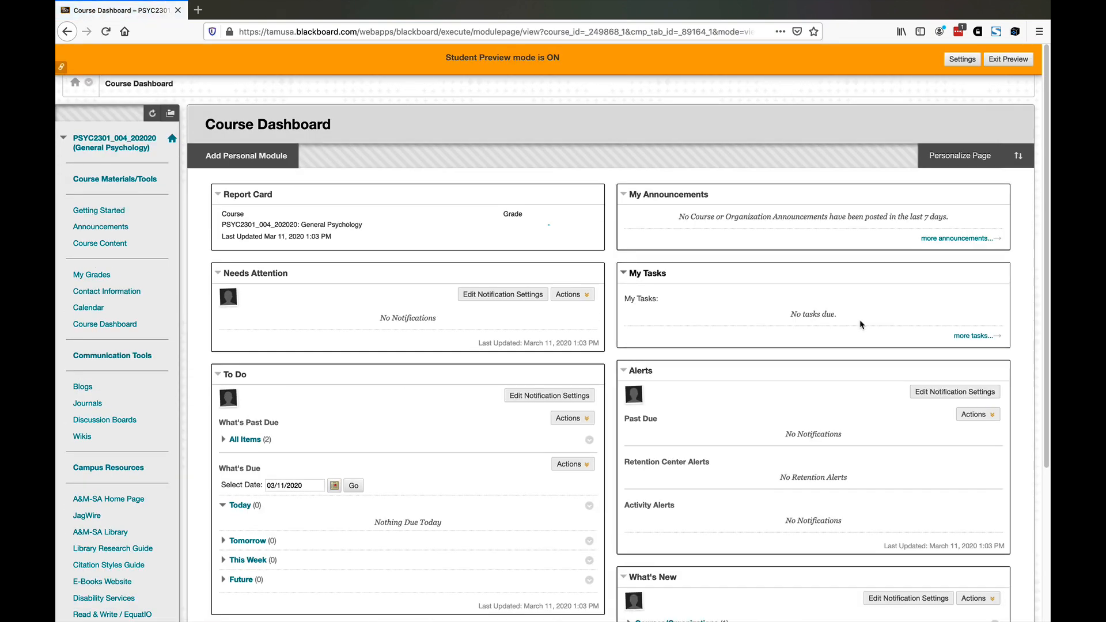
{"action": "mouse_move", "coordinate": [344, 362]}
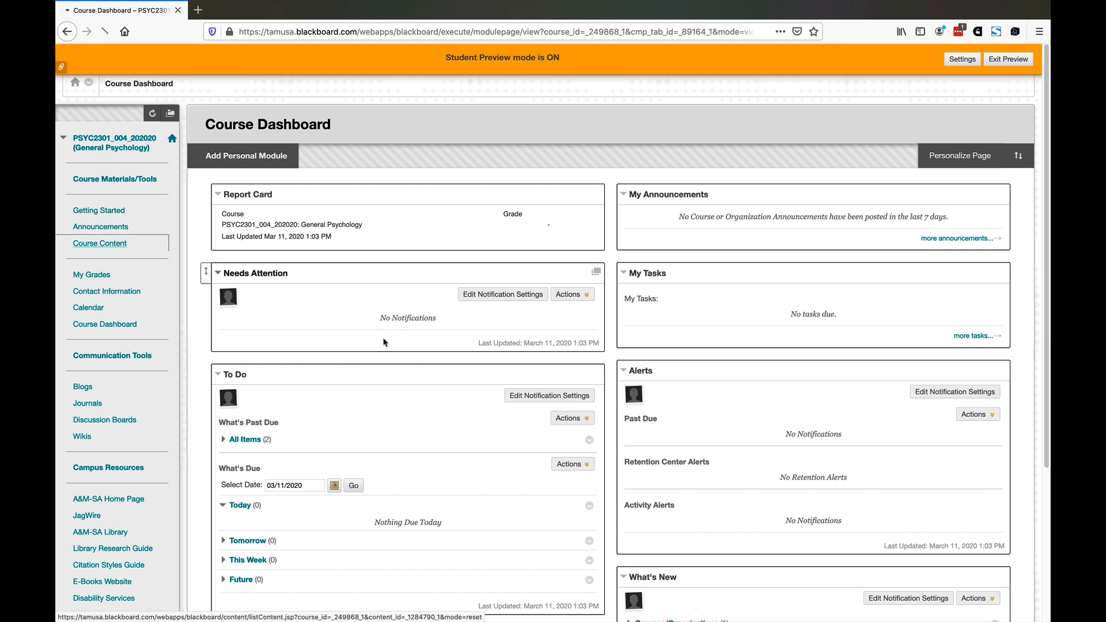
- As the preview student, launch the Collaborate Ultra link in Course Content
{"action": "left_click", "coordinate": [99, 244]}
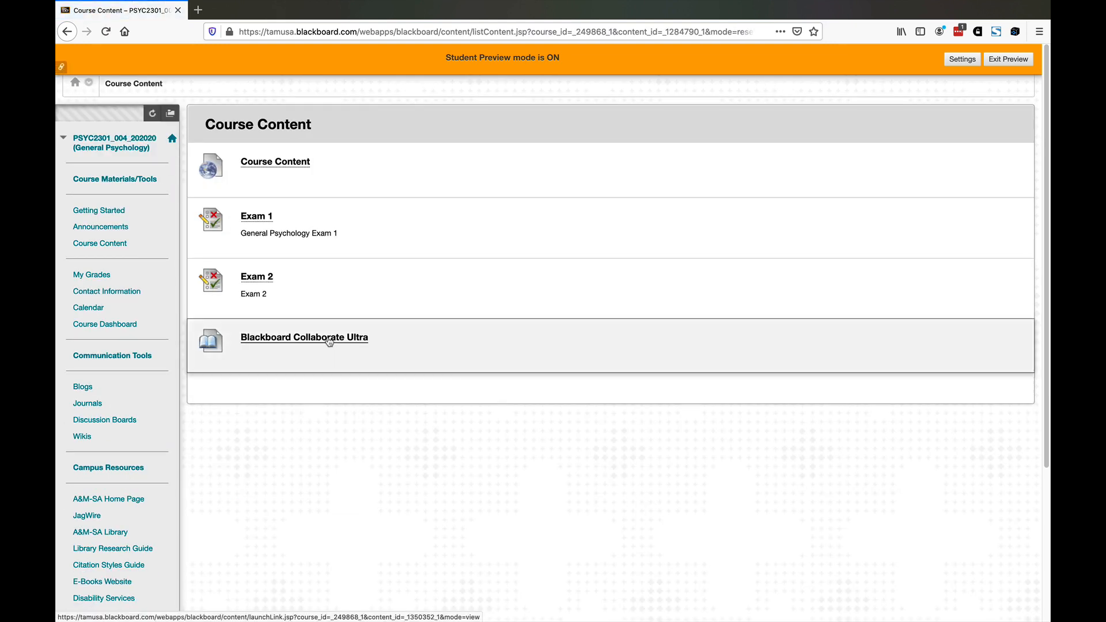
{"action": "left_click", "coordinate": [304, 338]}
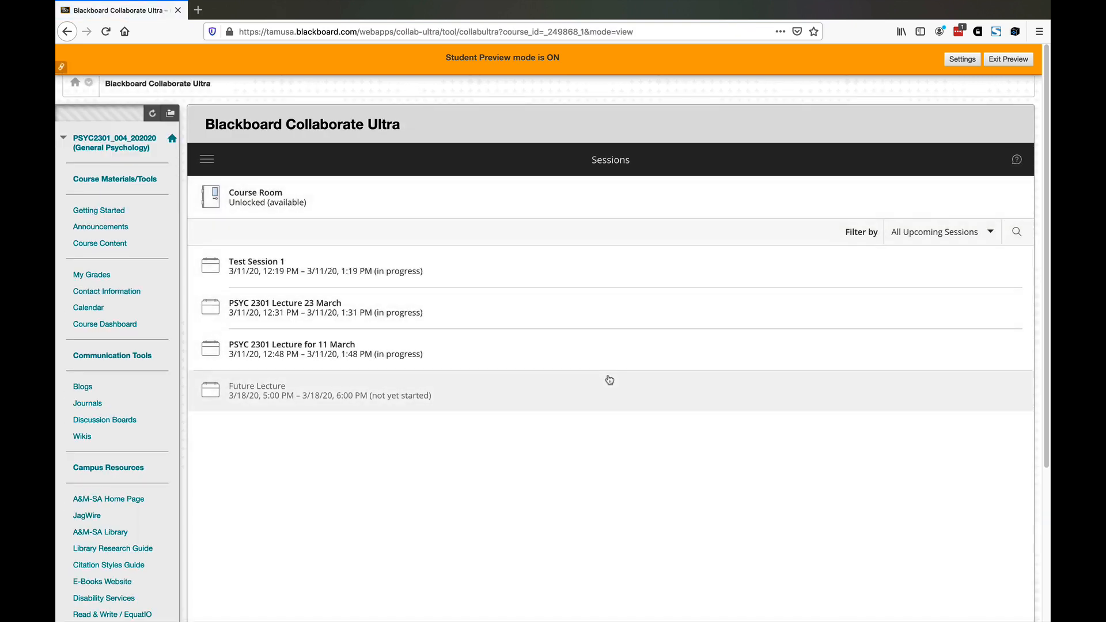
{"action": "mouse_move", "coordinate": [429, 508]}
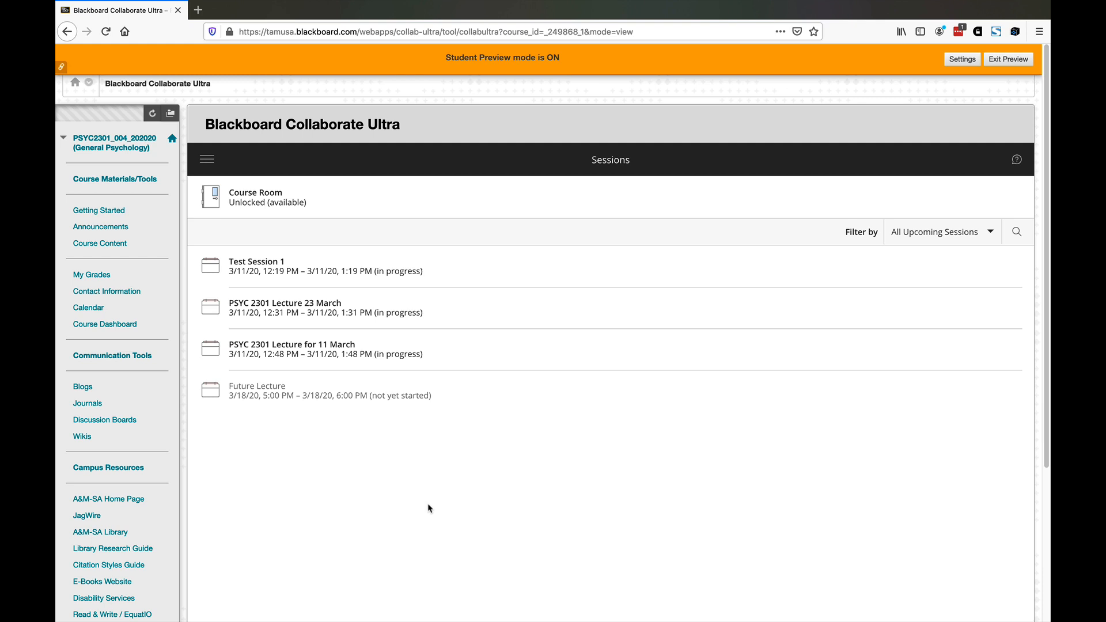
{"action": "mouse_move", "coordinate": [411, 491]}
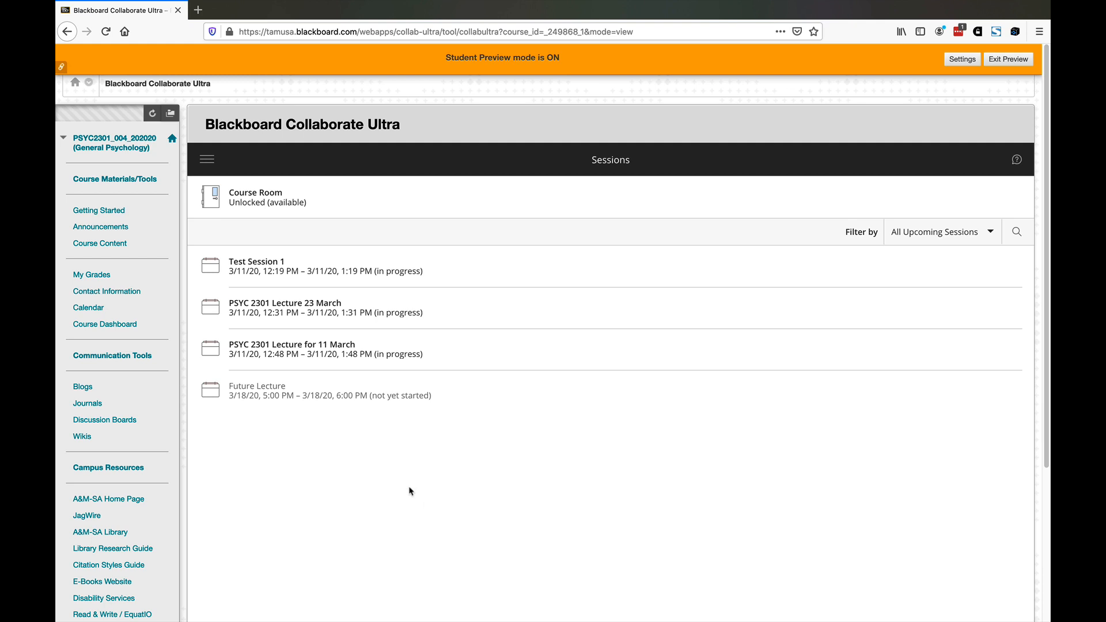
{"action": "mouse_move", "coordinate": [382, 284]}
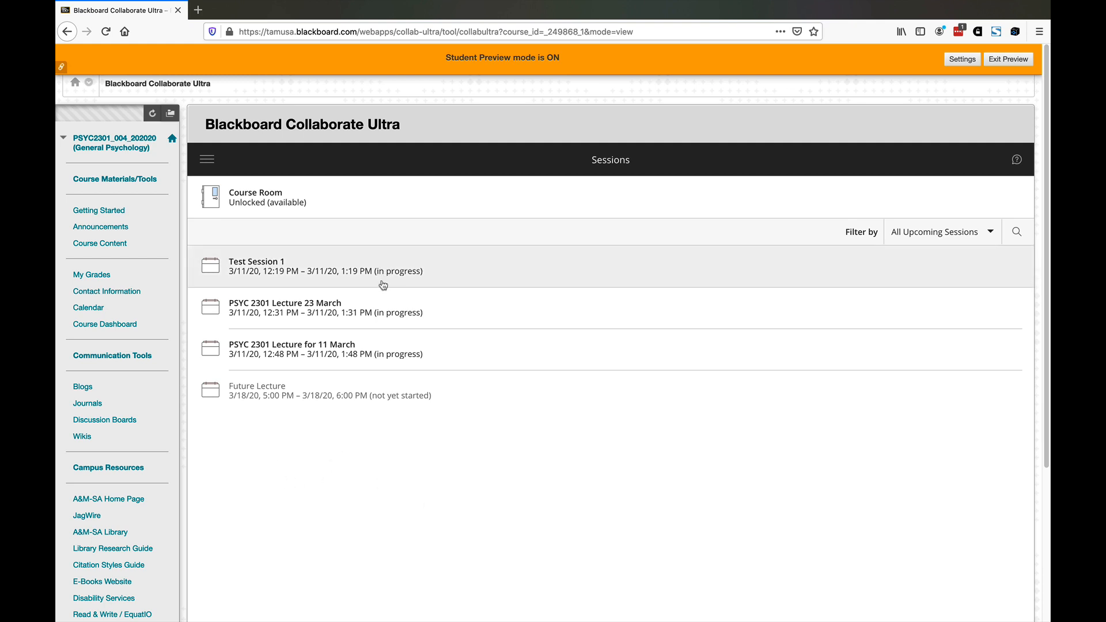
{"action": "mouse_move", "coordinate": [243, 393]}
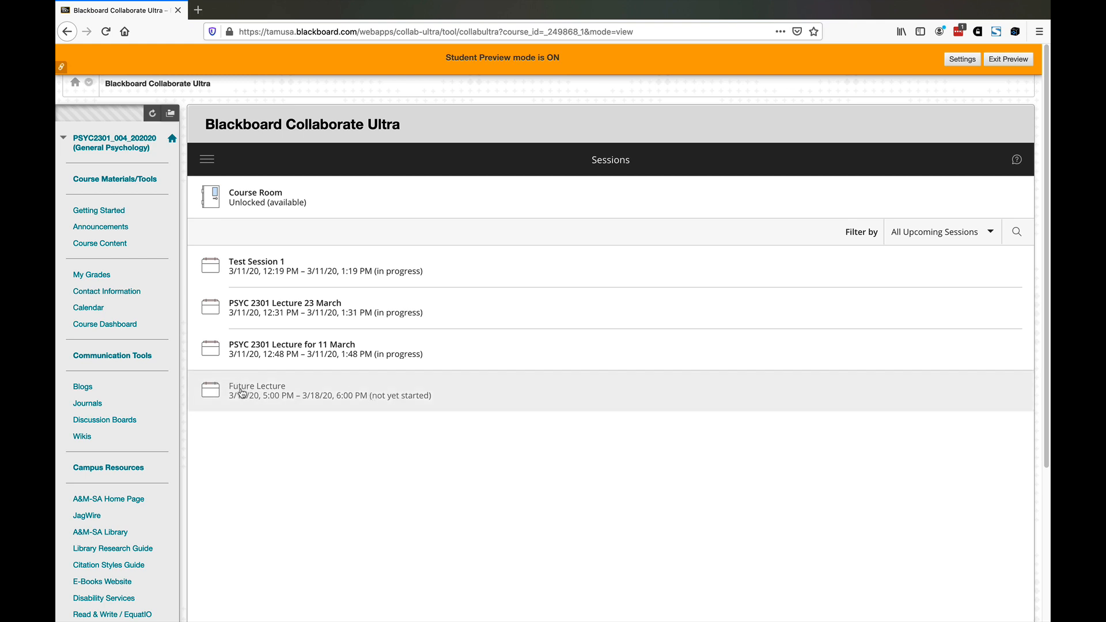
{"action": "mouse_move", "coordinate": [254, 397]}
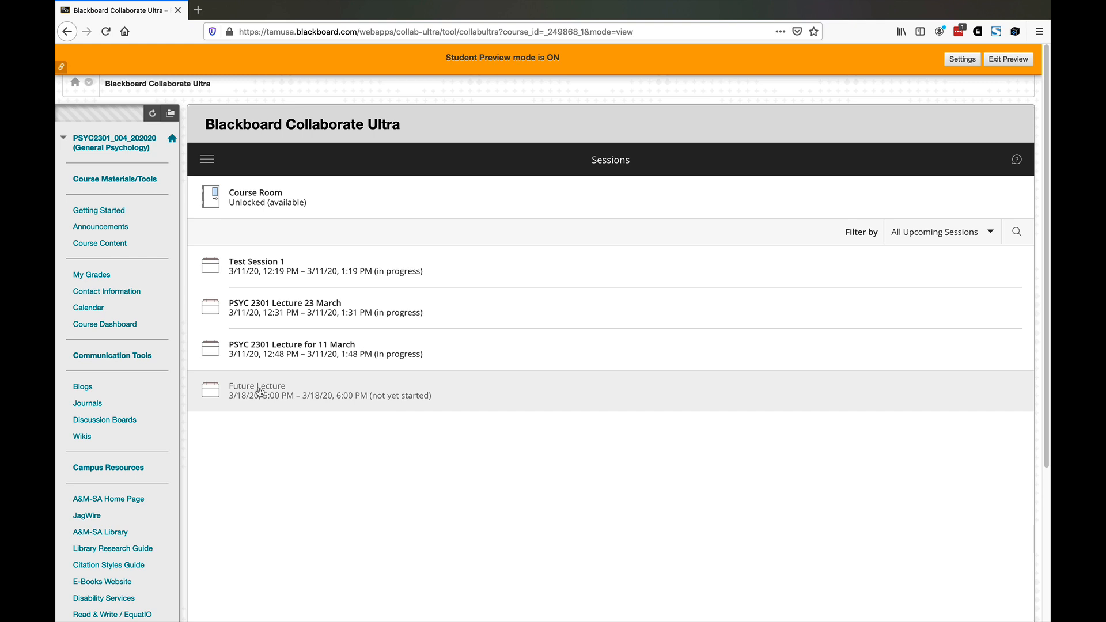
{"action": "mouse_move", "coordinate": [296, 413]}
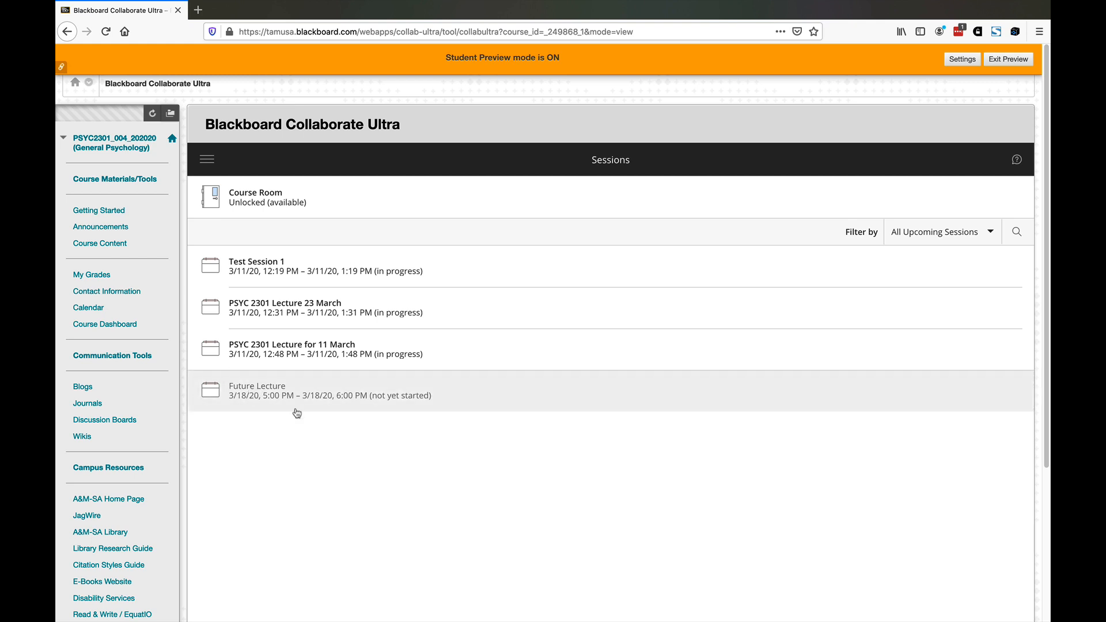
{"action": "mouse_move", "coordinate": [345, 451]}
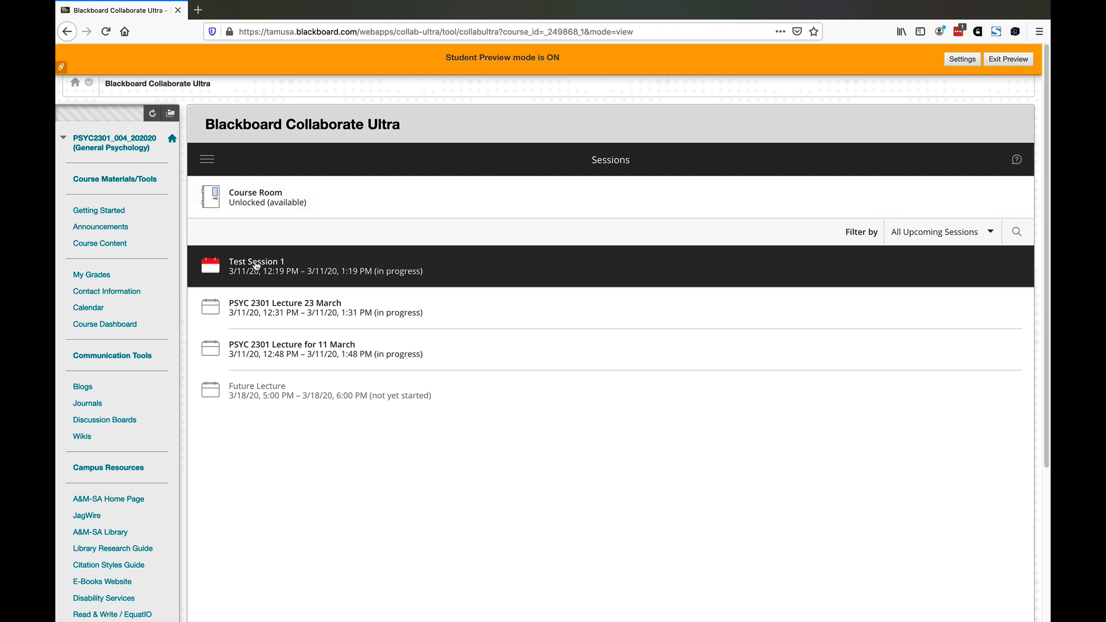
- Join Test Session 1 as the preview student and allow microphone access
{"action": "left_click", "coordinate": [257, 261]}
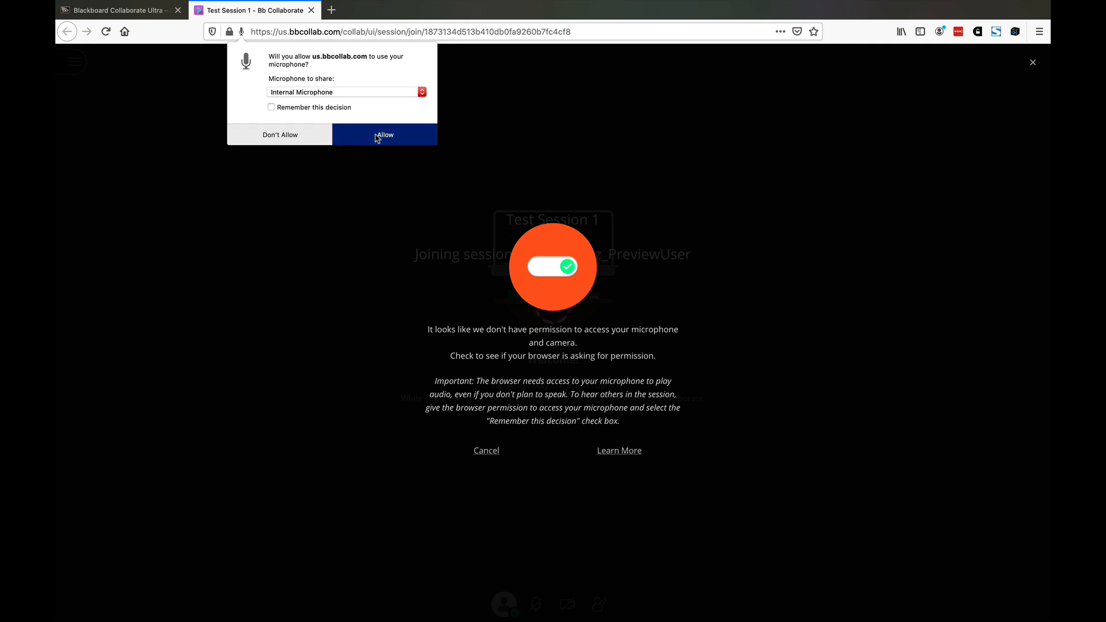
{"action": "left_click", "coordinate": [385, 134]}
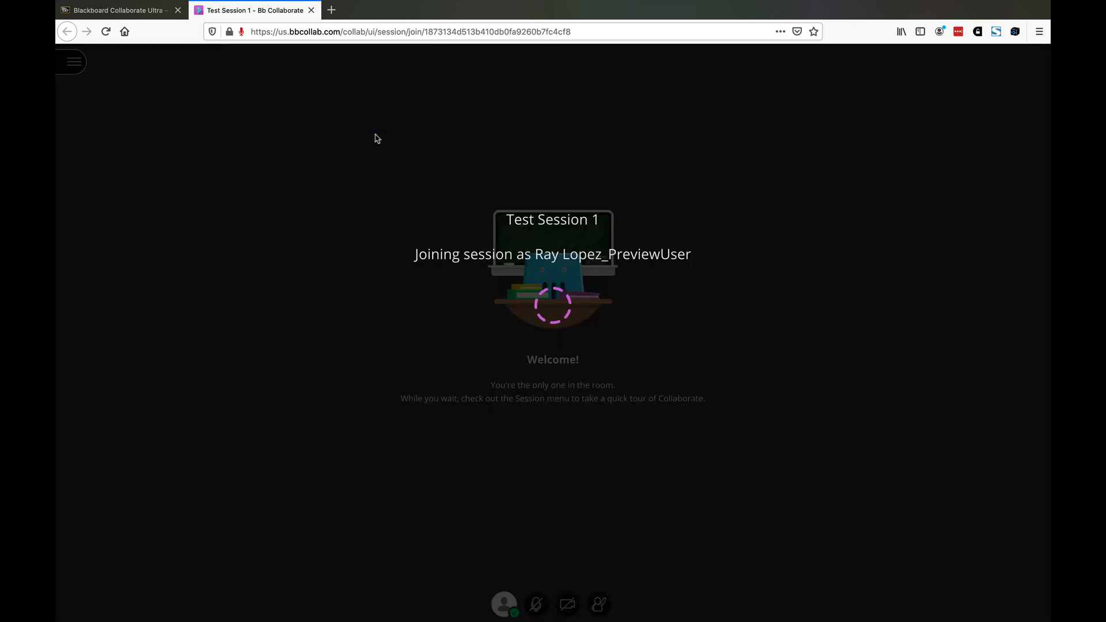